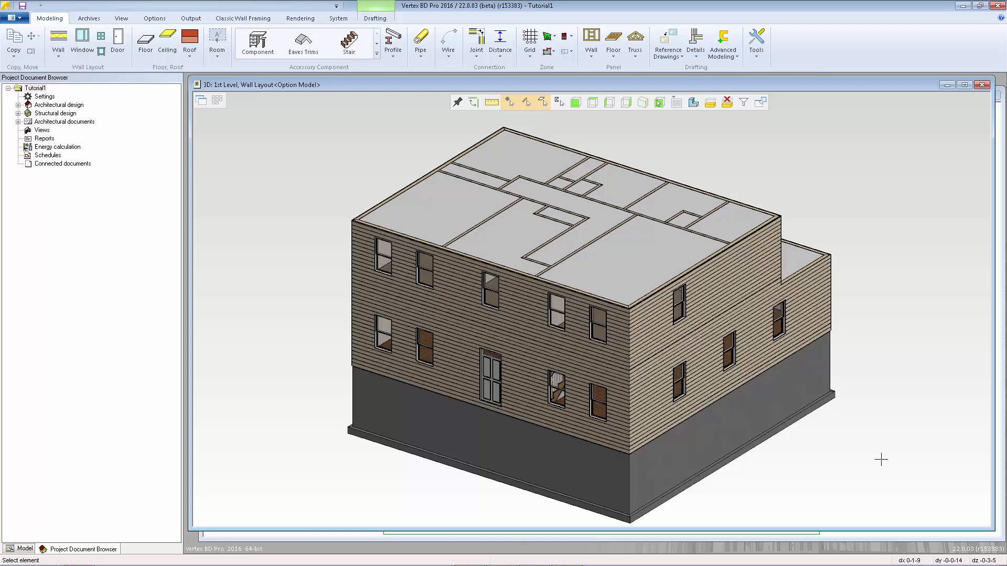
{"action": "mouse_move", "coordinate": [632, 317]}
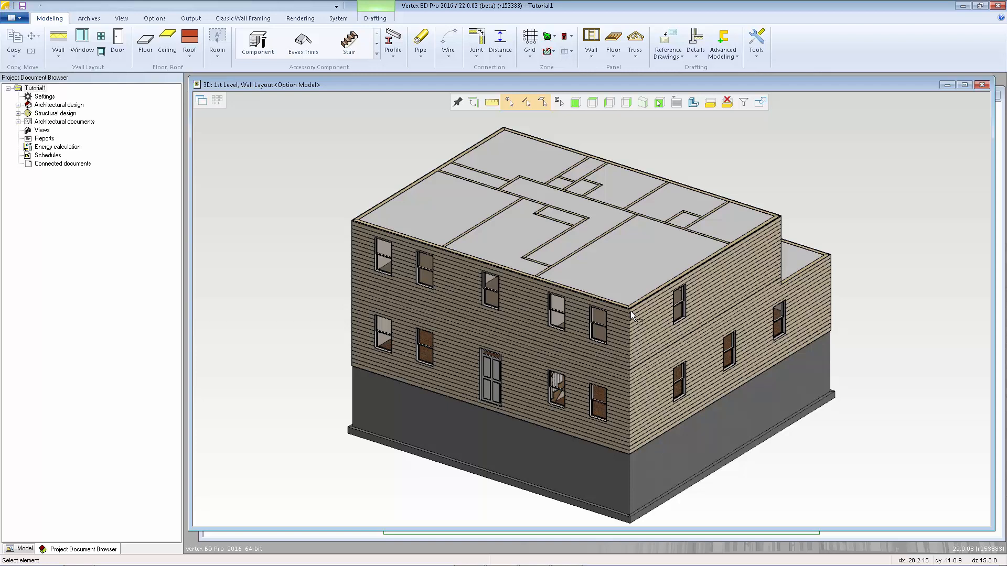
{"action": "mouse_move", "coordinate": [607, 327]}
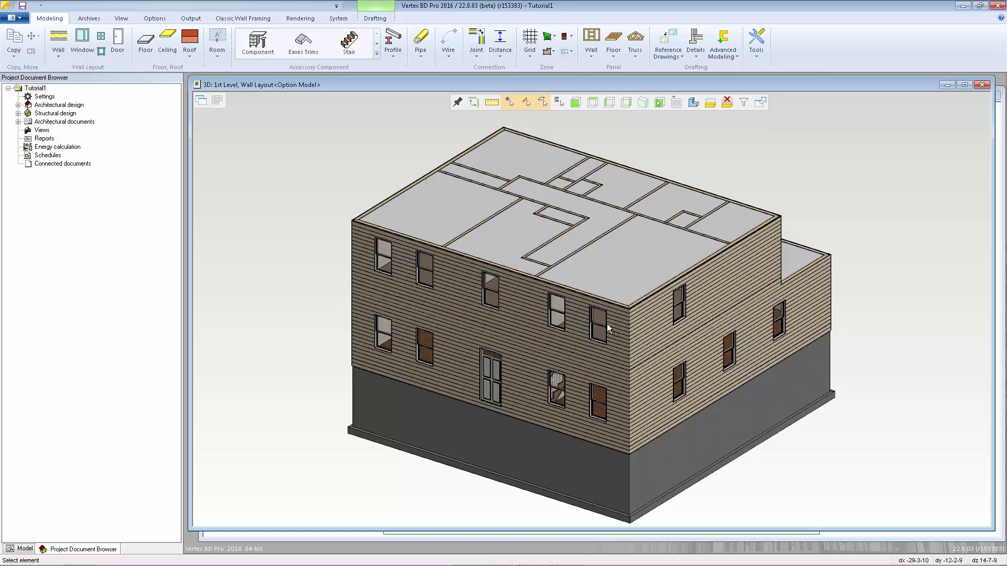
{"action": "mouse_move", "coordinate": [782, 215]}
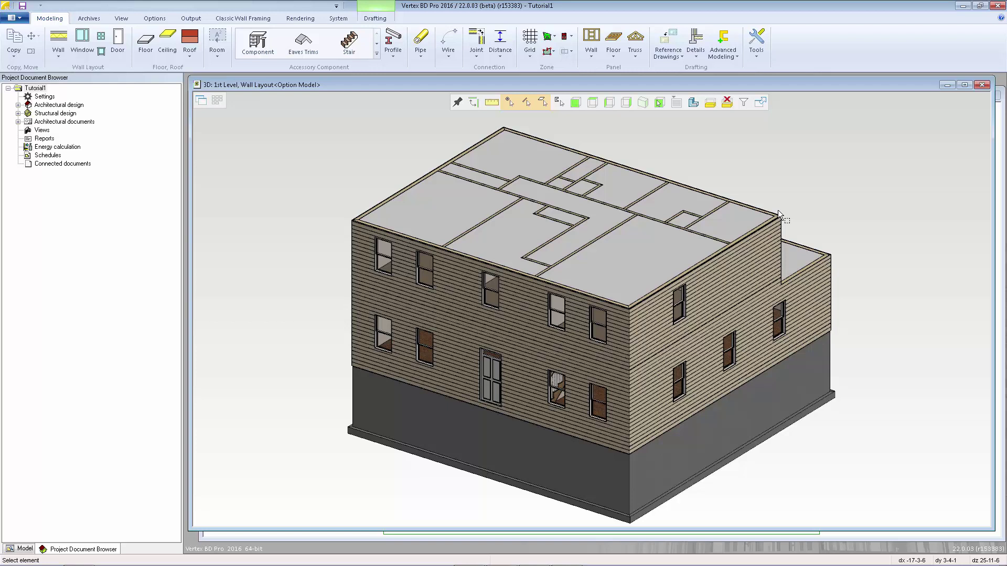
{"action": "mouse_move", "coordinate": [751, 240]}
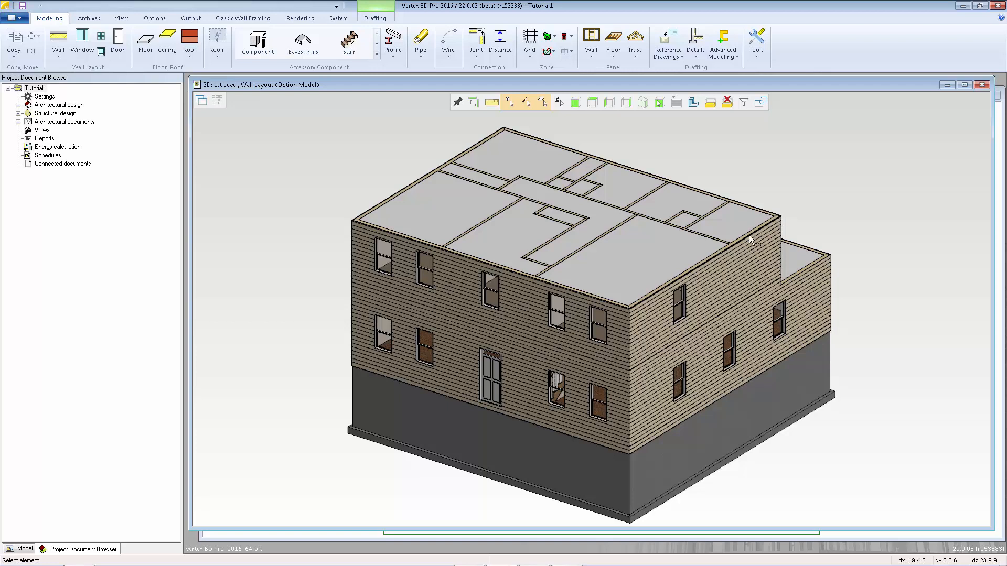
{"action": "mouse_move", "coordinate": [642, 227]}
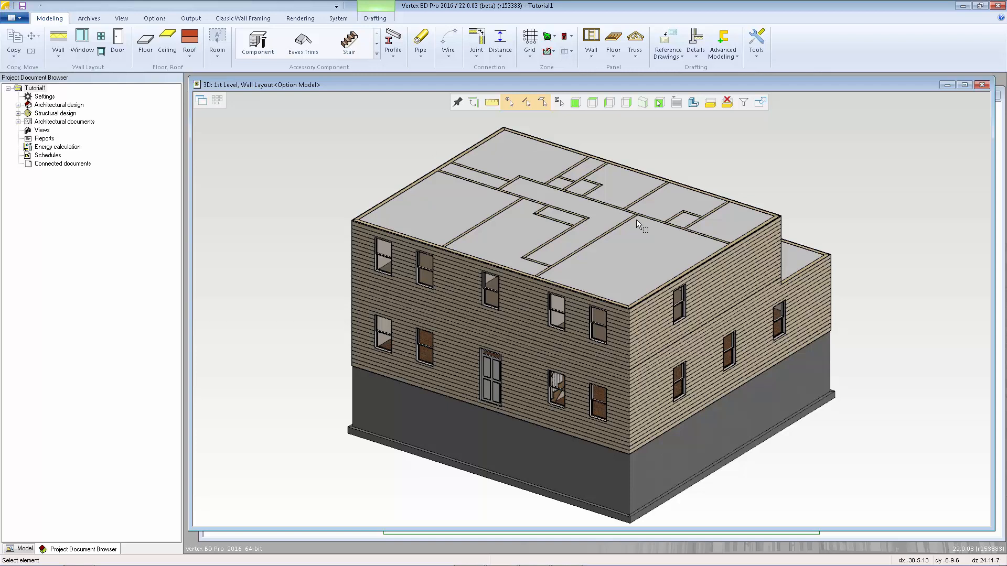
{"action": "mouse_move", "coordinate": [223, 110]}
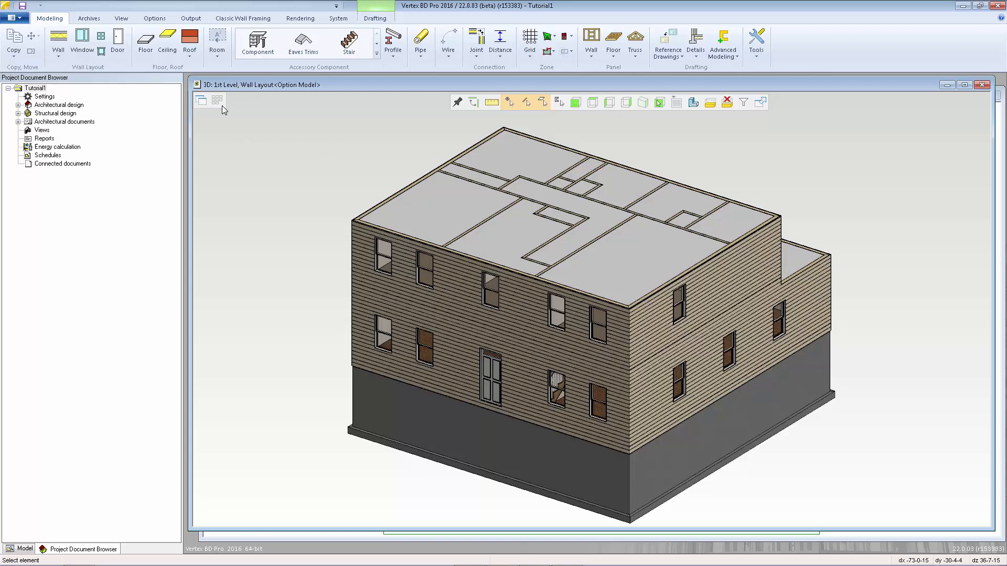
- Load the 2nd Level Ceiling Layout from the Drawing-Model Pairs list
{"action": "left_click", "coordinate": [217, 100]}
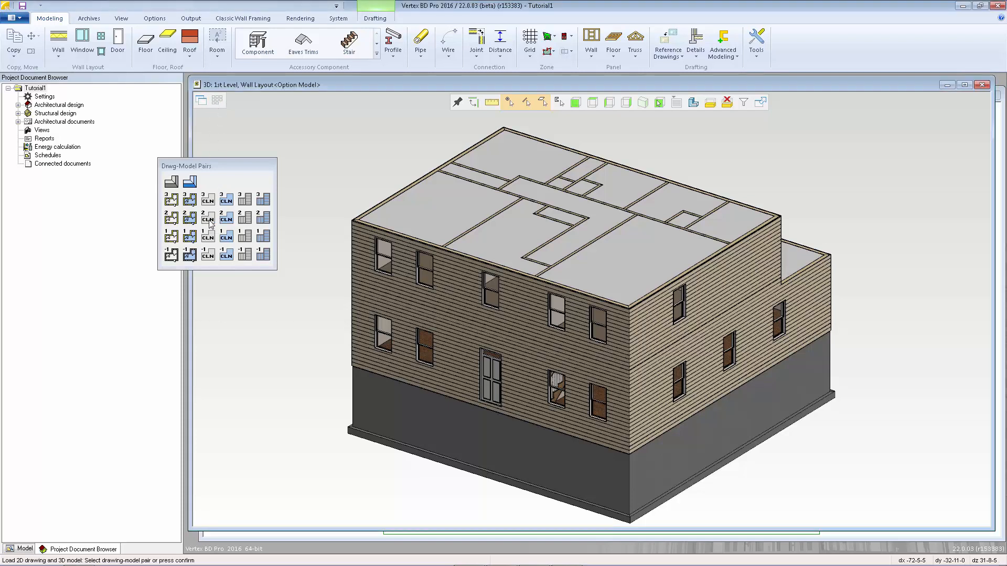
{"action": "left_click", "coordinate": [226, 218]}
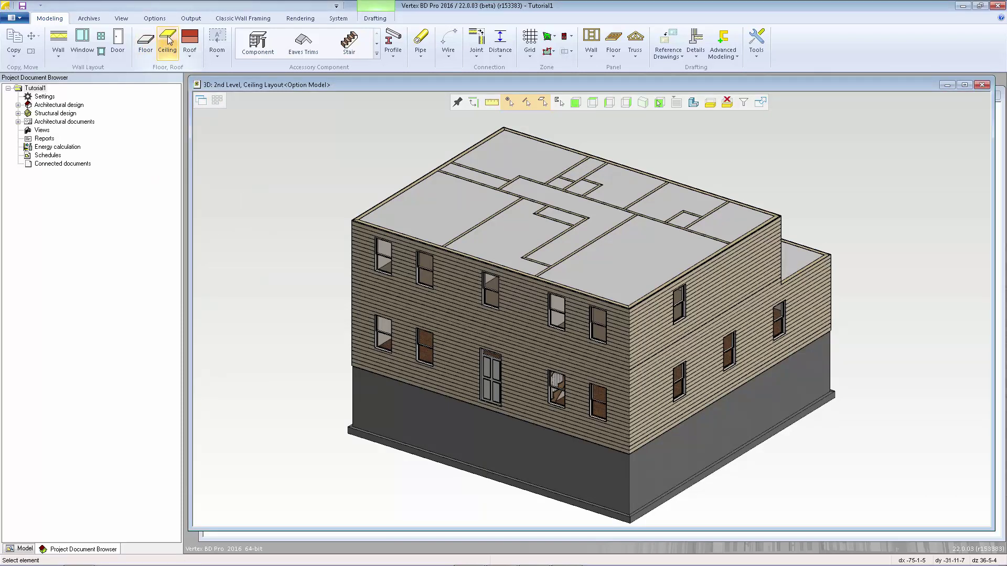
- Pick the '2x8 framing, 1/2 CD Drywall' ceiling type and delete its Sheathing layer
{"action": "left_click", "coordinate": [167, 42]}
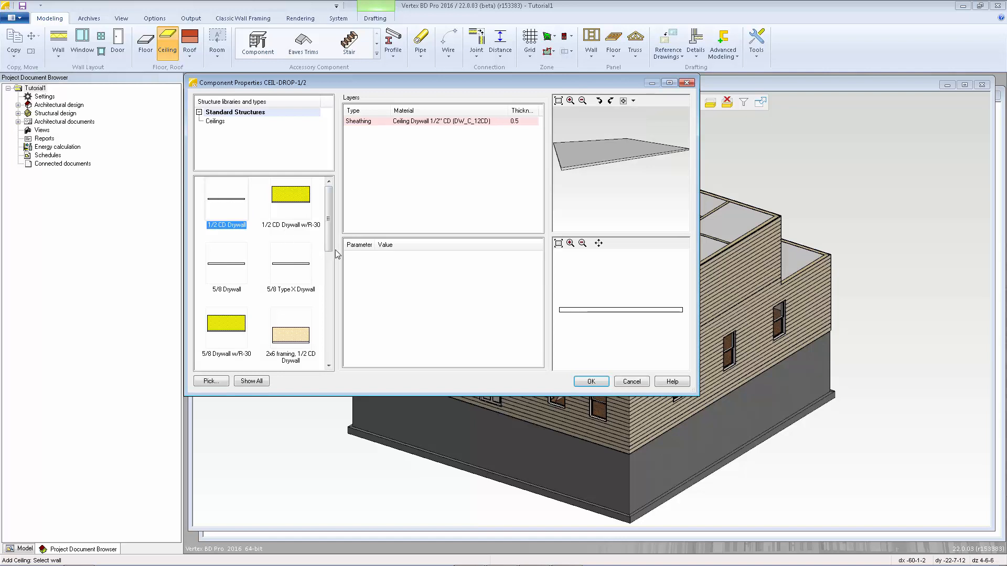
{"action": "scroll", "scroll_direction": "down", "scroll_amount": 3}
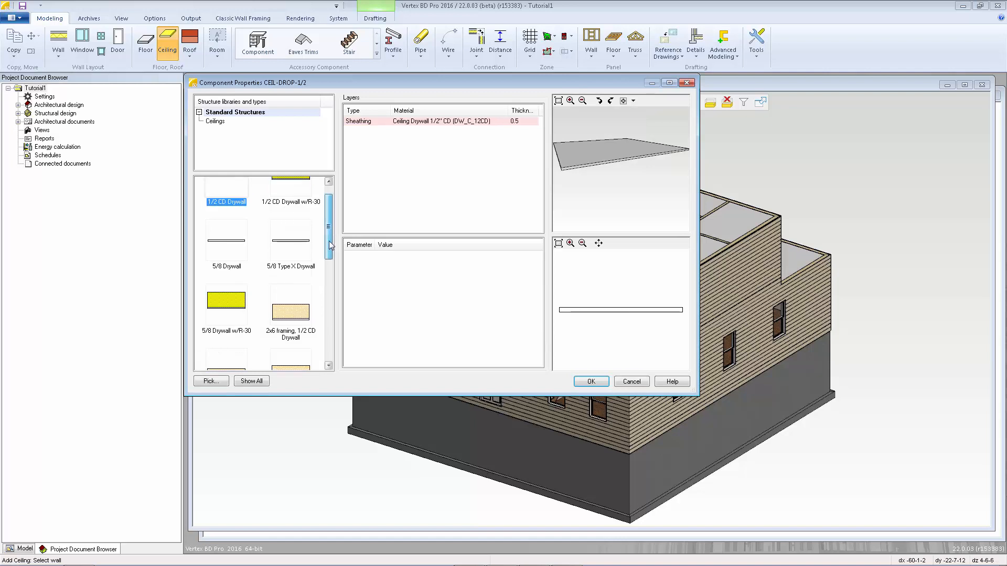
{"action": "scroll", "scroll_direction": "down", "scroll_amount": 3}
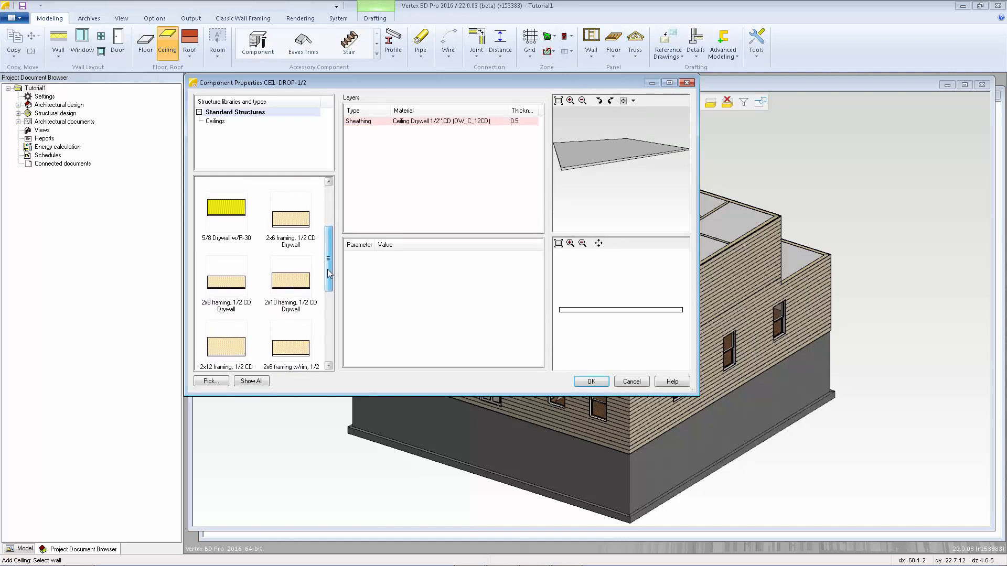
{"action": "scroll", "scroll_direction": "up", "scroll_amount": 3}
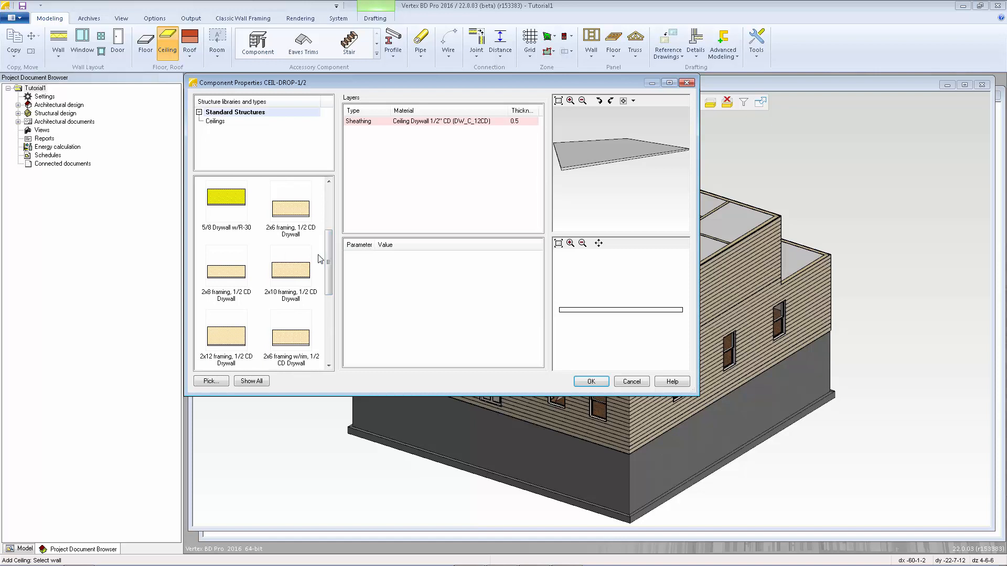
{"action": "mouse_move", "coordinate": [291, 240]}
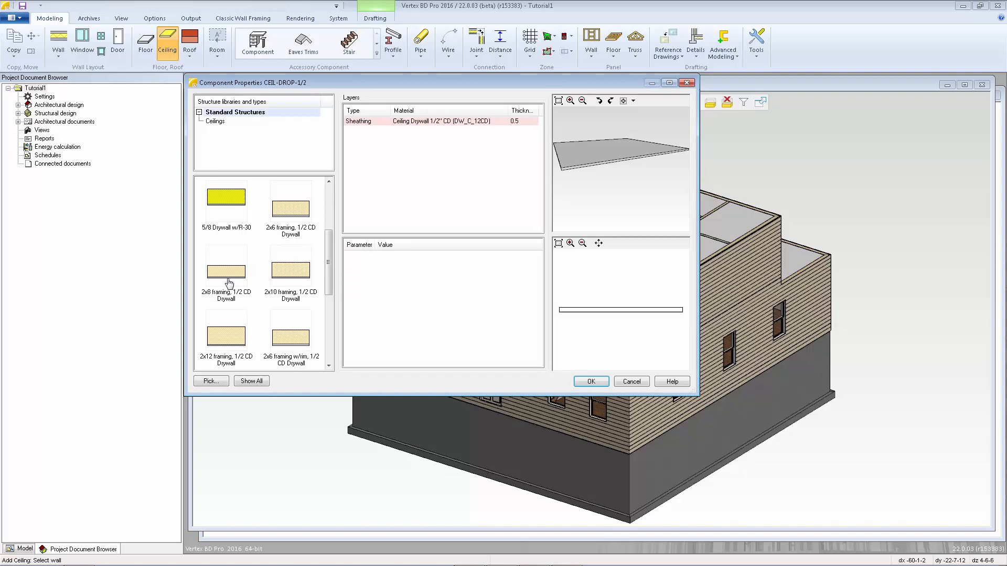
{"action": "left_click", "coordinate": [226, 267]}
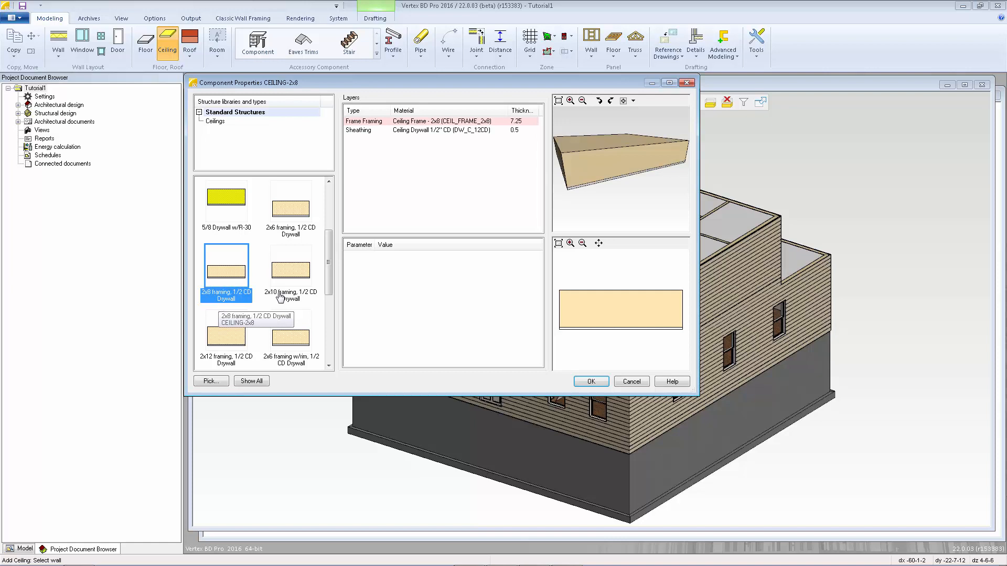
{"action": "left_click", "coordinate": [424, 129]}
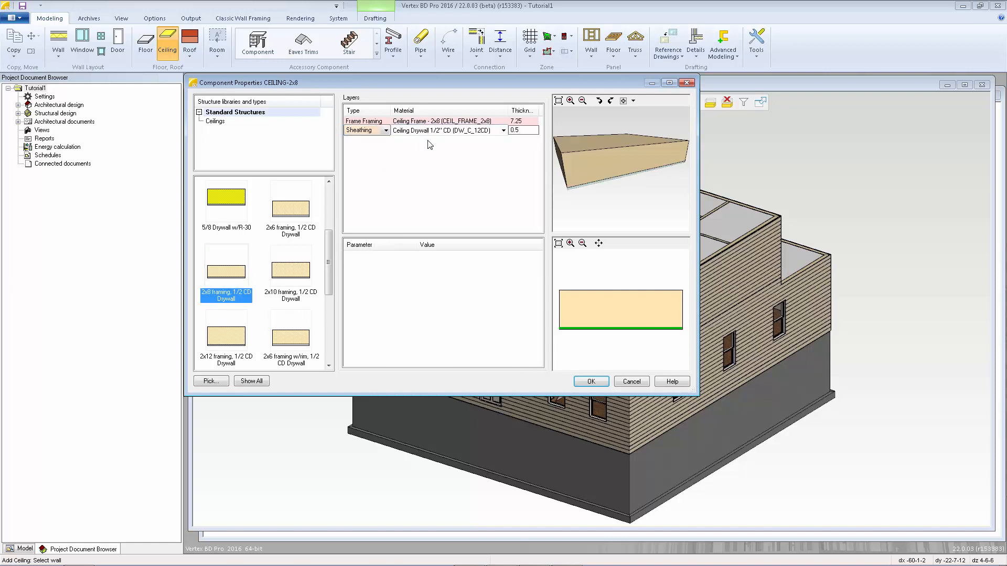
{"action": "right_click", "coordinate": [444, 130]}
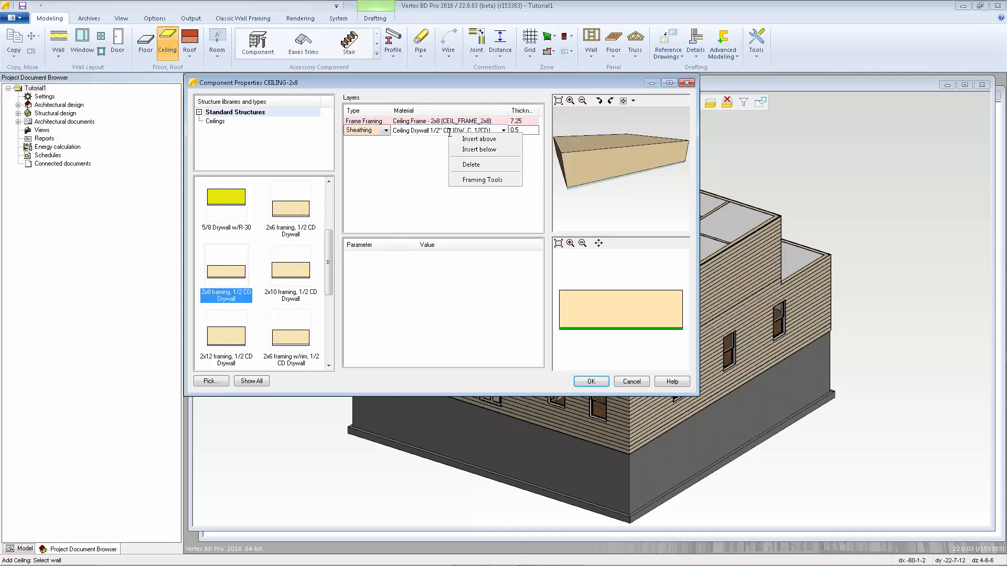
{"action": "mouse_move", "coordinate": [472, 164]}
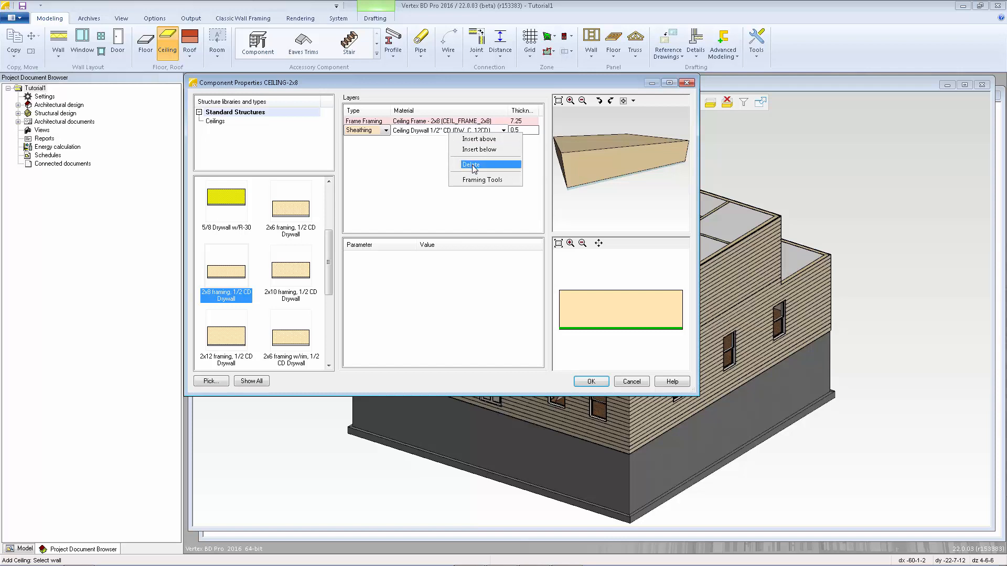
{"action": "left_click", "coordinate": [472, 164]}
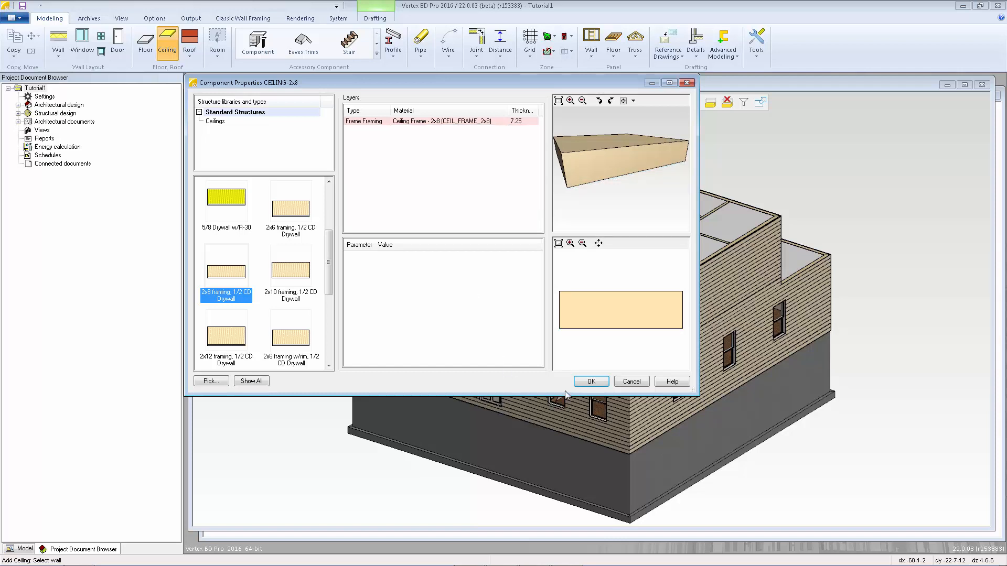
- Accept the framing-only ceiling and pick an exterior wall to place it
{"action": "left_click", "coordinate": [590, 382]}
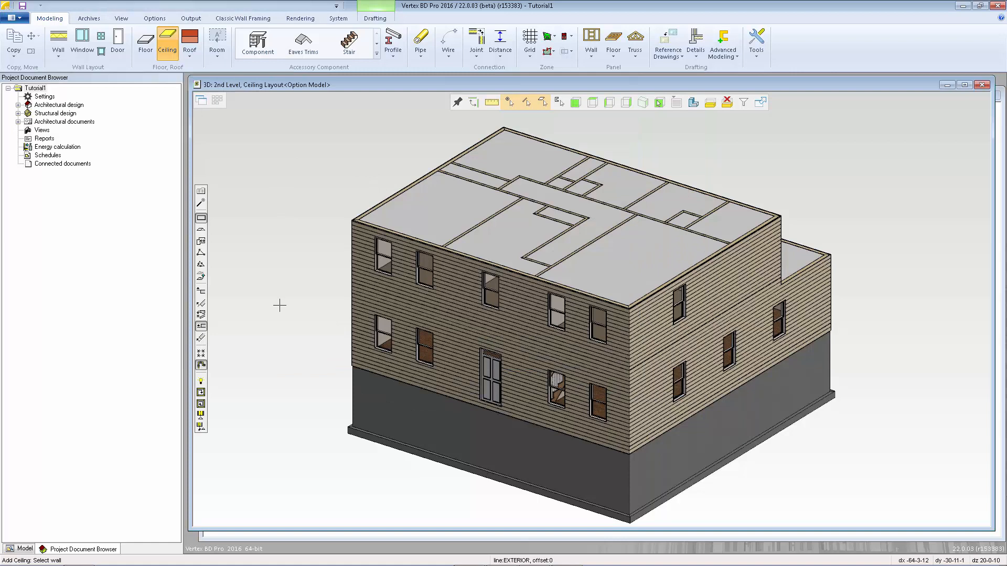
{"action": "mouse_move", "coordinate": [201, 366]}
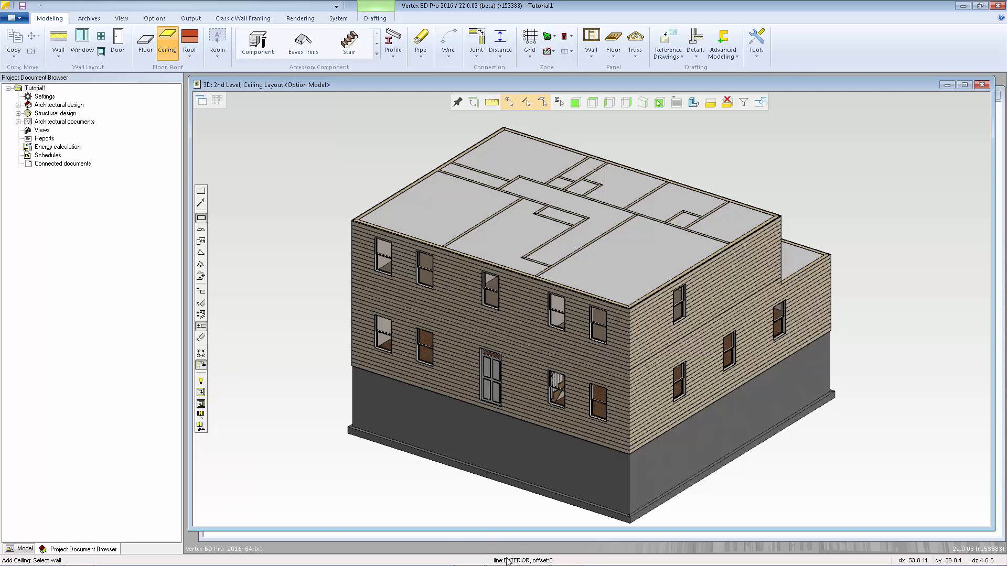
{"action": "mouse_move", "coordinate": [455, 245]}
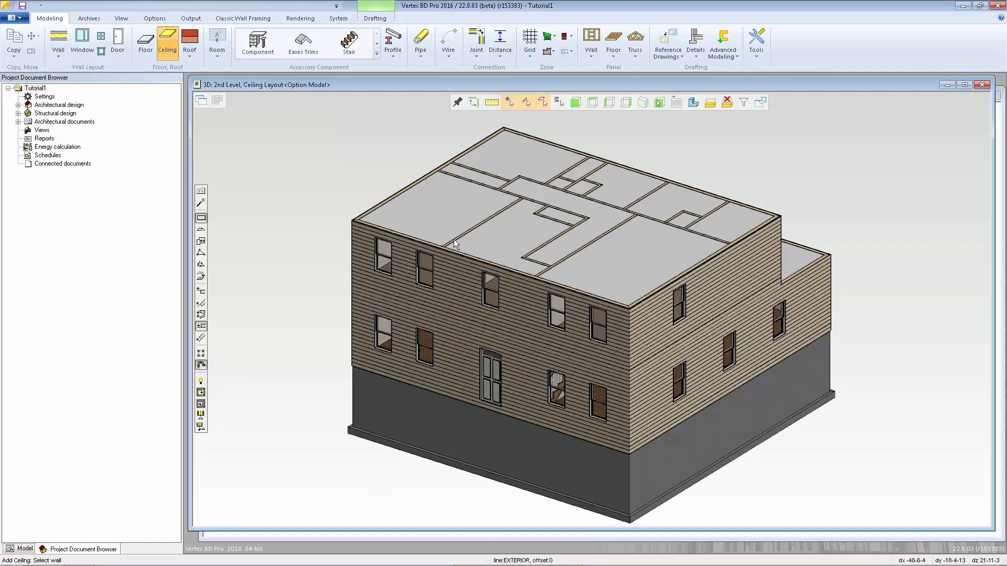
{"action": "mouse_move", "coordinate": [522, 300]}
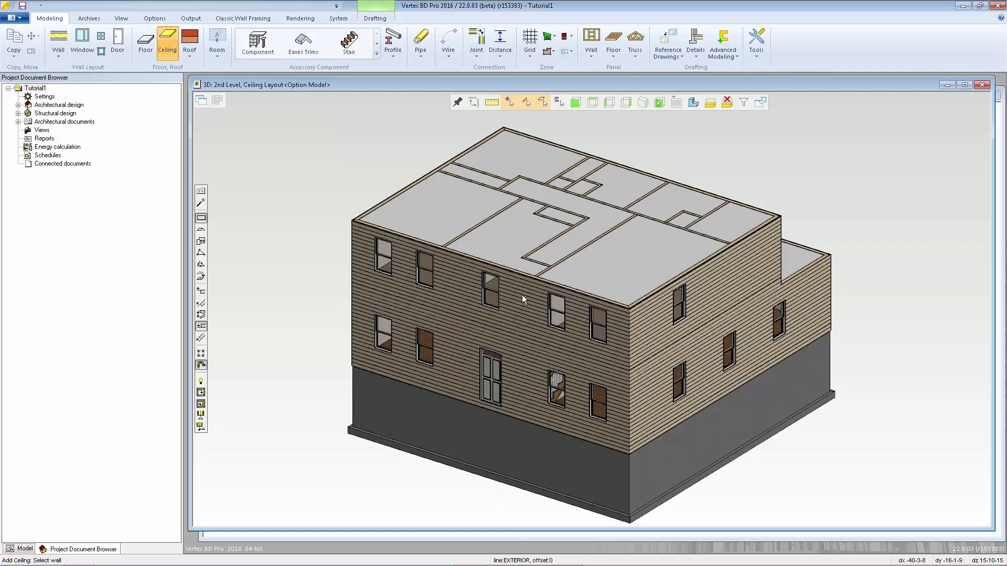
{"action": "left_click", "coordinate": [520, 297]}
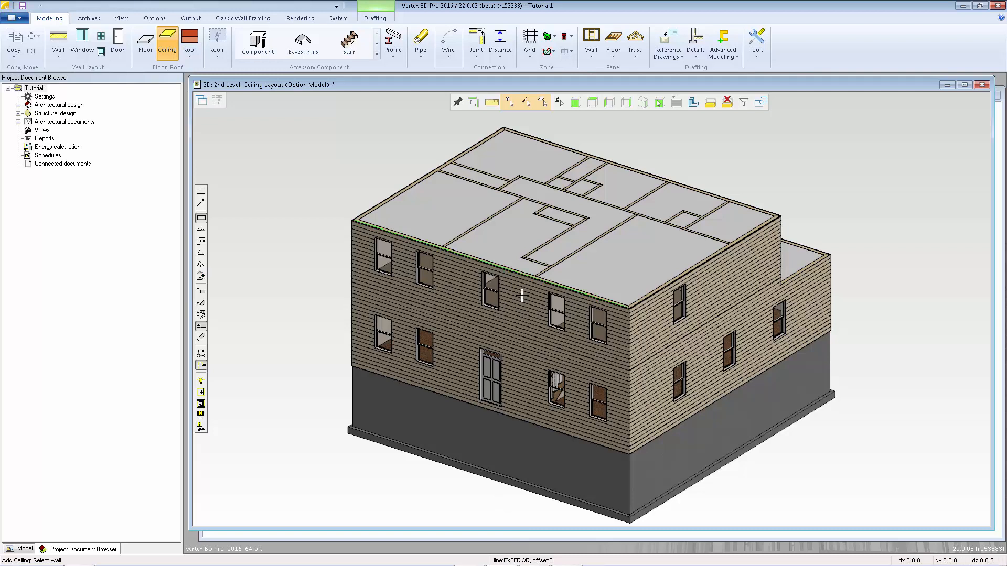
{"action": "mouse_move", "coordinate": [211, 384]}
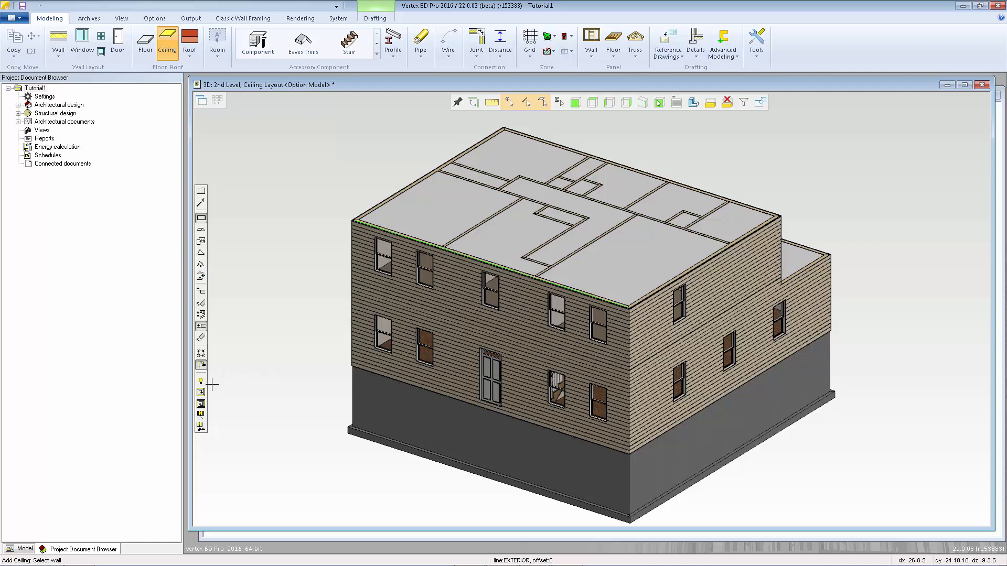
{"action": "mouse_move", "coordinate": [201, 404]}
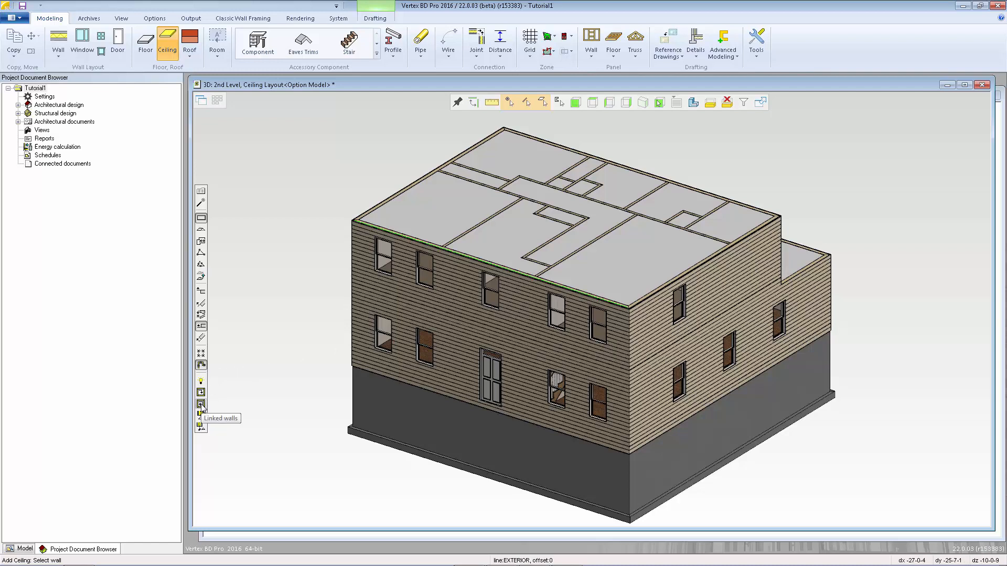
{"action": "mouse_move", "coordinate": [287, 217]}
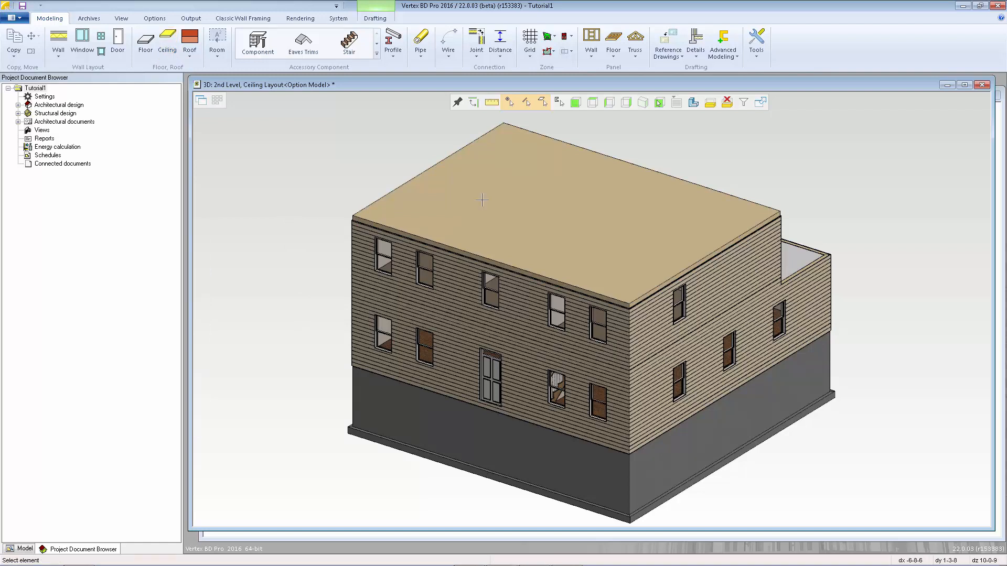
{"action": "mouse_move", "coordinate": [217, 103]}
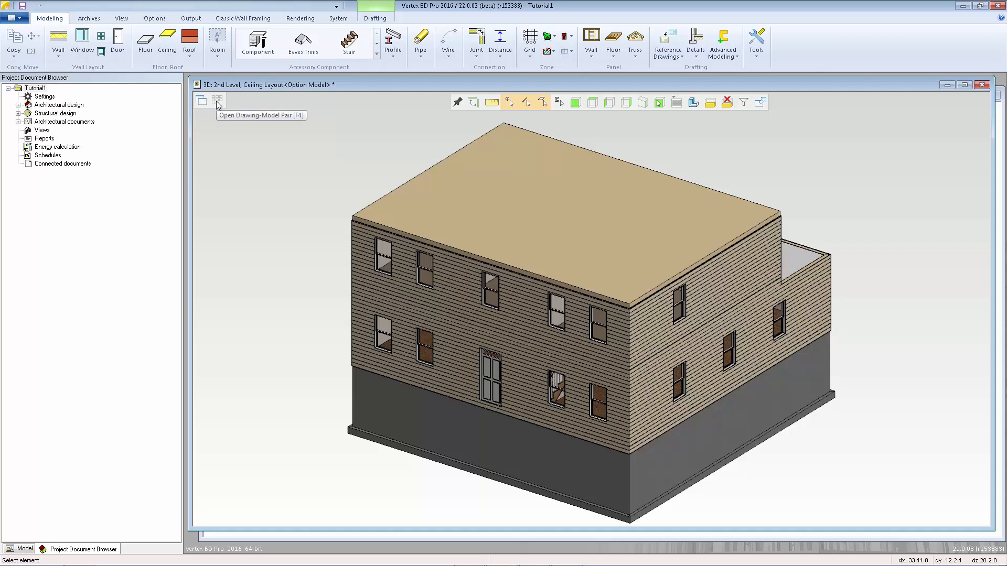
- Load the roof layout pair and open the Roof dropdown on the Modeling tab
{"action": "left_click", "coordinate": [201, 101]}
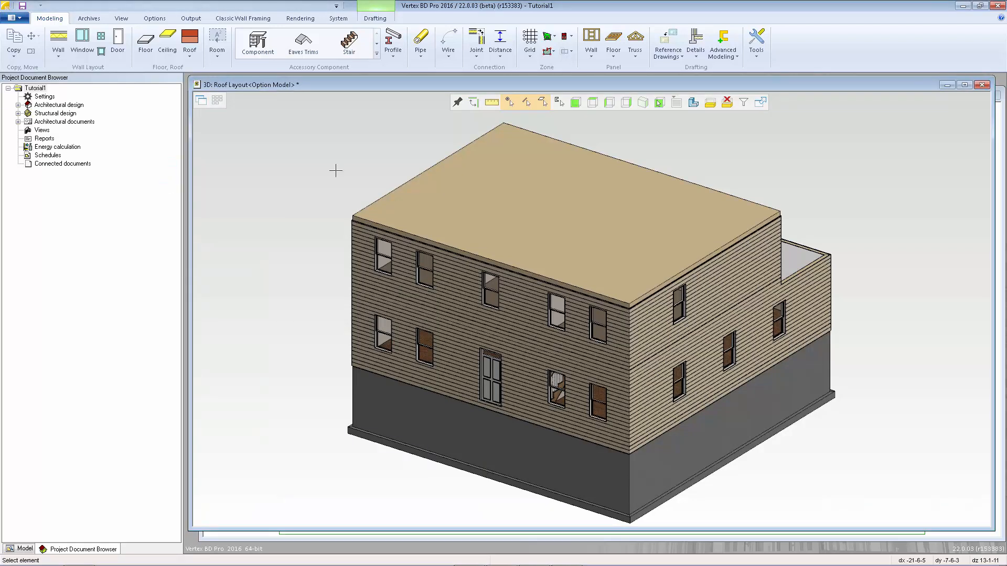
{"action": "left_click", "coordinate": [189, 39]}
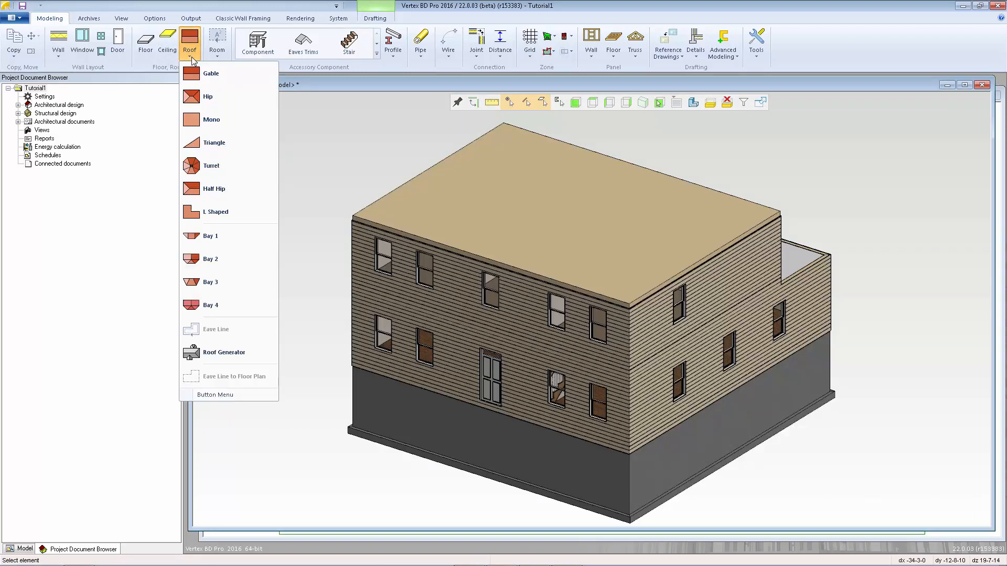
{"action": "mouse_move", "coordinate": [215, 188]}
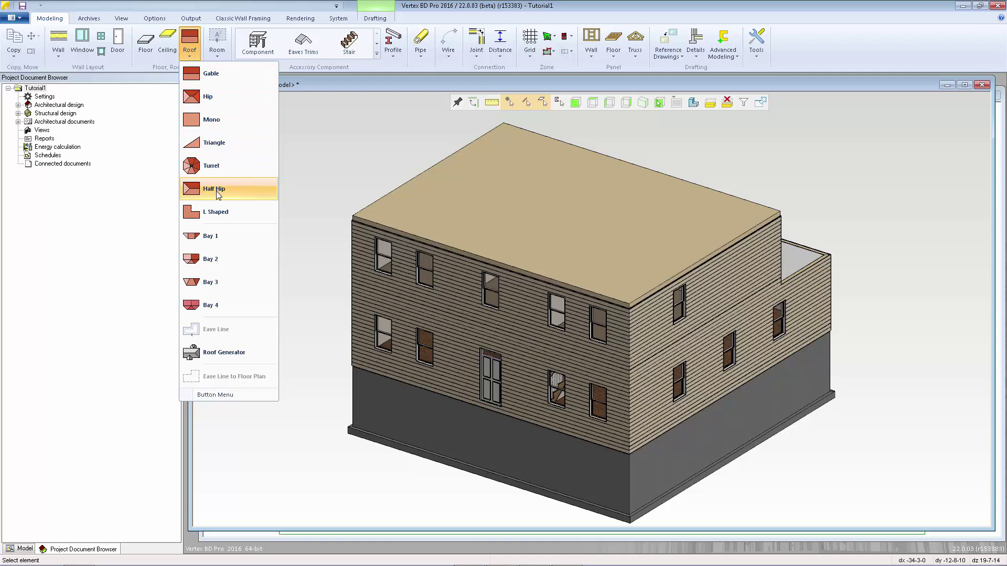
{"action": "mouse_move", "coordinate": [222, 212]}
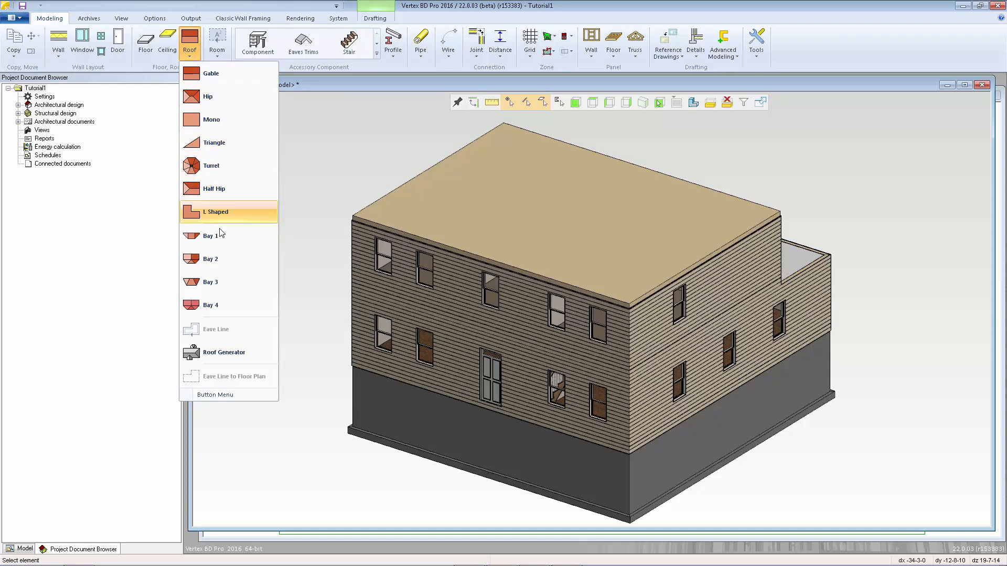
{"action": "mouse_move", "coordinate": [228, 352]}
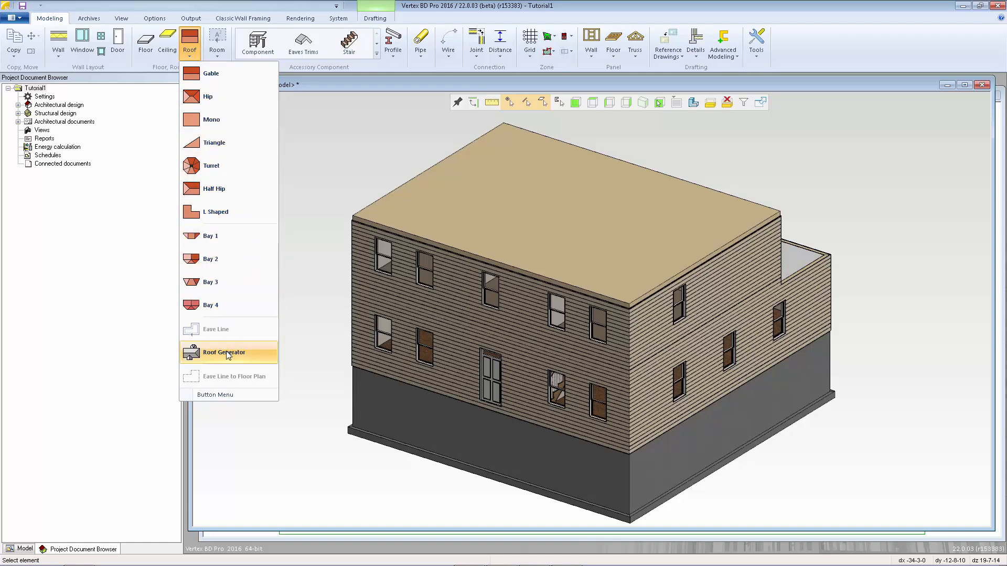
{"action": "mouse_move", "coordinate": [223, 352]}
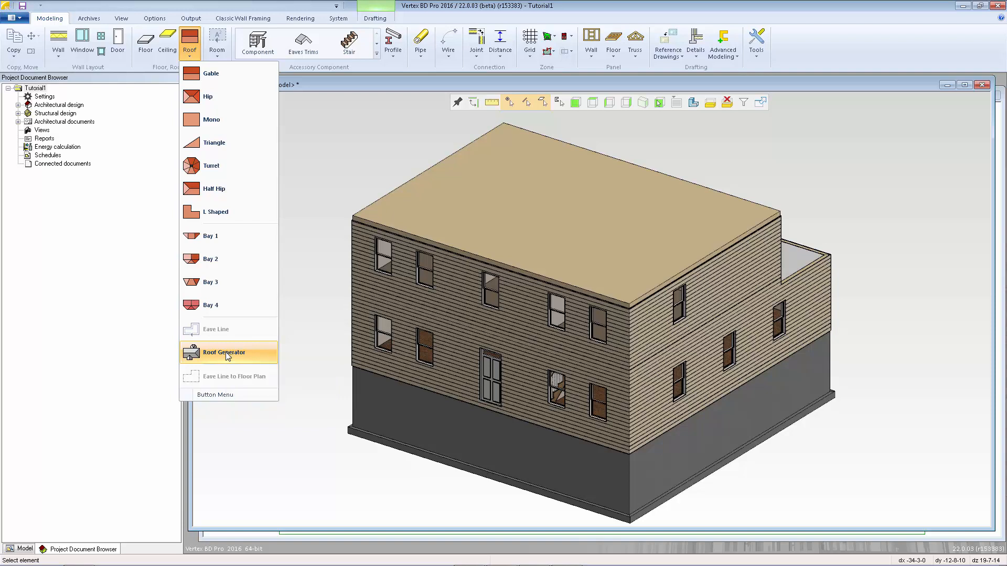
- Start Roof Generator with the Rafters option to bring up Roof Parameters
{"action": "left_click", "coordinate": [223, 352]}
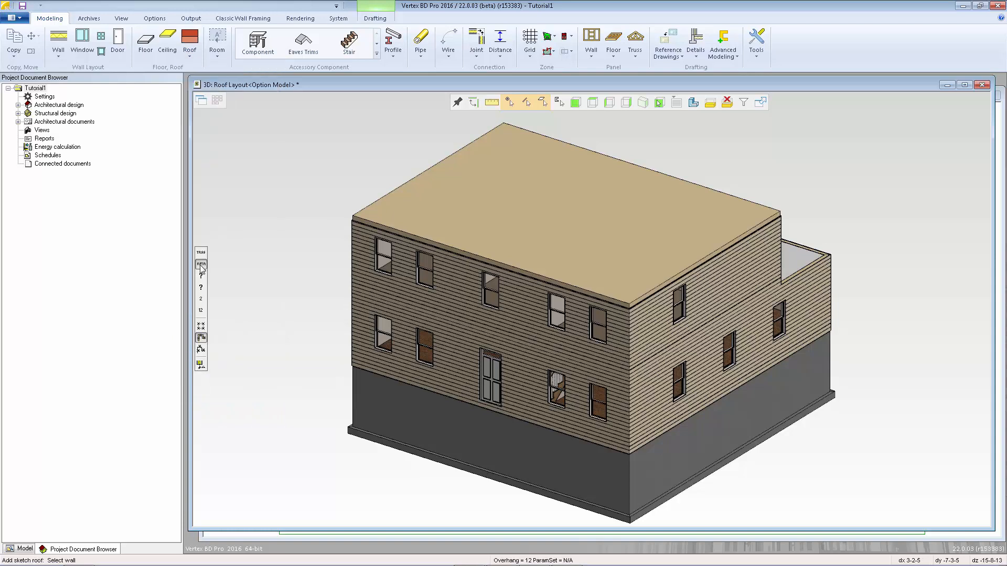
{"action": "mouse_move", "coordinate": [201, 266]}
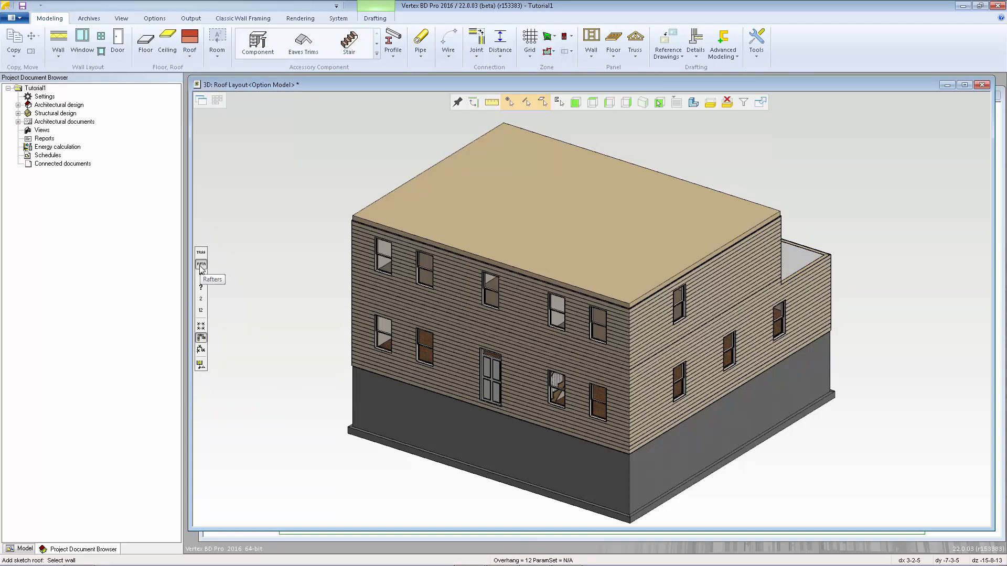
{"action": "left_click", "coordinate": [200, 264]}
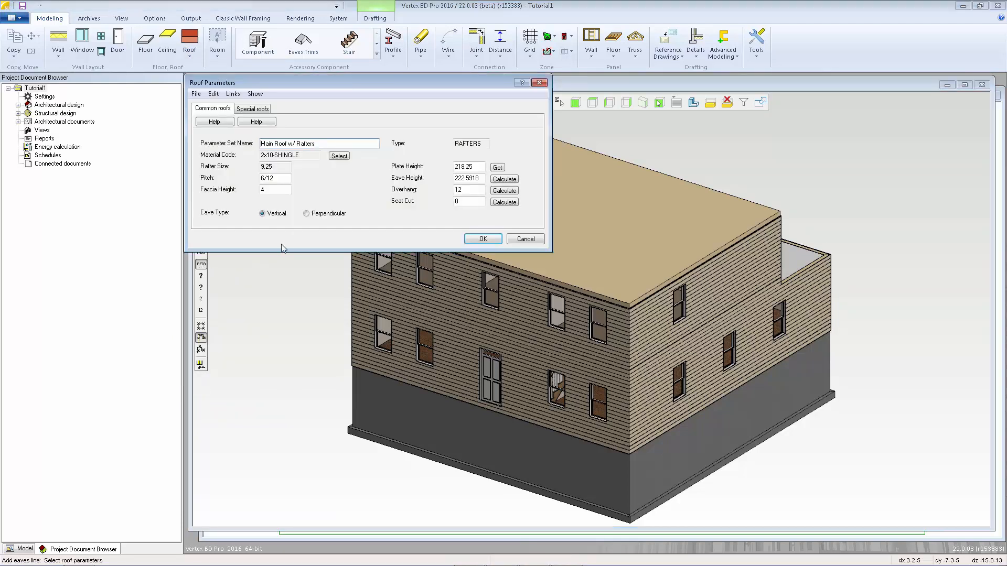
{"action": "mouse_move", "coordinate": [292, 246]}
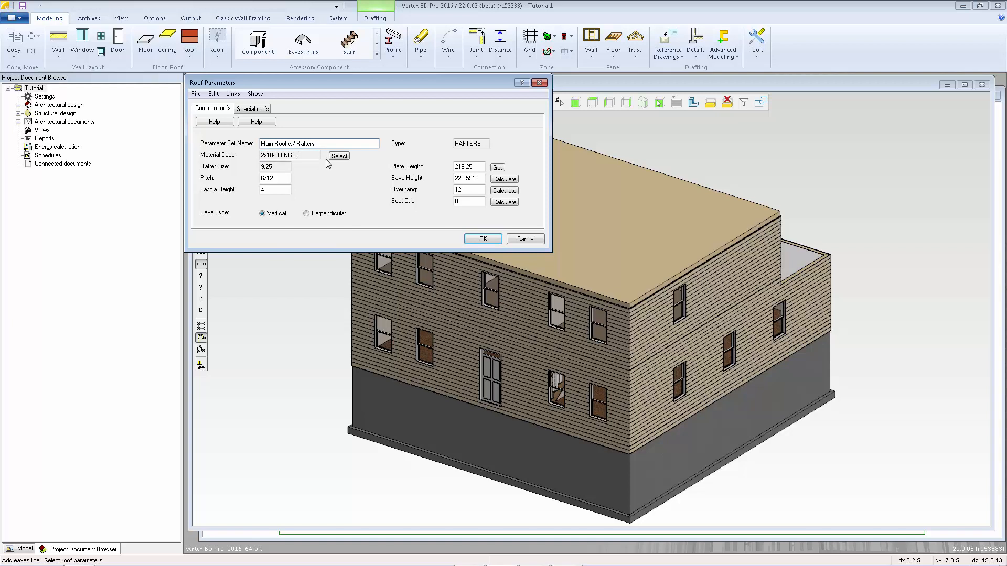
- Set the roof Material Code to the 2x10 asphalt shingle roof structure
{"action": "left_click", "coordinate": [339, 156]}
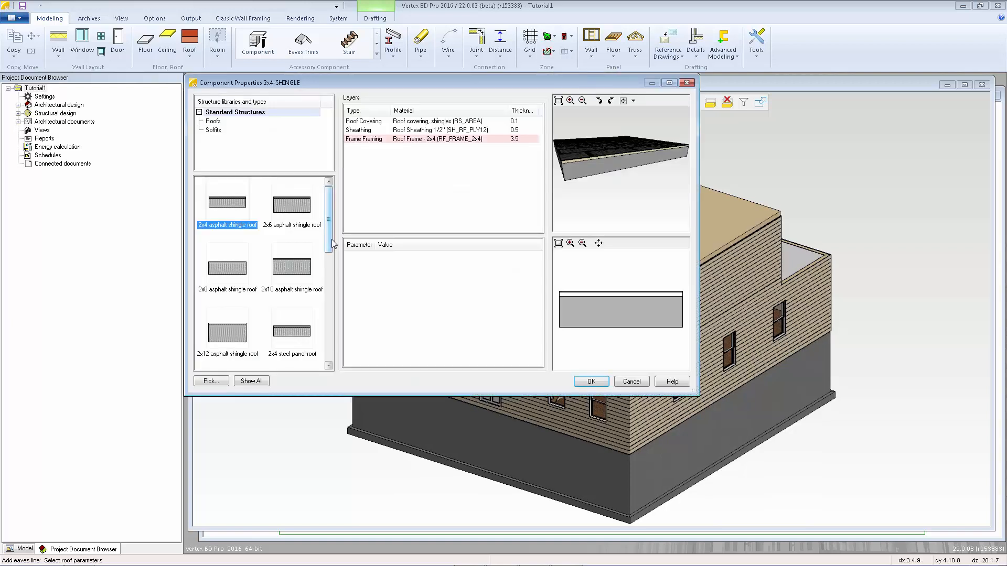
{"action": "scroll", "scroll_direction": "down", "scroll_amount": 3}
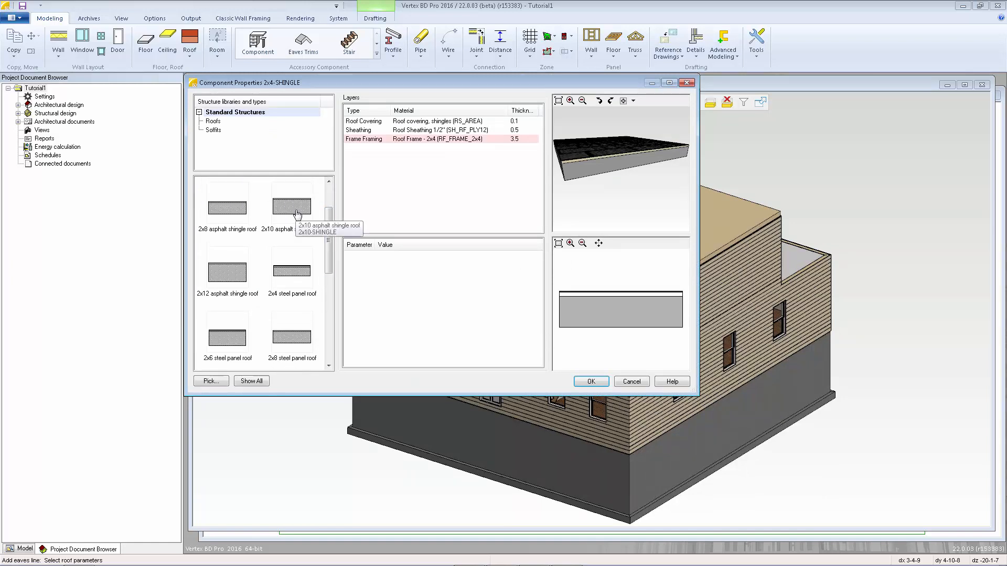
{"action": "left_click", "coordinate": [292, 204]}
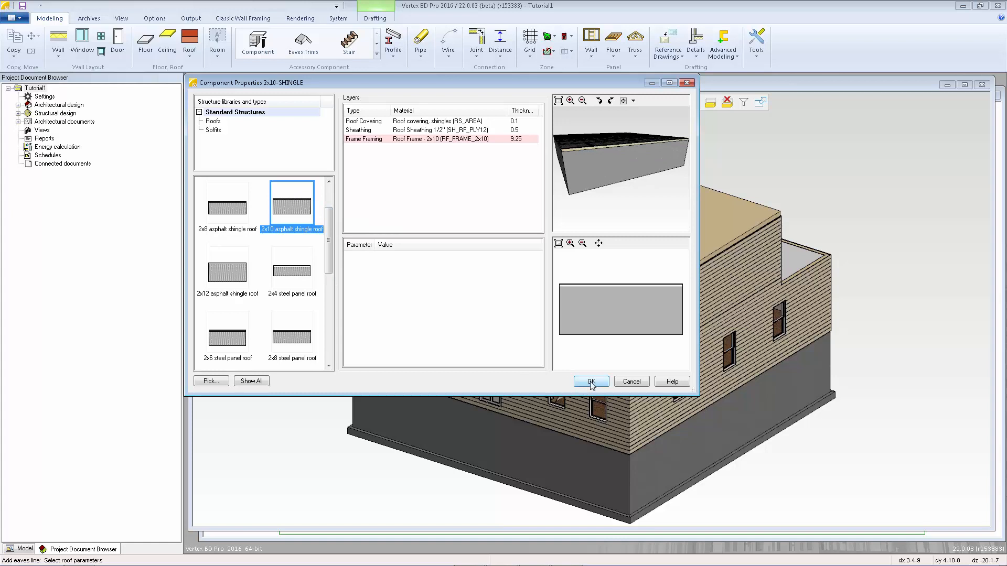
{"action": "left_click", "coordinate": [589, 381]}
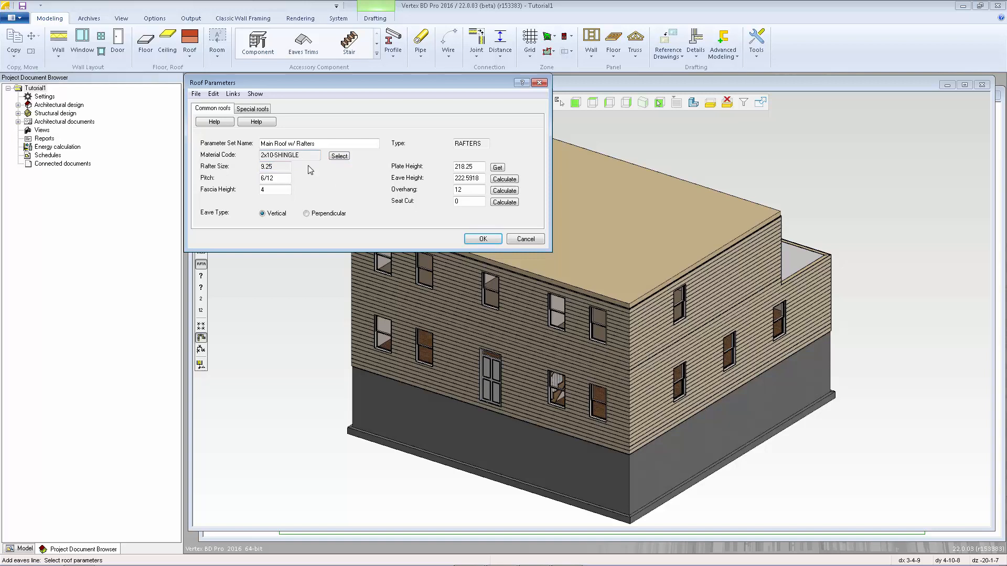
- Set fascia height 6, plate height 218.25 from the wall, seat cut 0, and accept
{"action": "left_click", "coordinate": [289, 155]}
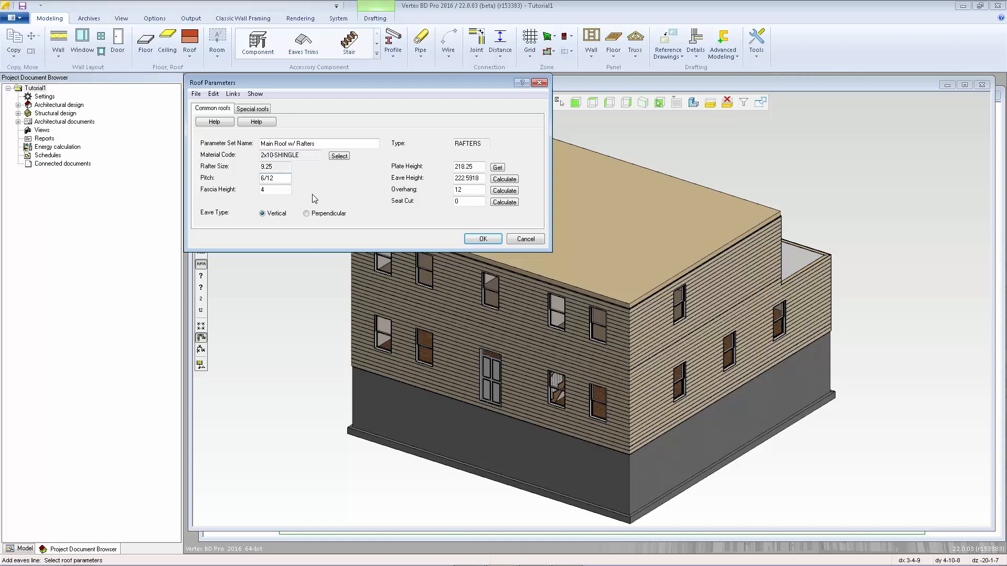
{"action": "left_click", "coordinate": [274, 189]}
{"action": "type", "text": "6"}
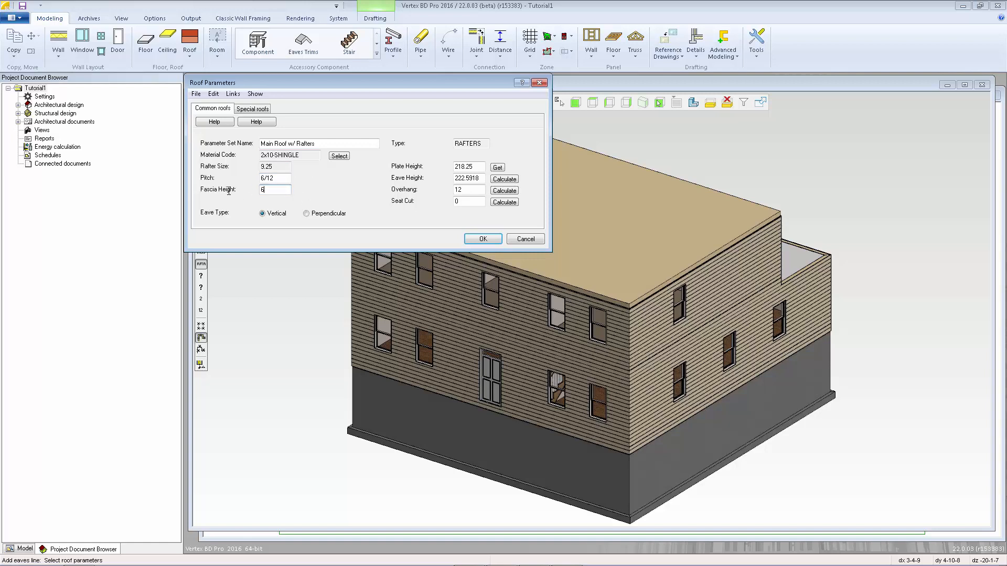
{"action": "mouse_move", "coordinate": [244, 228]}
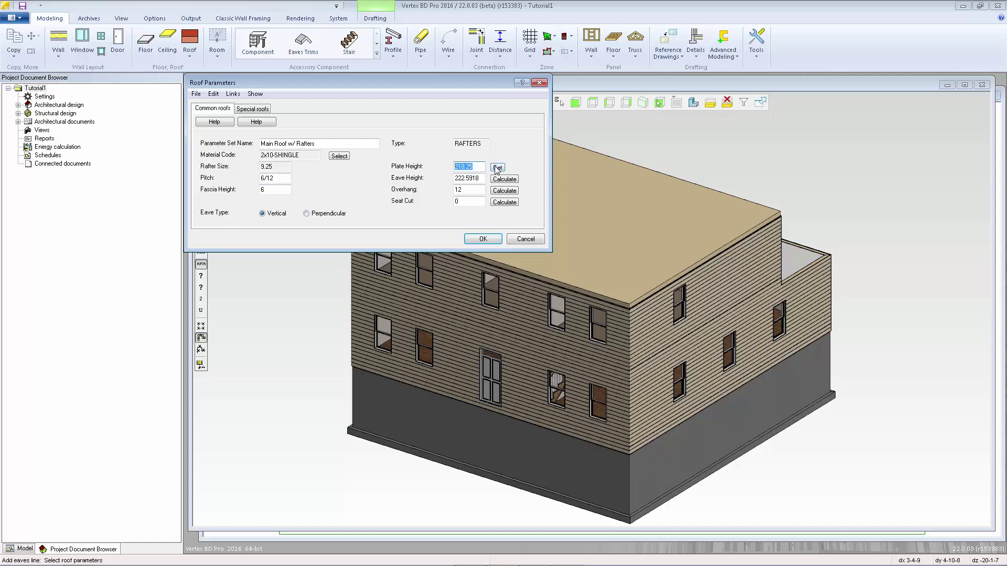
{"action": "left_click", "coordinate": [497, 167]}
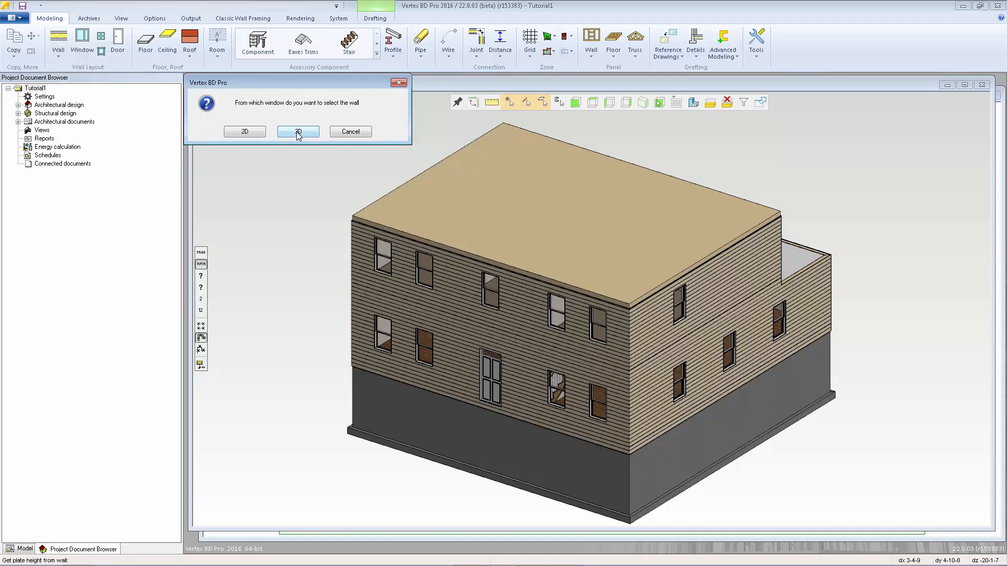
{"action": "left_click", "coordinate": [298, 132]}
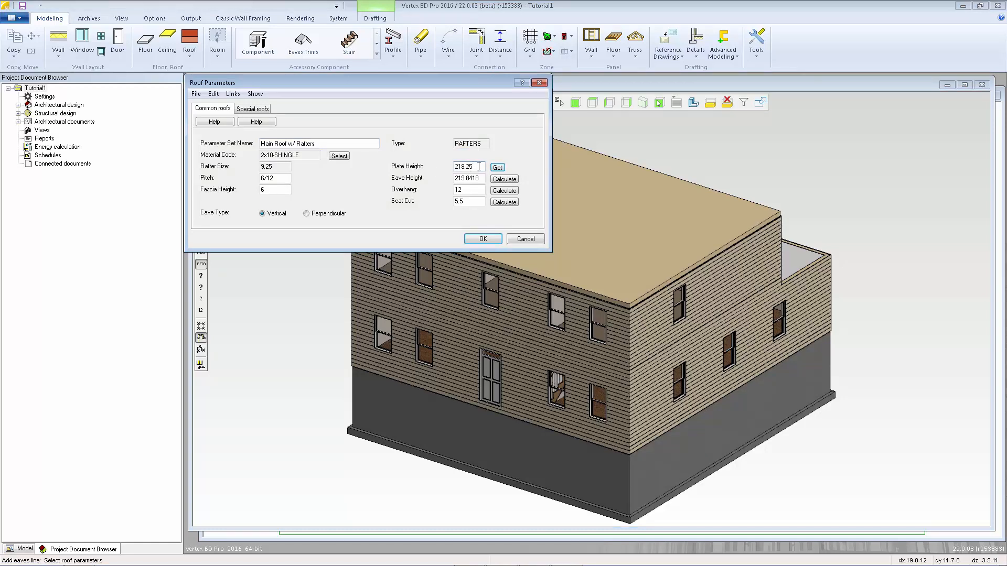
{"action": "left_click", "coordinate": [467, 190]}
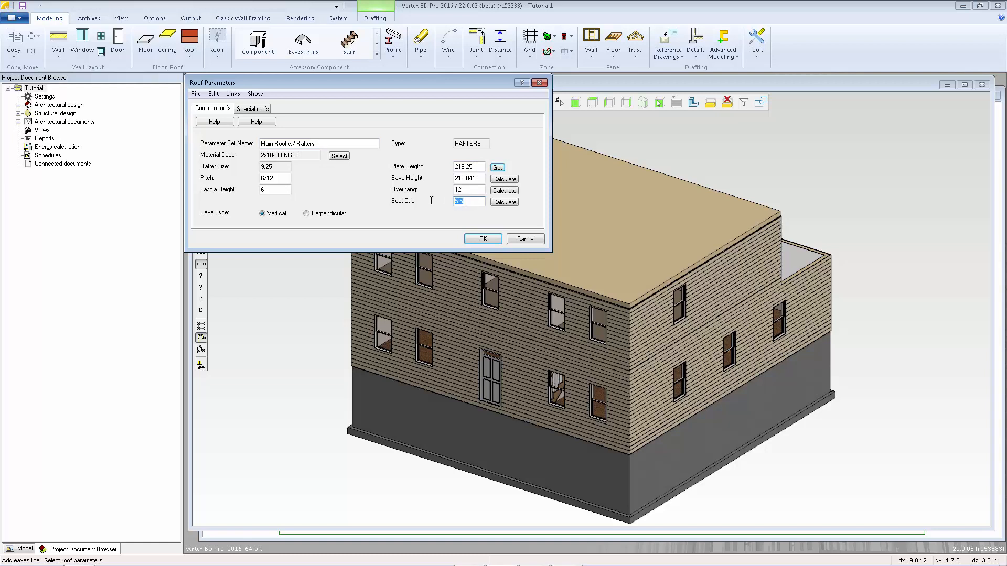
{"action": "left_click", "coordinate": [503, 179]}
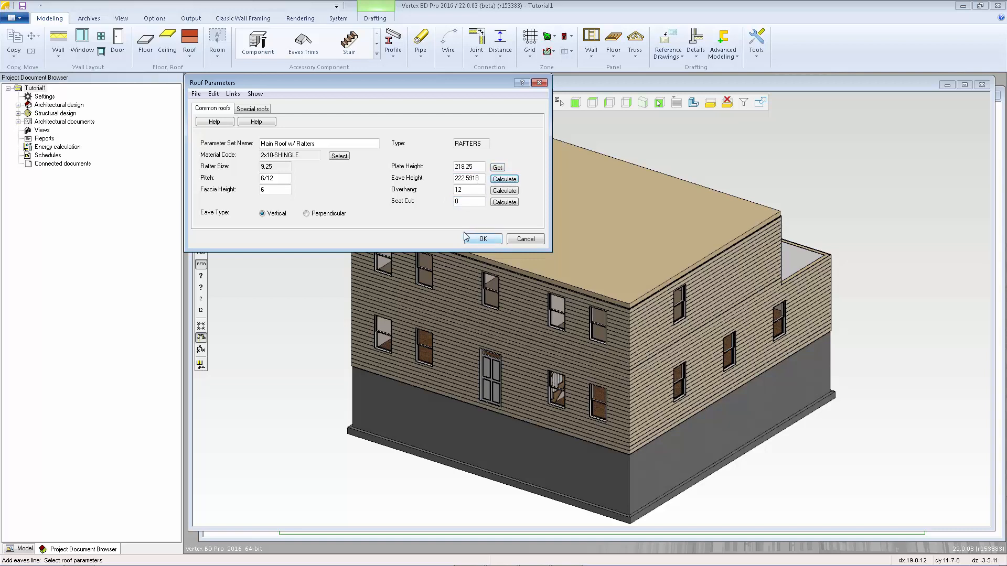
{"action": "left_click", "coordinate": [482, 238]}
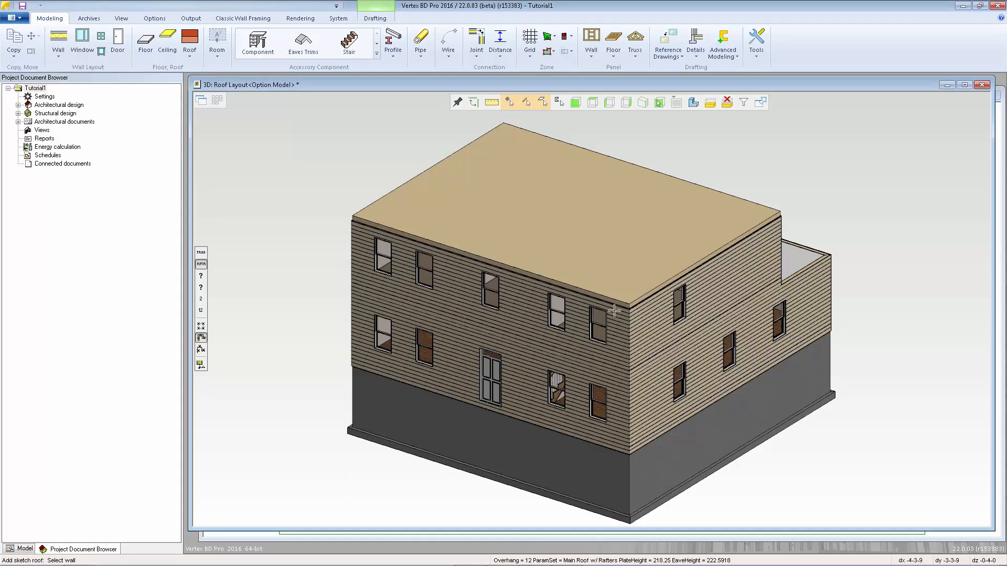
{"action": "mouse_move", "coordinate": [710, 280]}
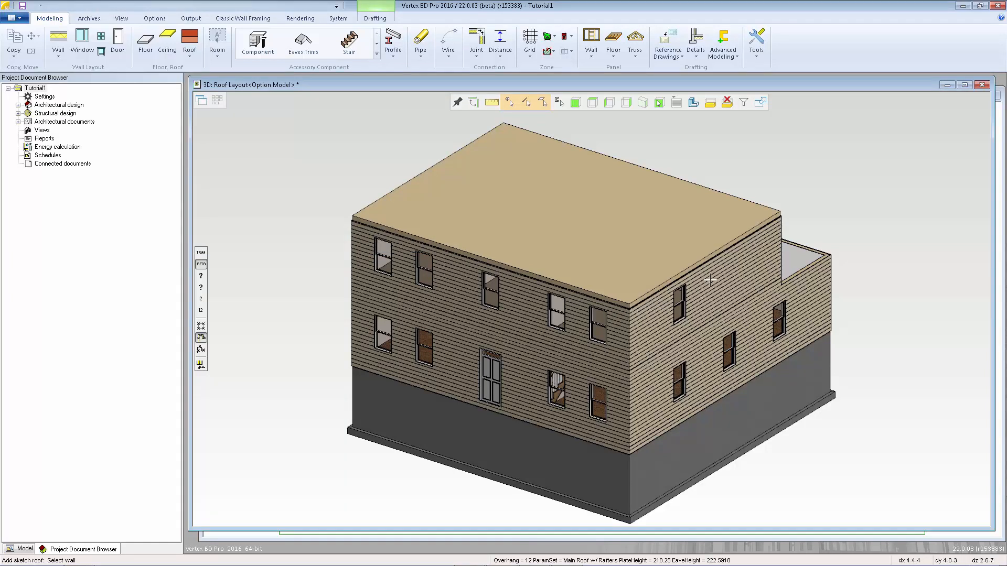
{"action": "mouse_move", "coordinate": [697, 292]}
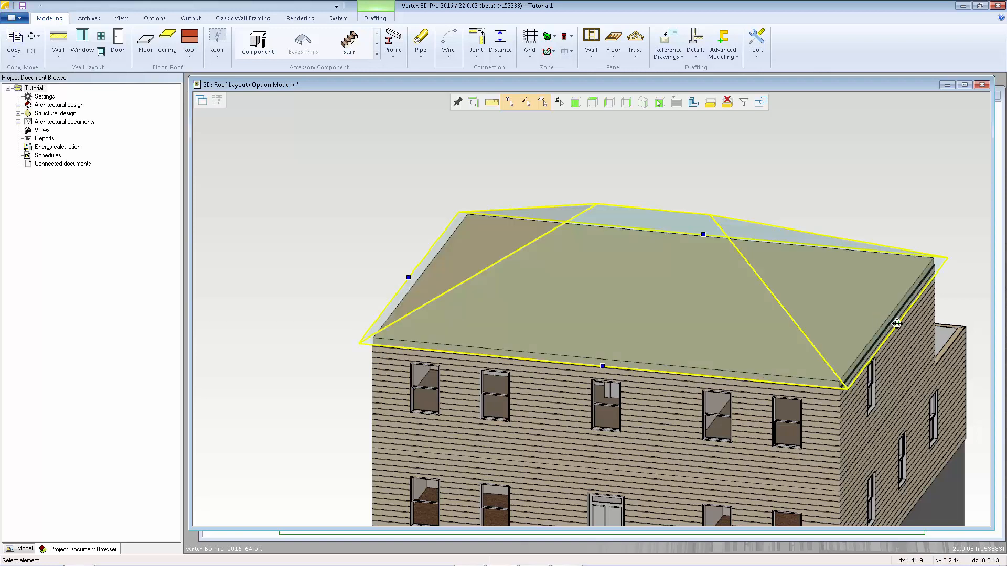
- Change the roof ends to Gable type and convert the sketch surfaces into roofs
{"action": "right_click", "coordinate": [895, 323]}
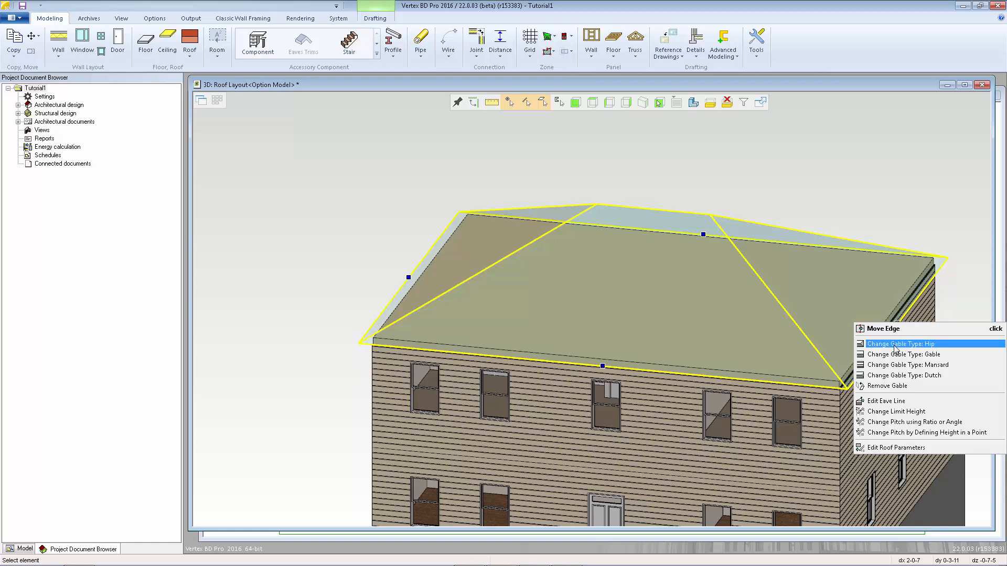
{"action": "mouse_move", "coordinate": [931, 354]}
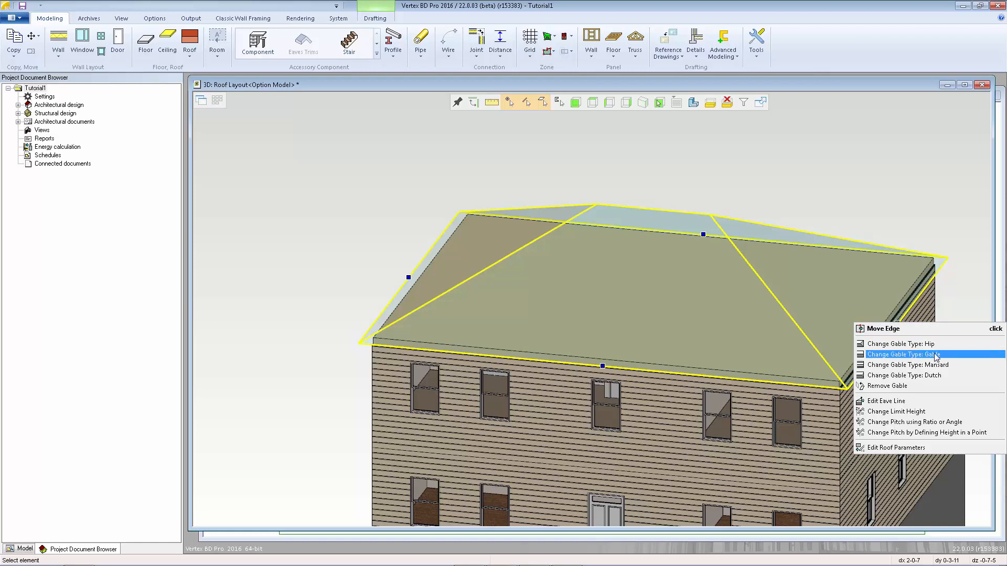
{"action": "left_click", "coordinate": [907, 355]}
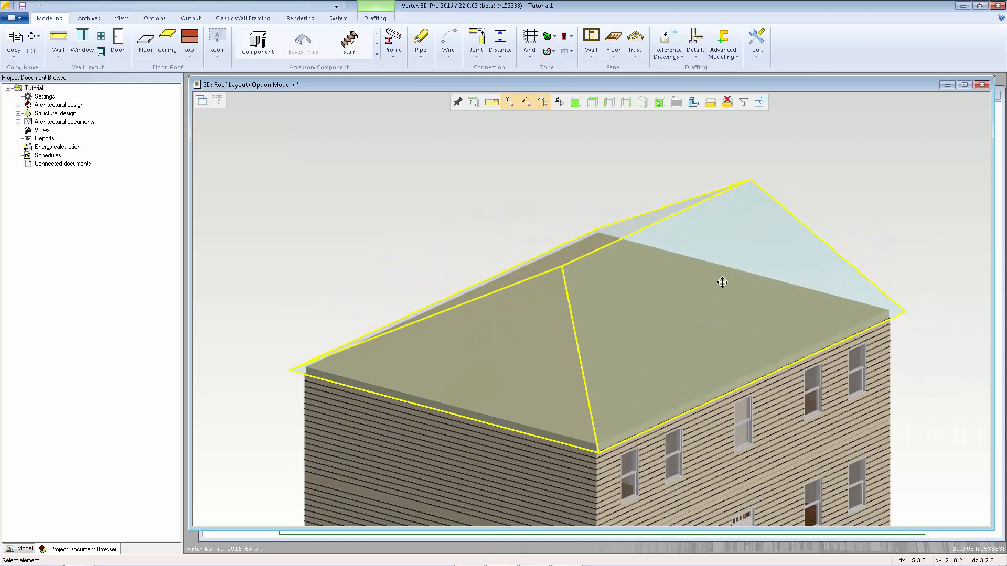
{"action": "right_click", "coordinate": [443, 411]}
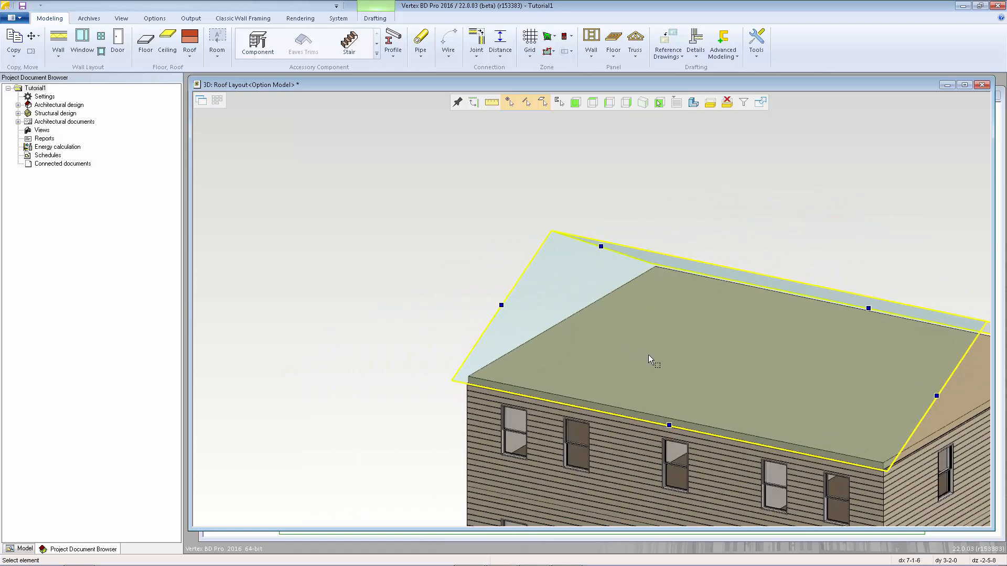
{"action": "right_click", "coordinate": [651, 360]}
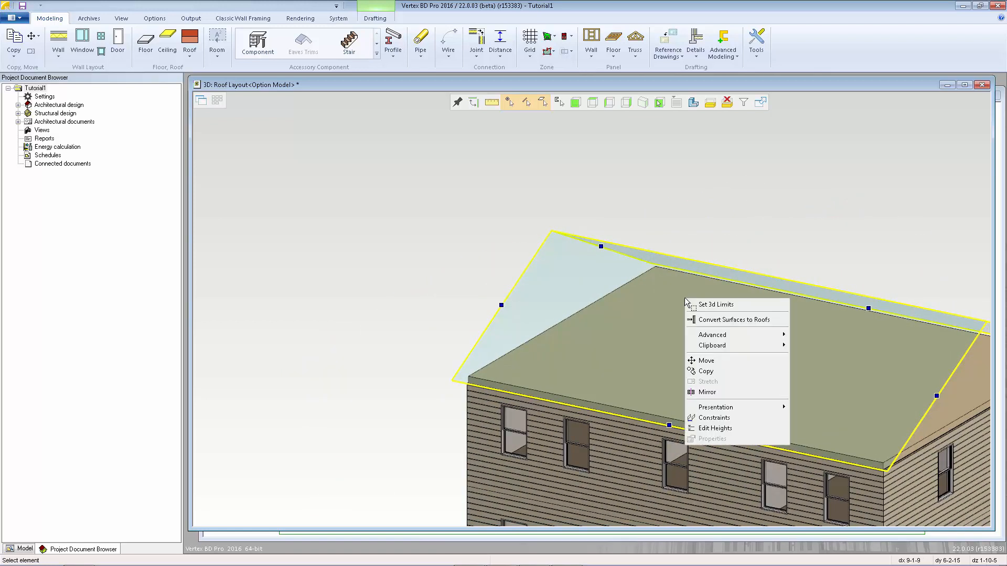
{"action": "mouse_move", "coordinate": [736, 320]}
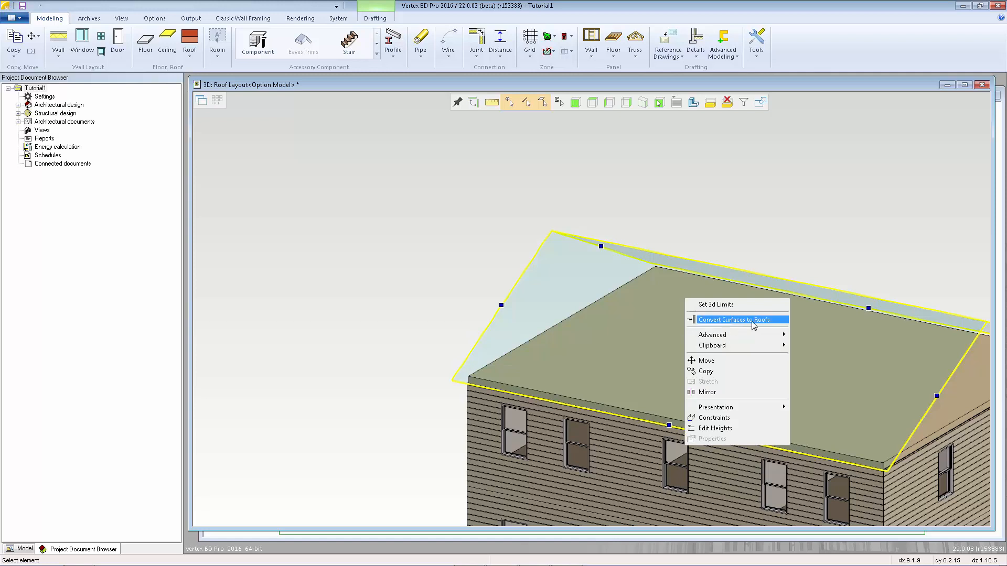
{"action": "left_click", "coordinate": [738, 320]}
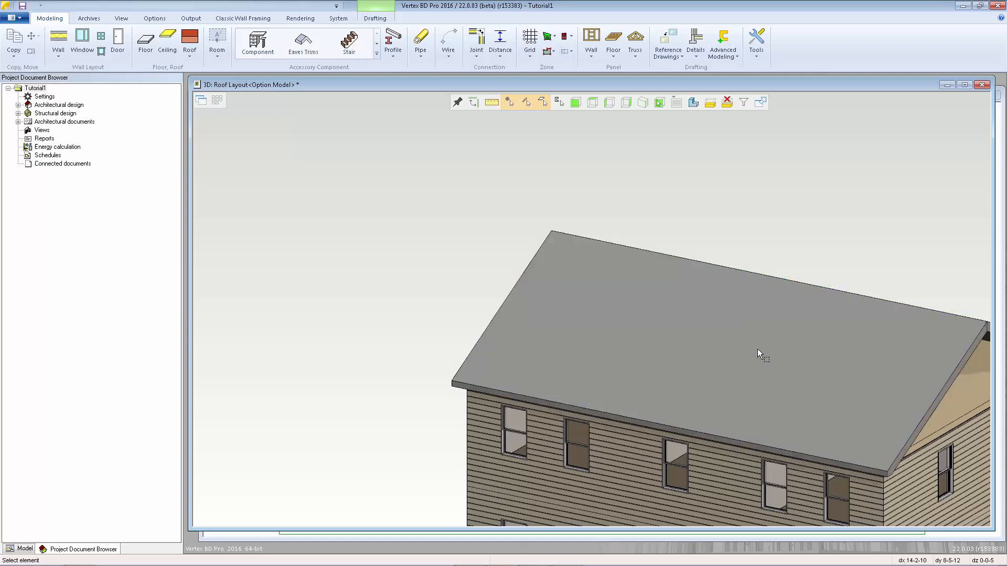
{"action": "mouse_move", "coordinate": [839, 386]}
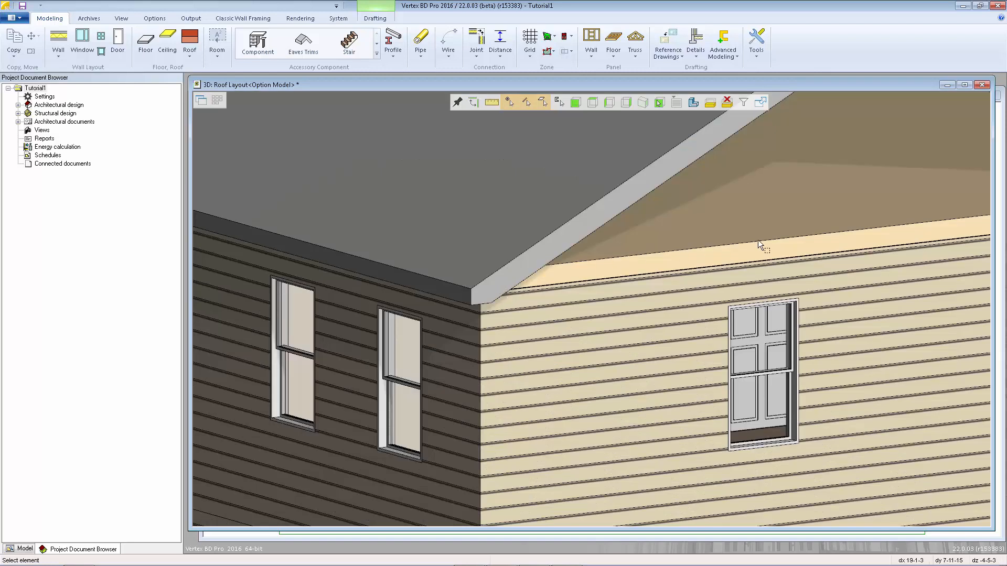
{"action": "mouse_move", "coordinate": [785, 238]}
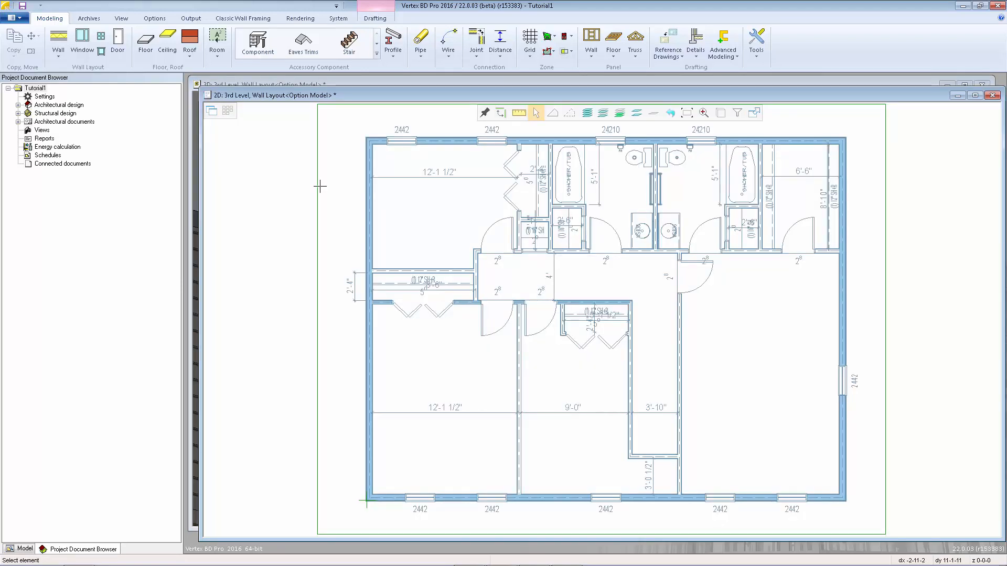
- Choose the '2x6 Ext Bearing, Horizontal siding' wall type from the Framed Walls library
{"action": "left_click", "coordinate": [58, 40]}
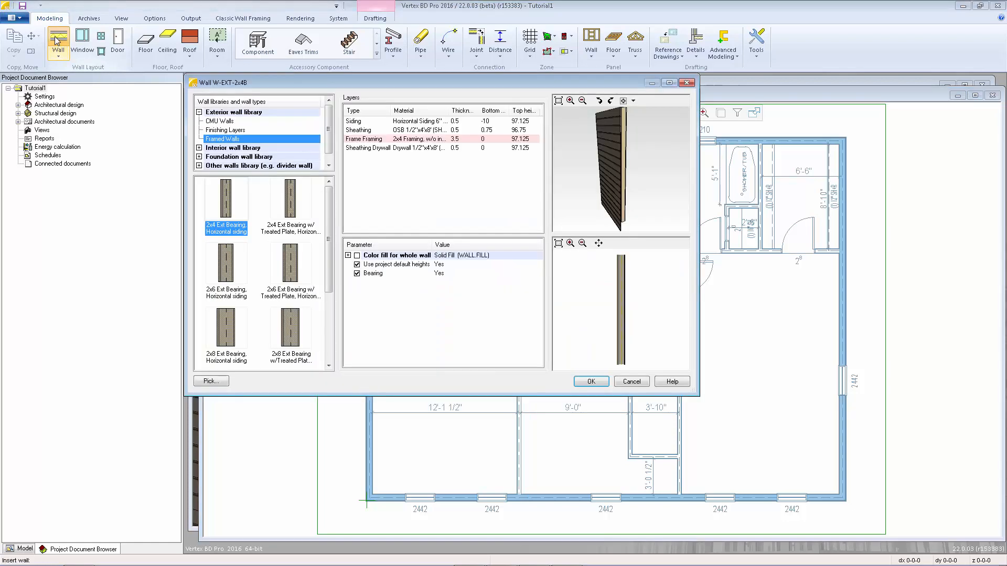
{"action": "left_click", "coordinate": [225, 264]}
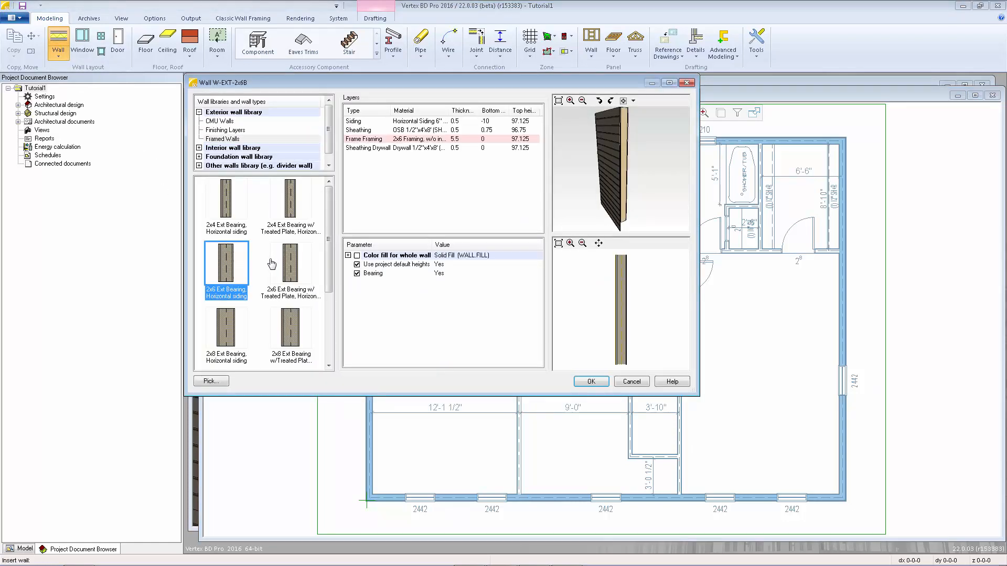
{"action": "mouse_move", "coordinate": [254, 276]}
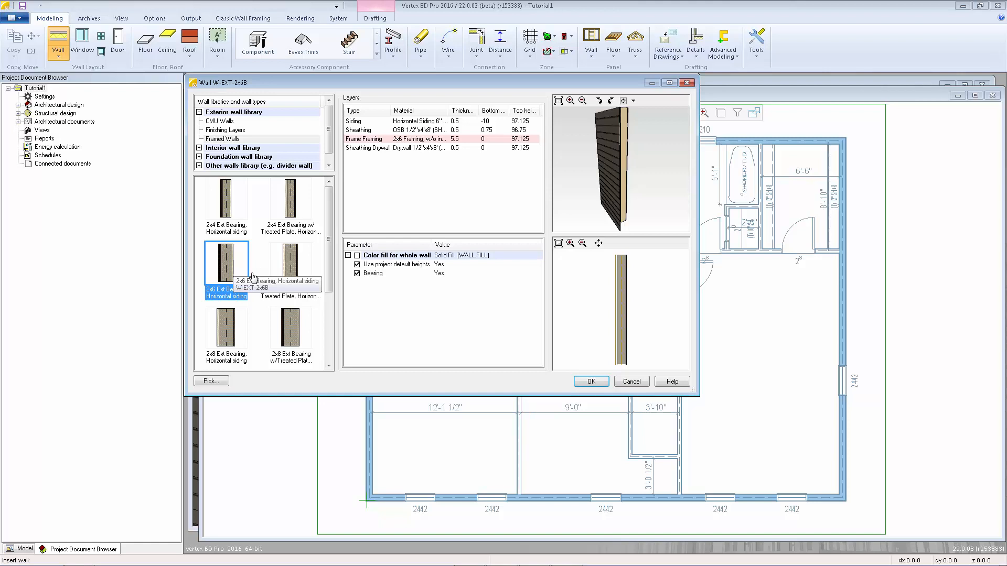
{"action": "left_click", "coordinate": [590, 381]}
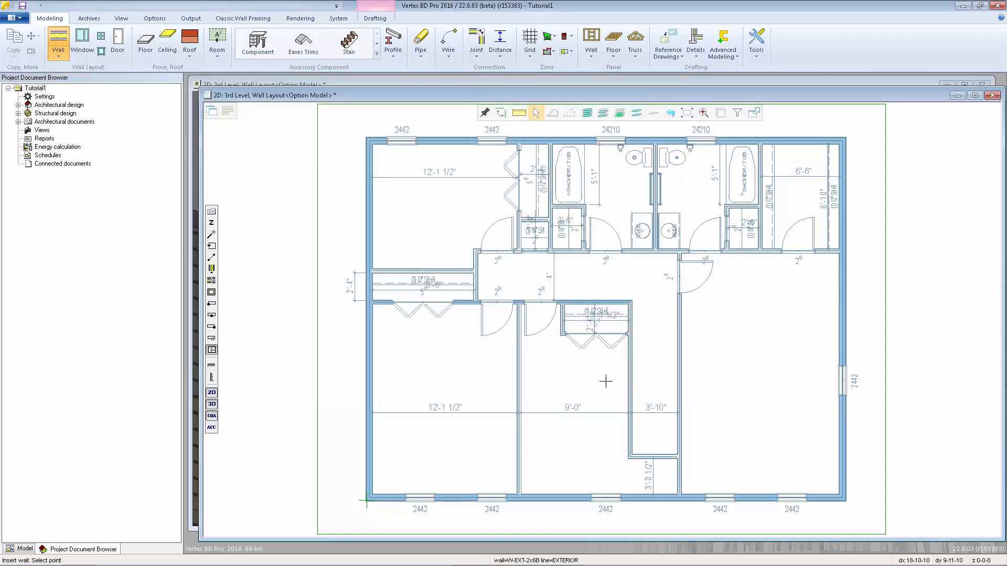
{"action": "mouse_move", "coordinate": [559, 553]}
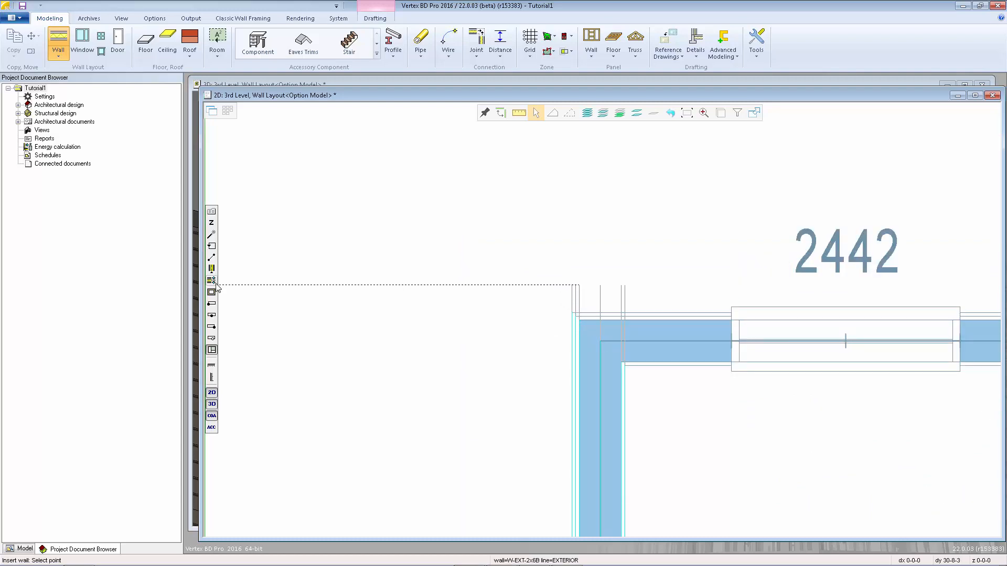
{"action": "mouse_move", "coordinate": [211, 291]}
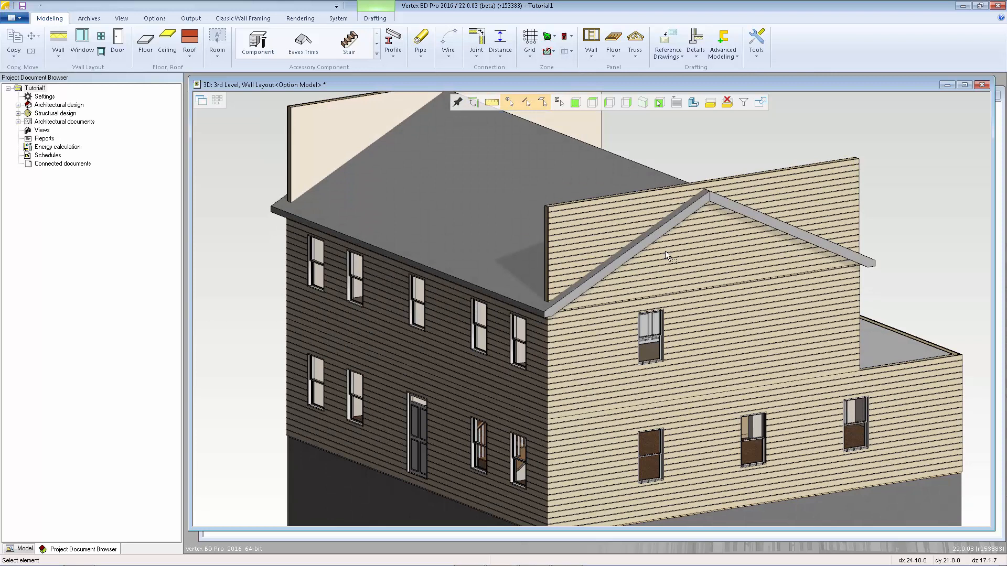
{"action": "mouse_move", "coordinate": [705, 206]}
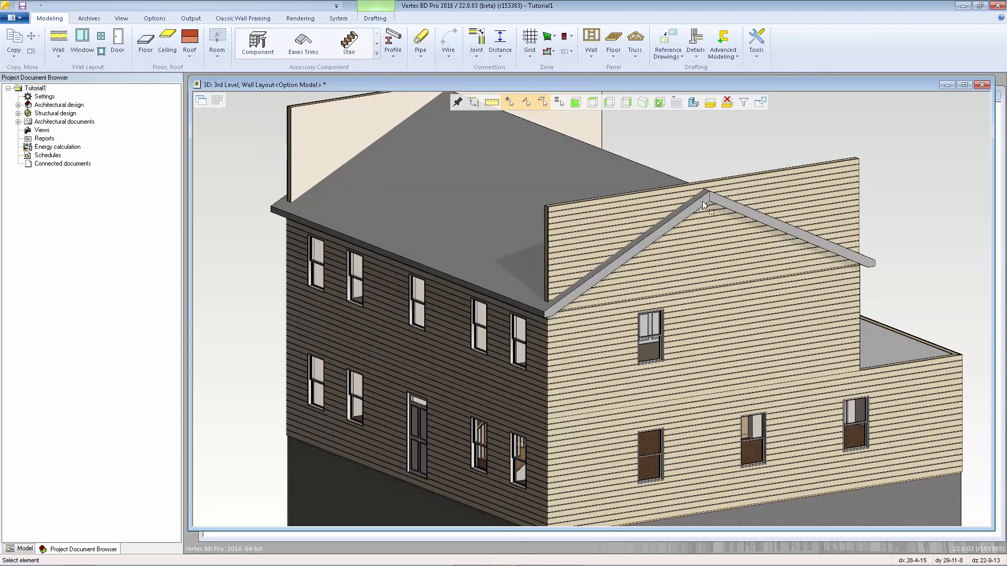
{"action": "mouse_move", "coordinate": [707, 251]}
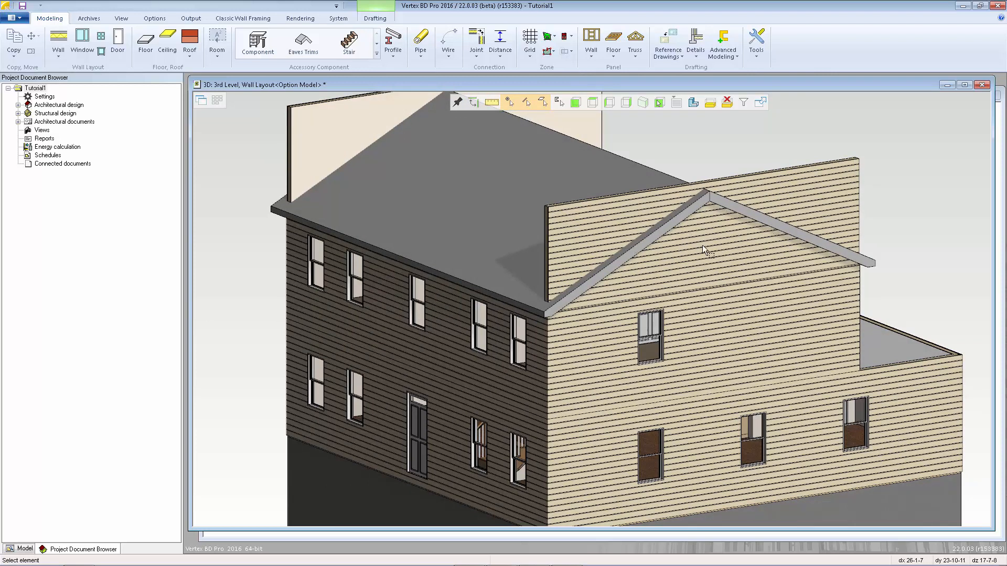
- Clip both gable-end walls with the roof, wall end Top to roof Bottom
{"action": "right_click", "coordinate": [704, 251]}
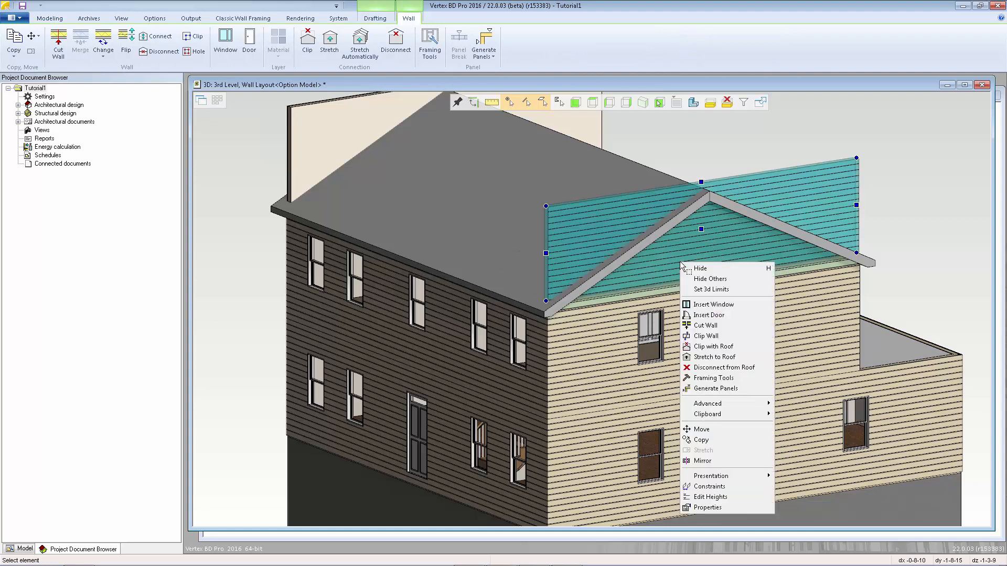
{"action": "mouse_move", "coordinate": [711, 324]}
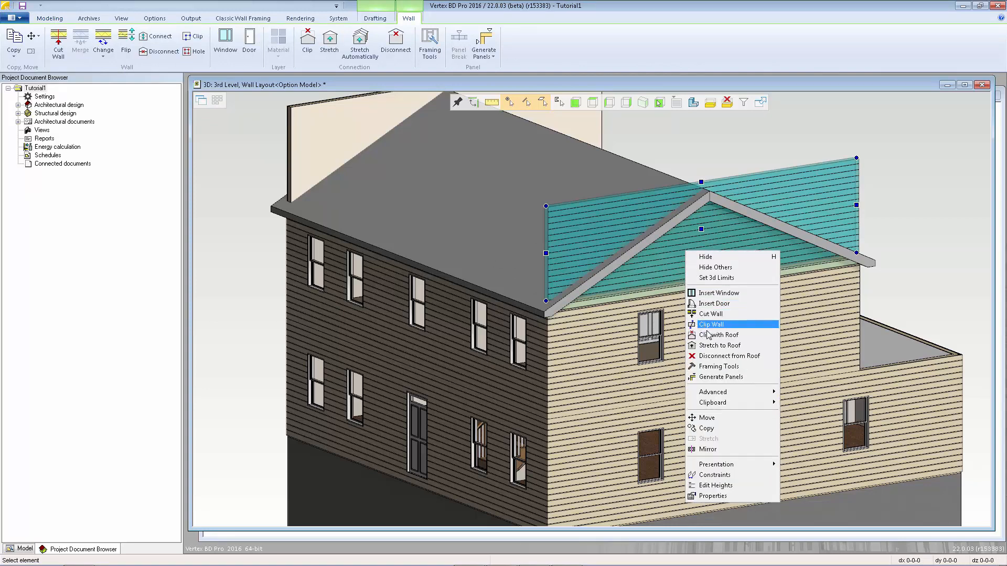
{"action": "mouse_move", "coordinate": [718, 335]}
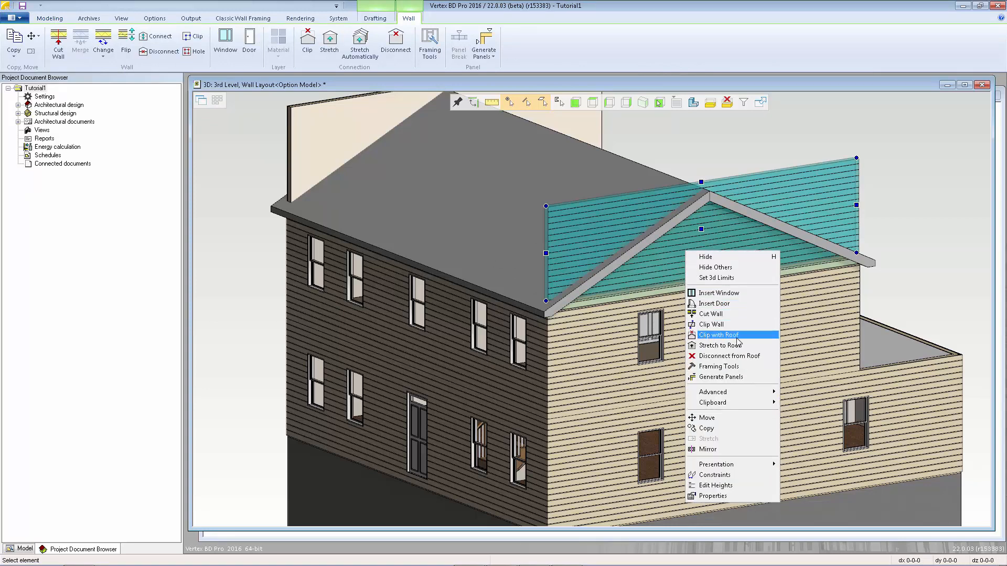
{"action": "left_click", "coordinate": [718, 334]}
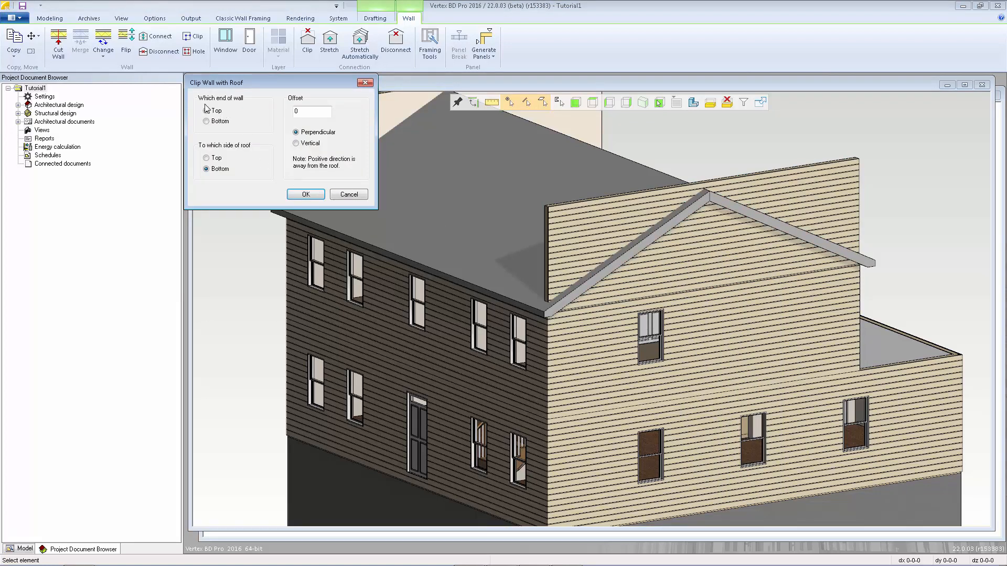
{"action": "left_click", "coordinate": [206, 110]}
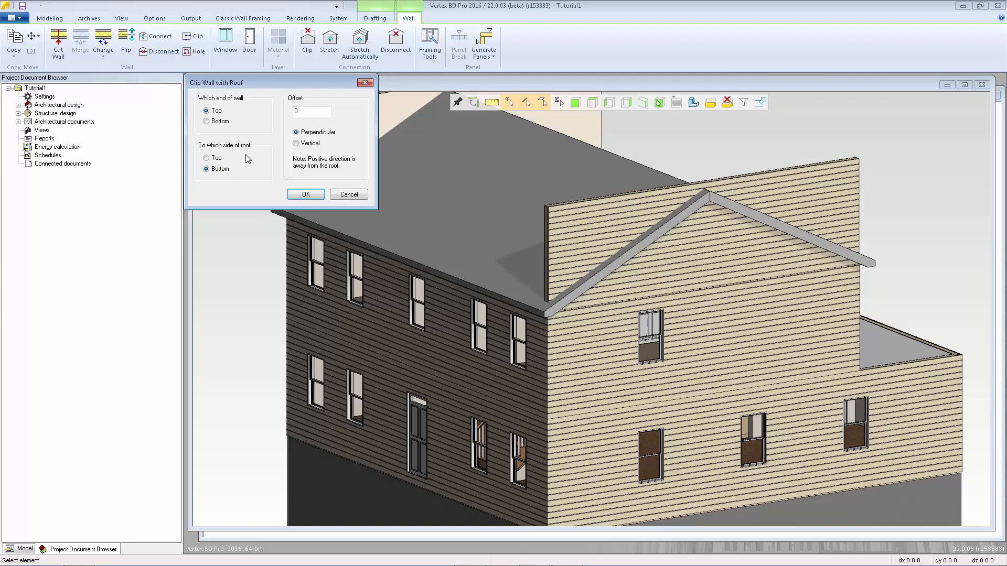
{"action": "left_click", "coordinate": [312, 111]}
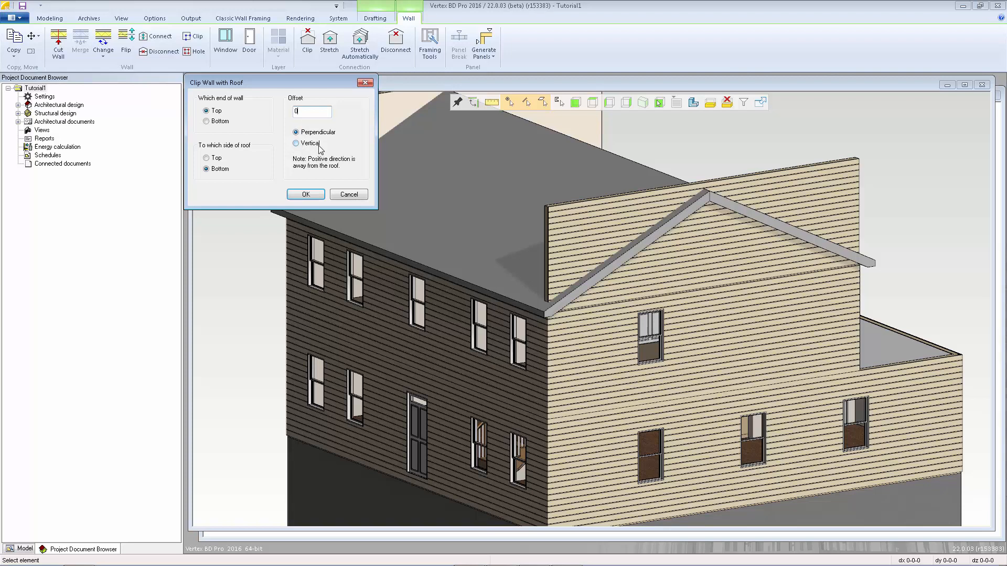
{"action": "left_click", "coordinate": [306, 194]}
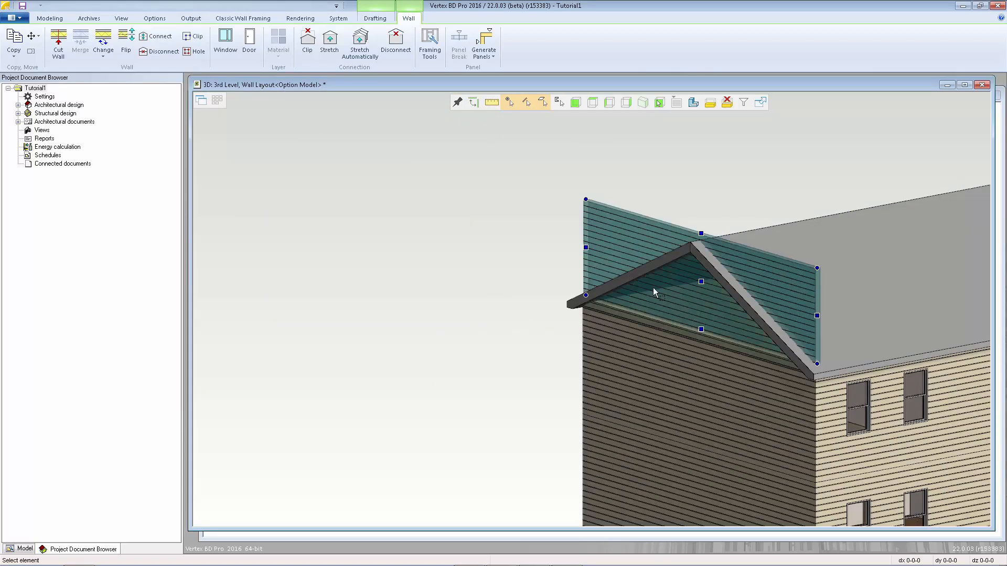
{"action": "right_click", "coordinate": [655, 294]}
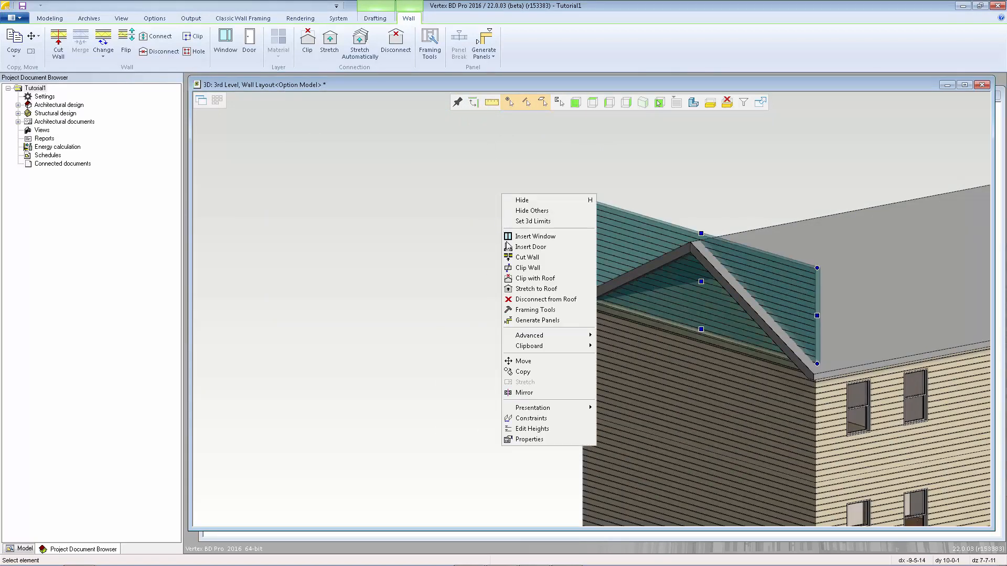
{"action": "left_click", "coordinate": [531, 278]}
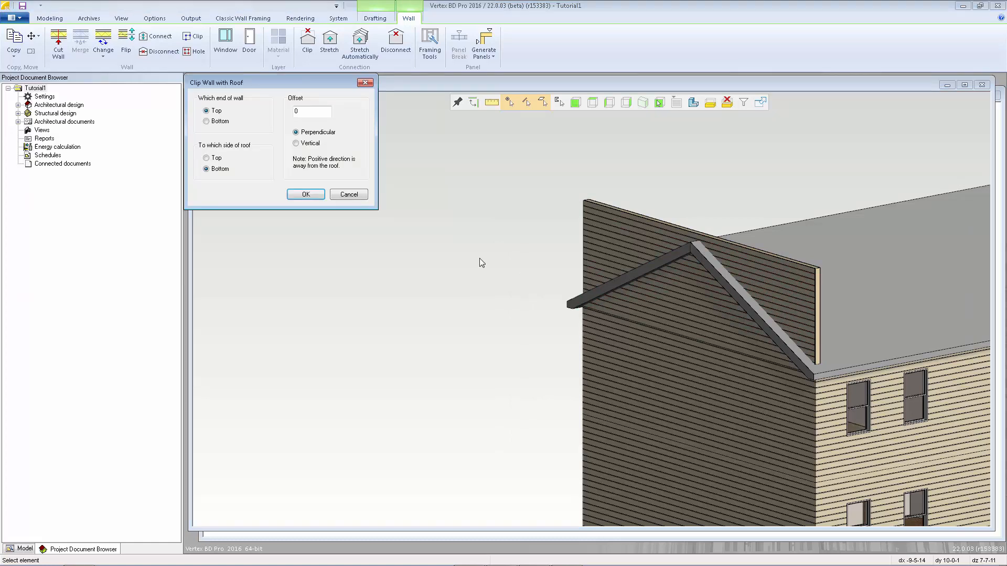
{"action": "left_click", "coordinate": [305, 194]}
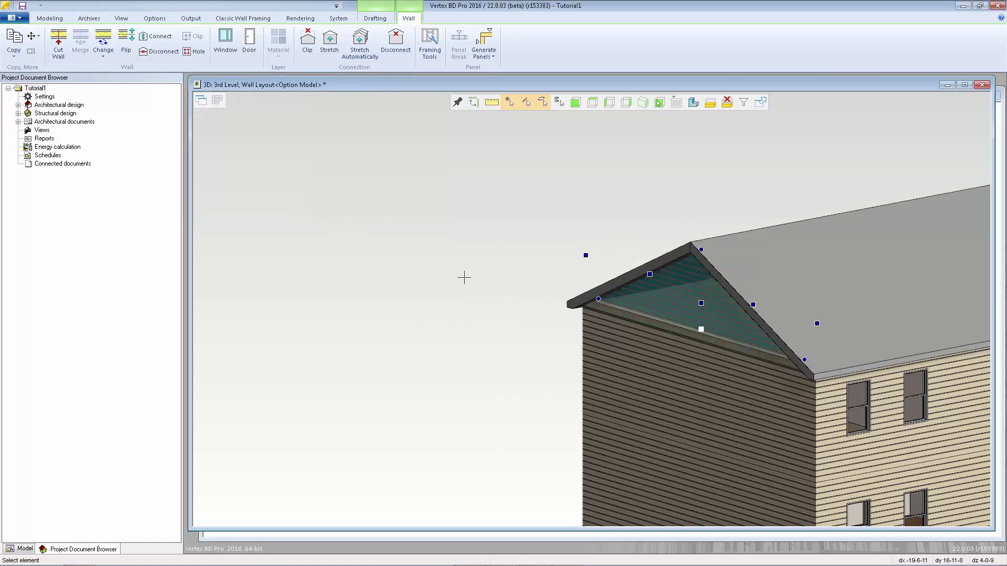
{"action": "left_click", "coordinate": [49, 18]}
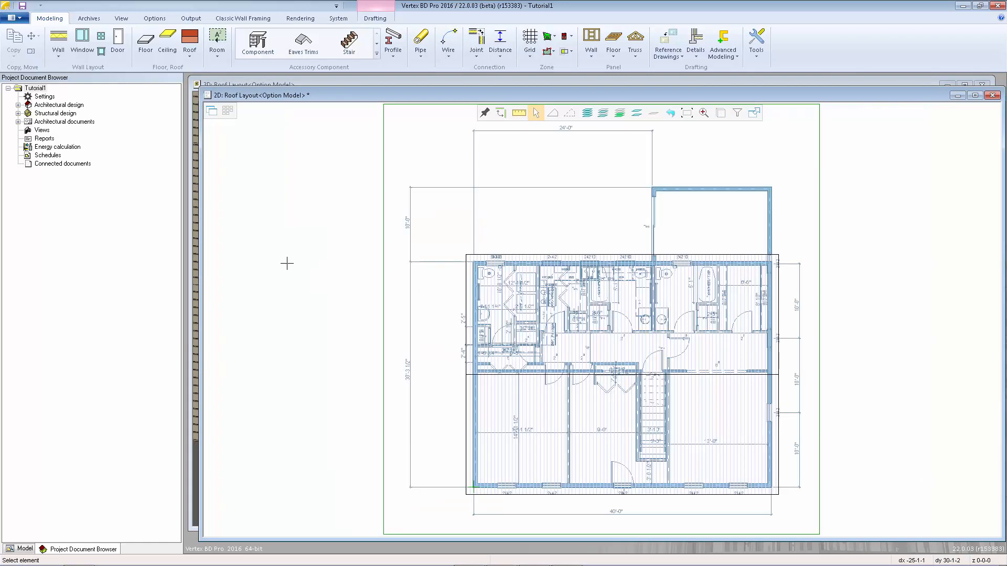
- Start adding a gable roof from the Roof dropdown in the Roof Layout
{"action": "left_click", "coordinate": [188, 38]}
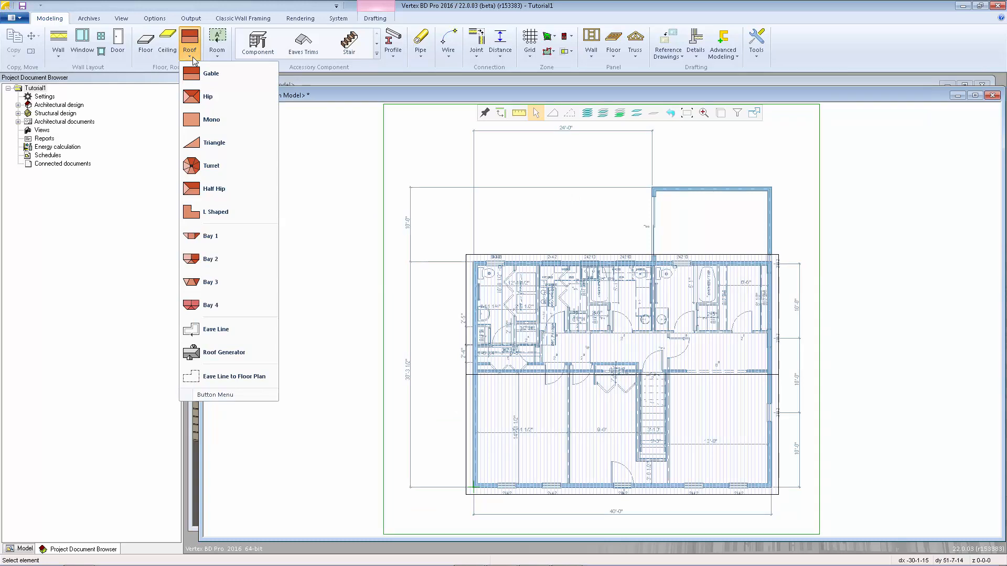
{"action": "mouse_move", "coordinate": [212, 73]}
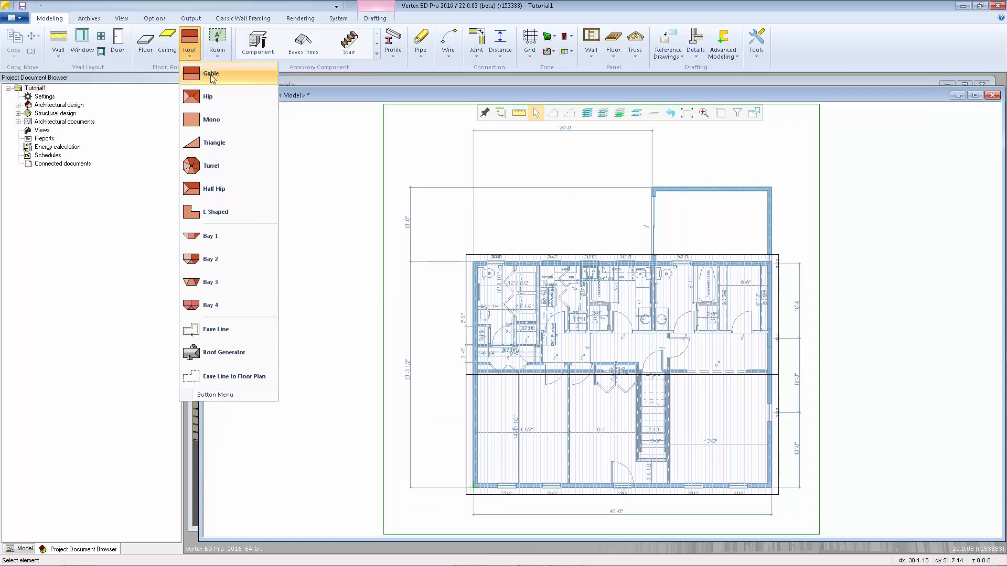
{"action": "left_click", "coordinate": [211, 73]}
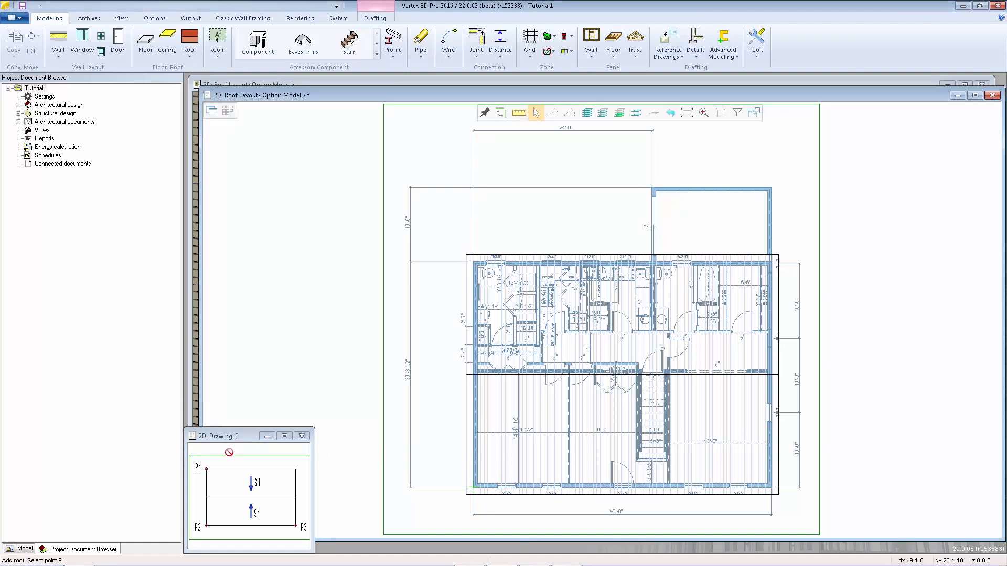
{"action": "mouse_move", "coordinate": [287, 541]}
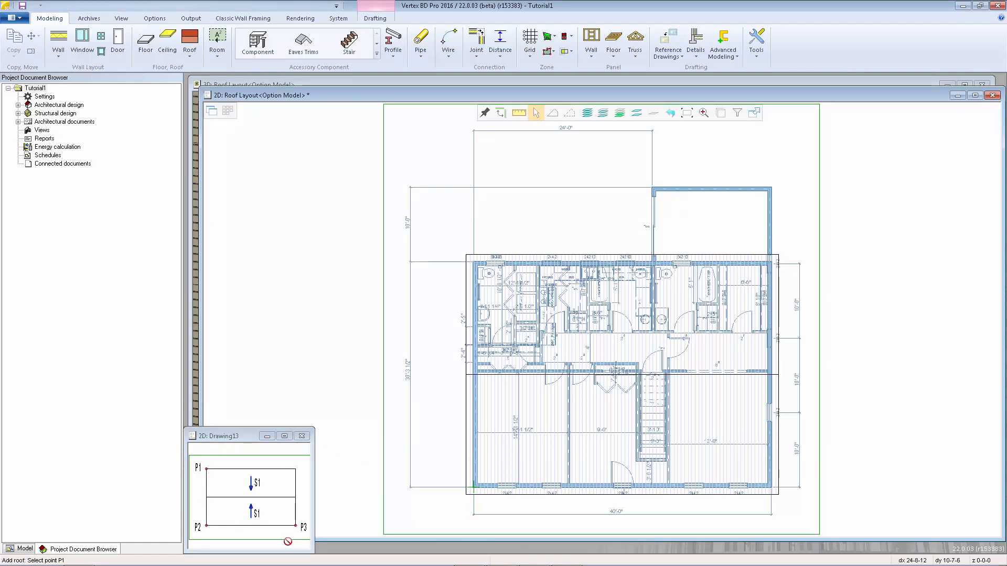
{"action": "mouse_move", "coordinate": [205, 501]}
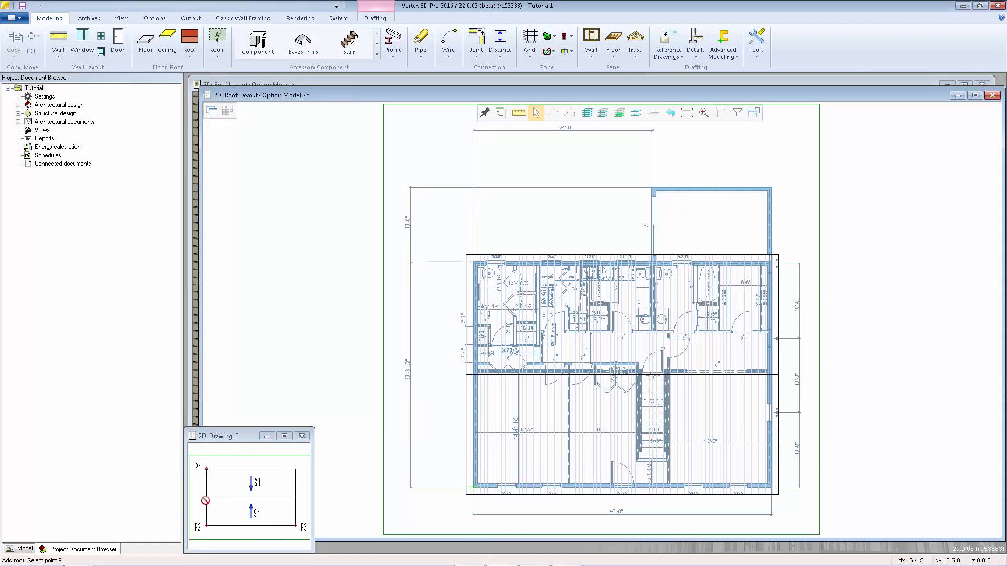
{"action": "mouse_move", "coordinate": [301, 527]}
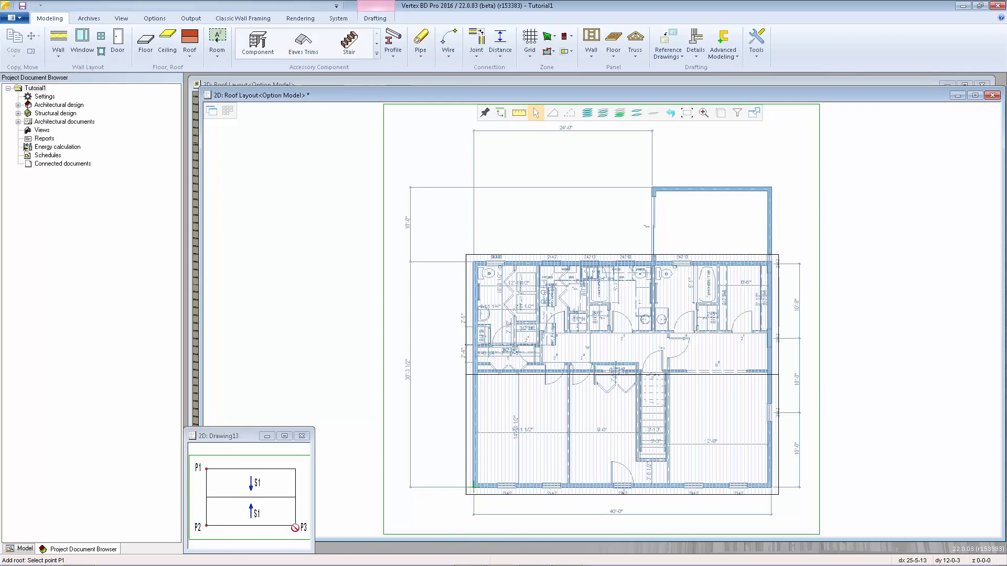
{"action": "mouse_move", "coordinate": [261, 551]}
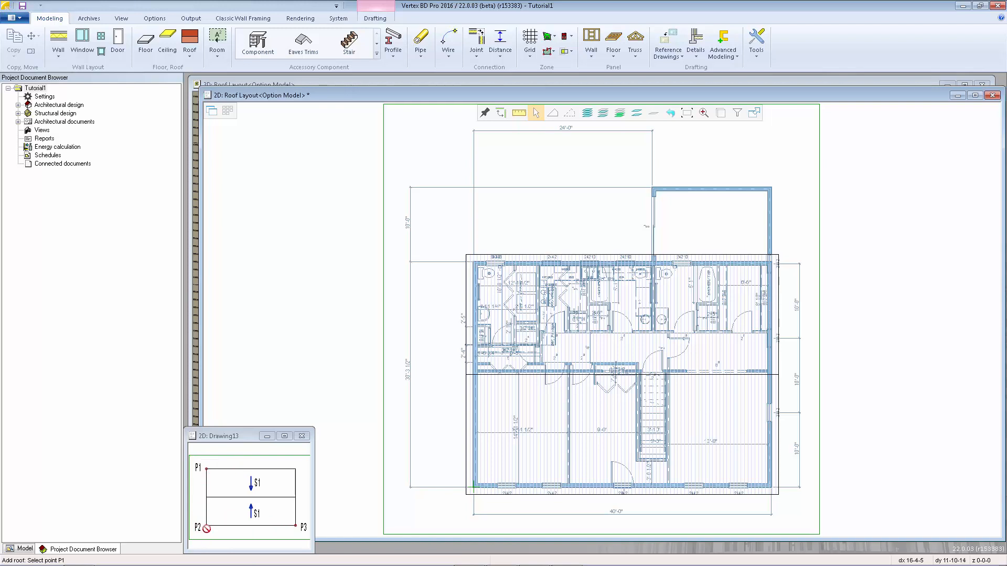
{"action": "mouse_move", "coordinate": [281, 530]}
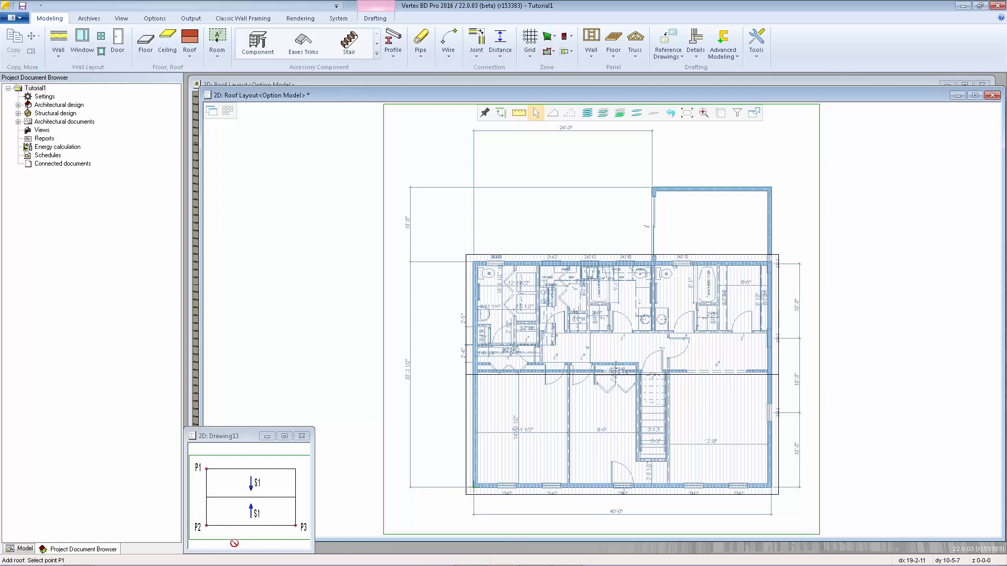
{"action": "mouse_move", "coordinate": [732, 220]}
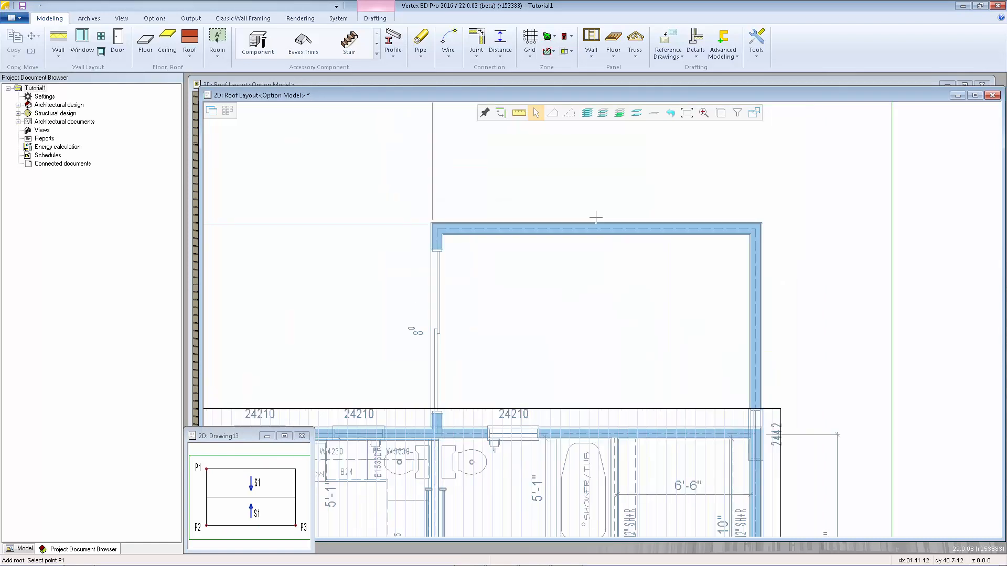
{"action": "mouse_move", "coordinate": [597, 416]}
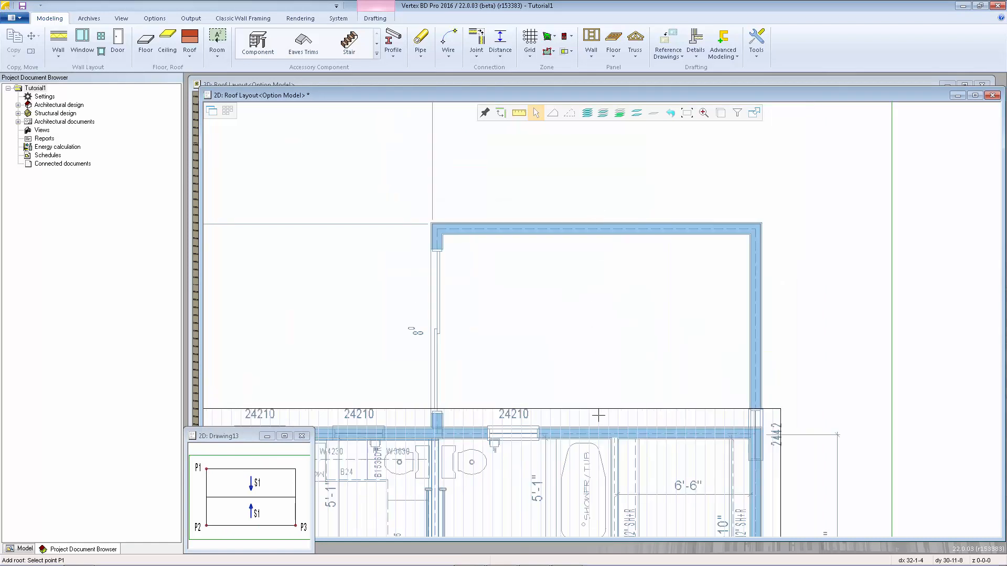
{"action": "mouse_move", "coordinate": [769, 221]}
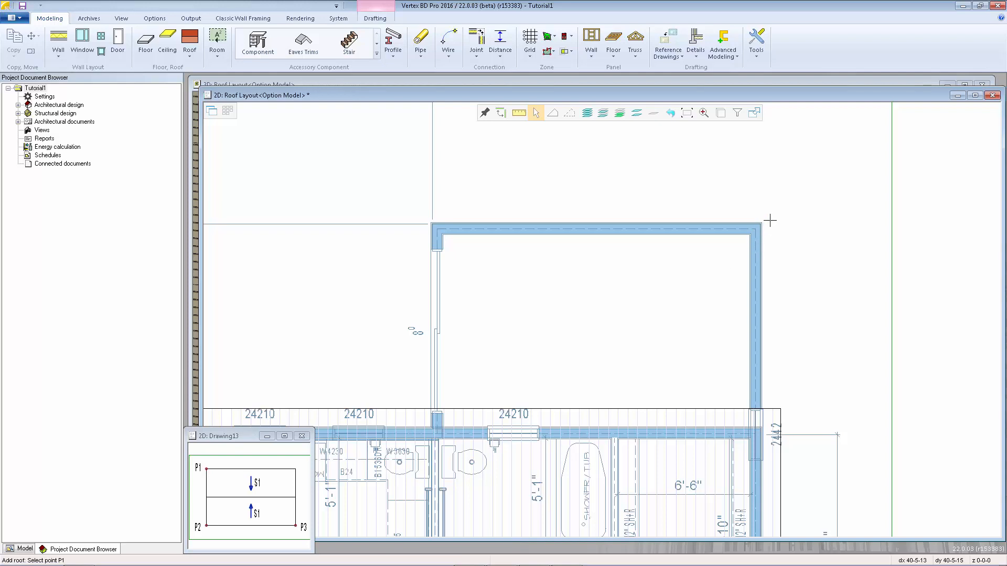
{"action": "mouse_move", "coordinate": [408, 209]}
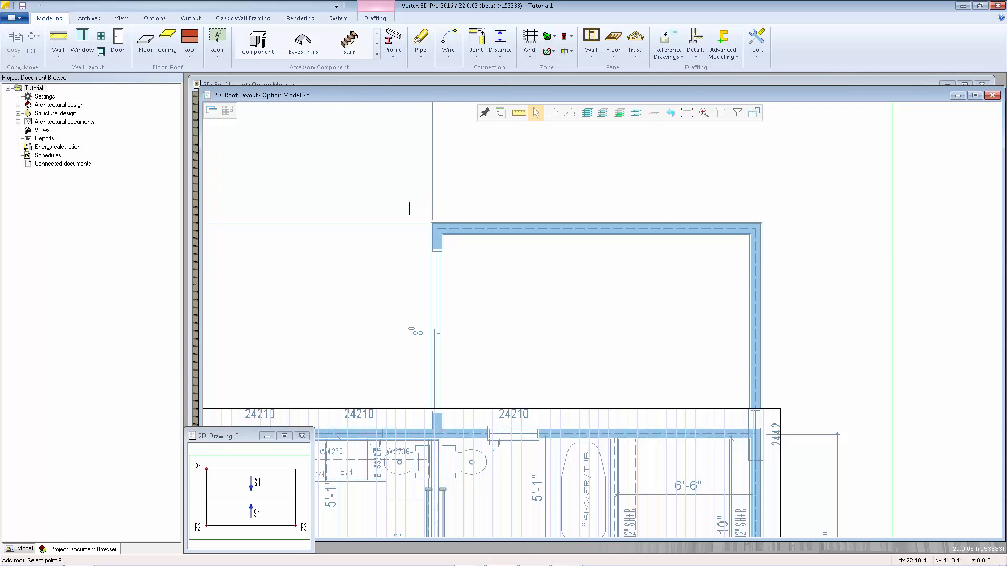
{"action": "mouse_move", "coordinate": [411, 437]}
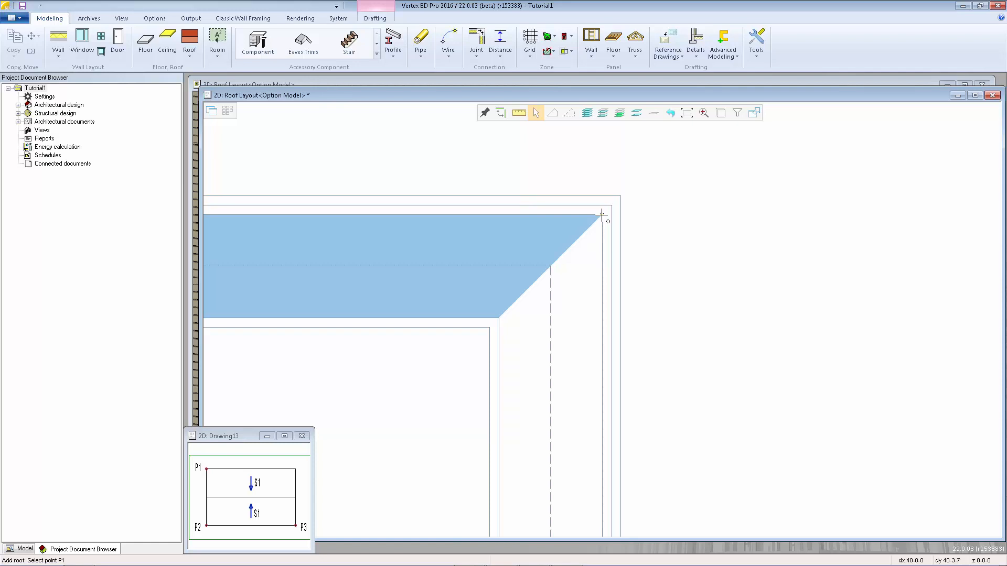
{"action": "mouse_move", "coordinate": [603, 212]}
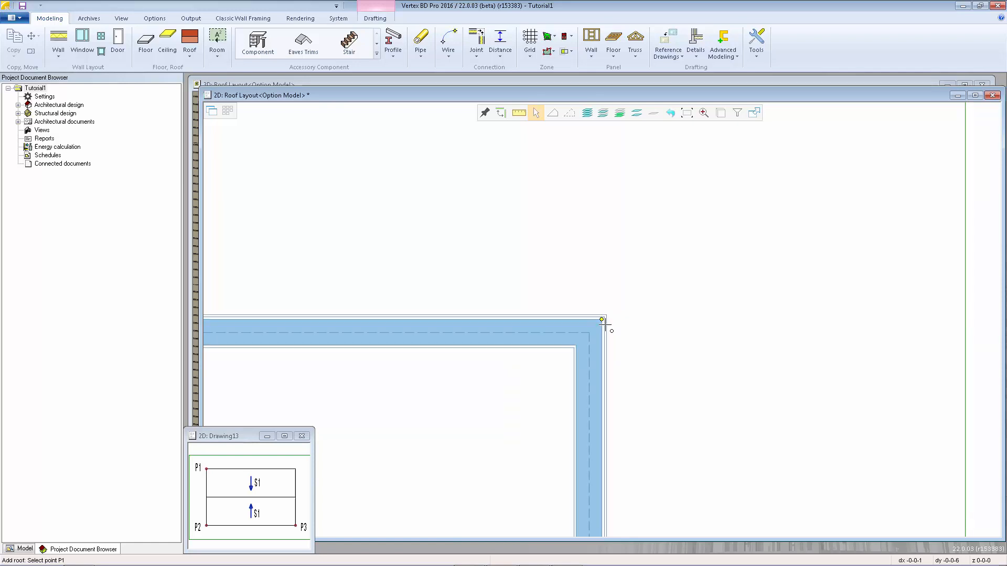
{"action": "mouse_move", "coordinate": [661, 293]}
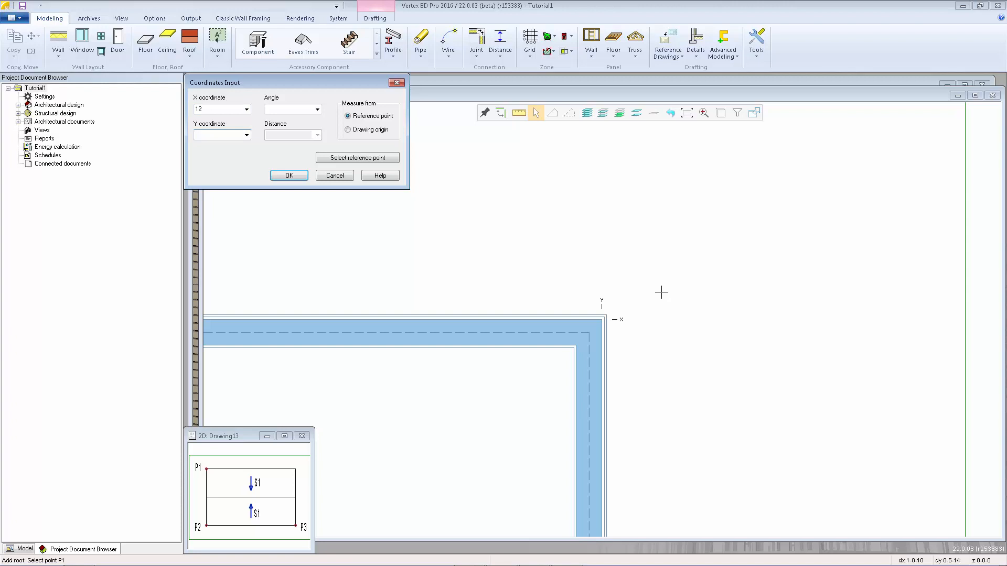
- Place the roof's first corner at X 12, Y 12 offset, then pick the next corner
{"action": "type", "text": "12"}
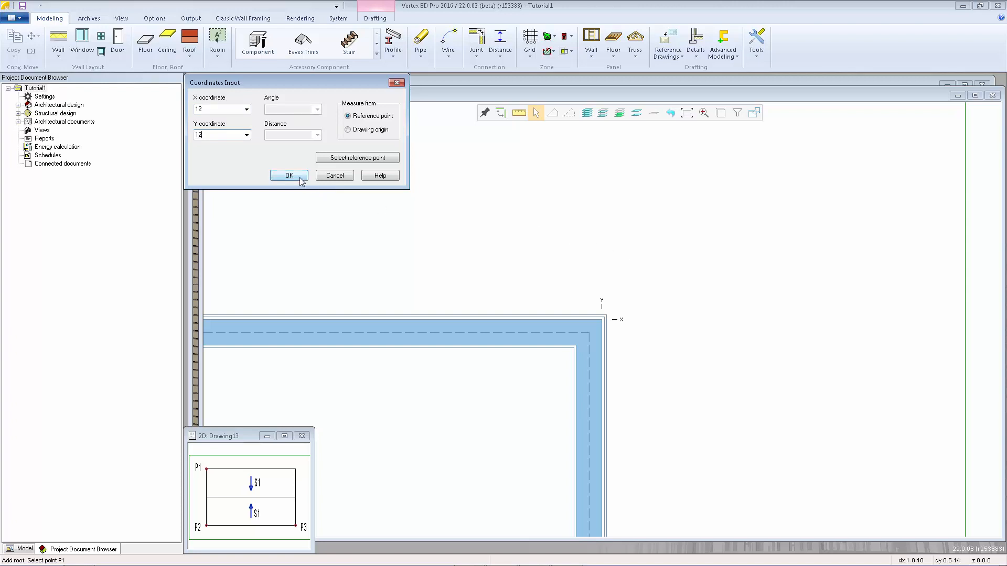
{"action": "left_click", "coordinate": [288, 175]}
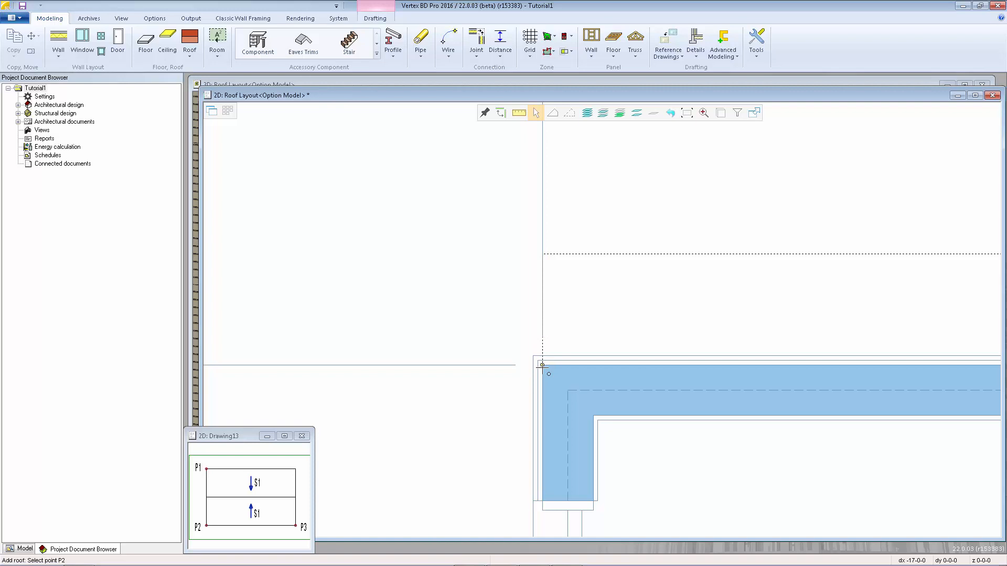
{"action": "mouse_move", "coordinate": [517, 360]}
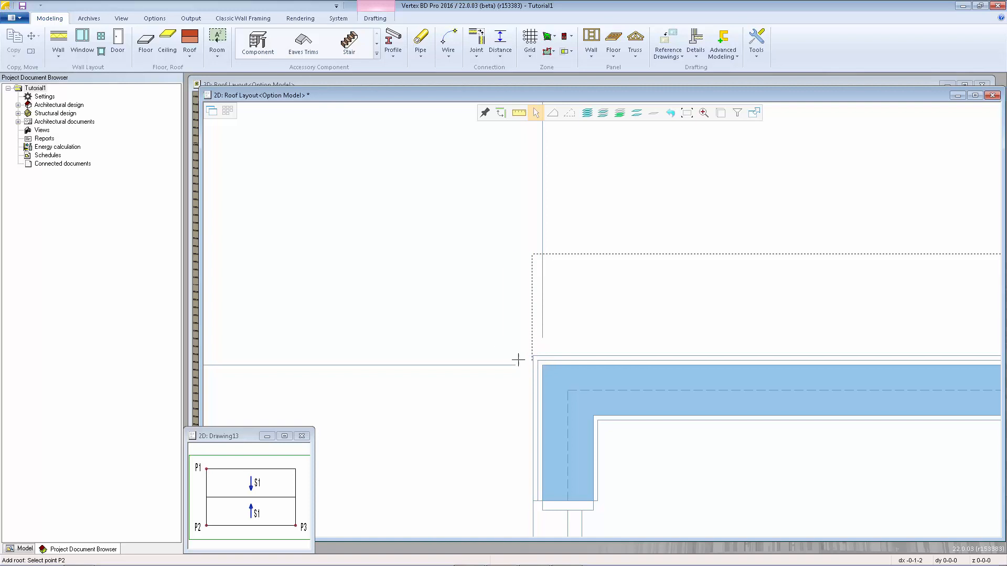
{"action": "mouse_move", "coordinate": [433, 343]}
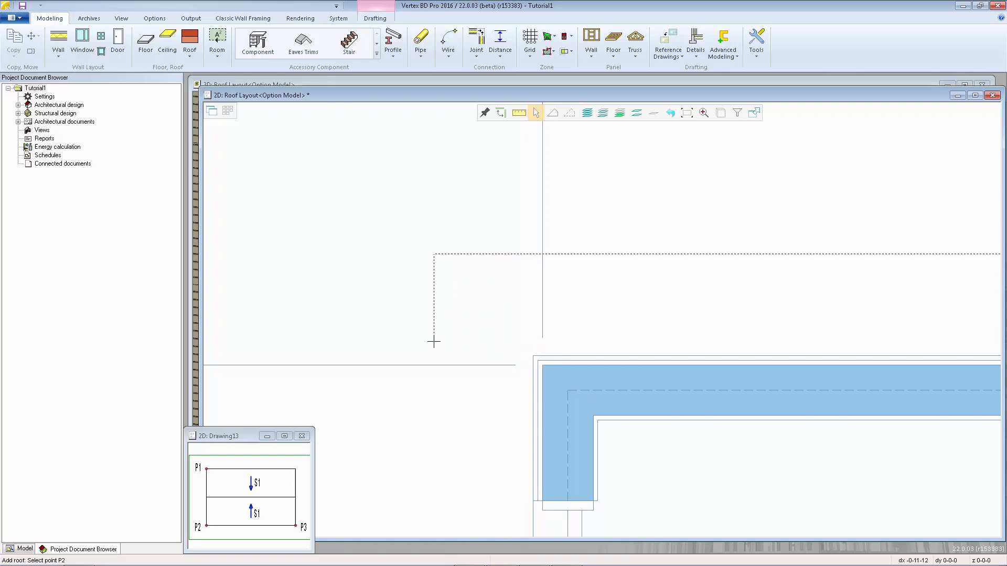
{"action": "left_click", "coordinate": [434, 344]}
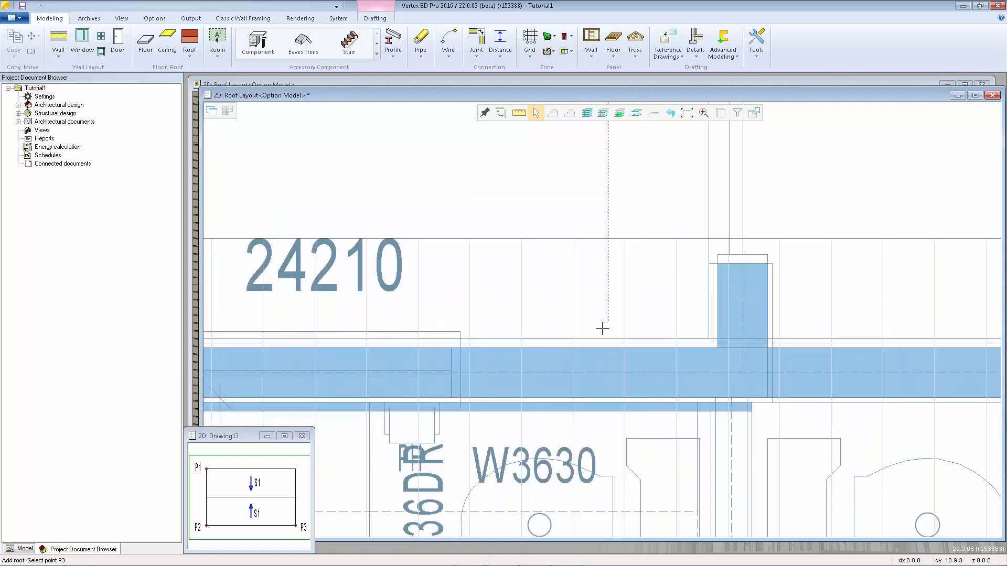
{"action": "mouse_move", "coordinate": [610, 344]}
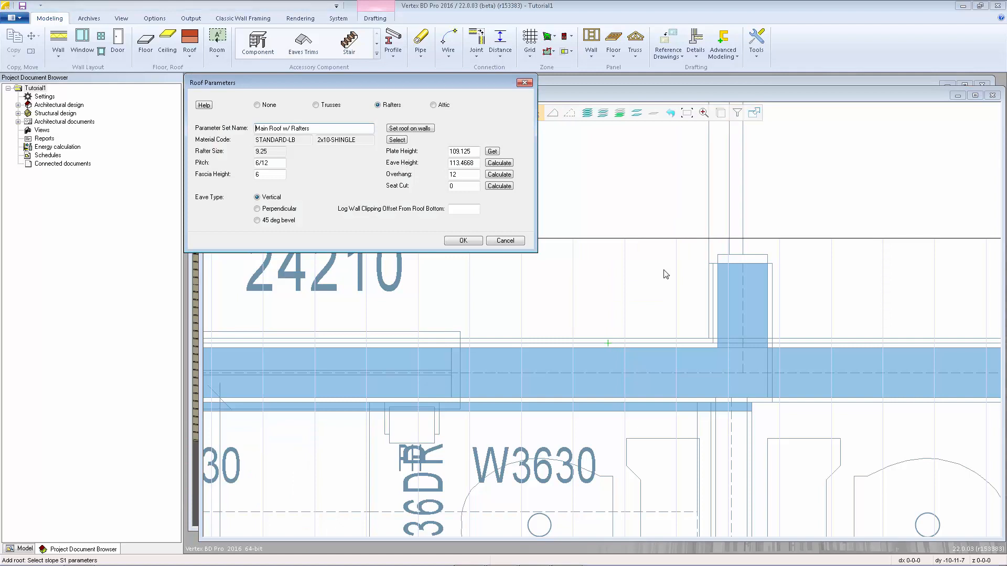
{"action": "mouse_move", "coordinate": [587, 257]}
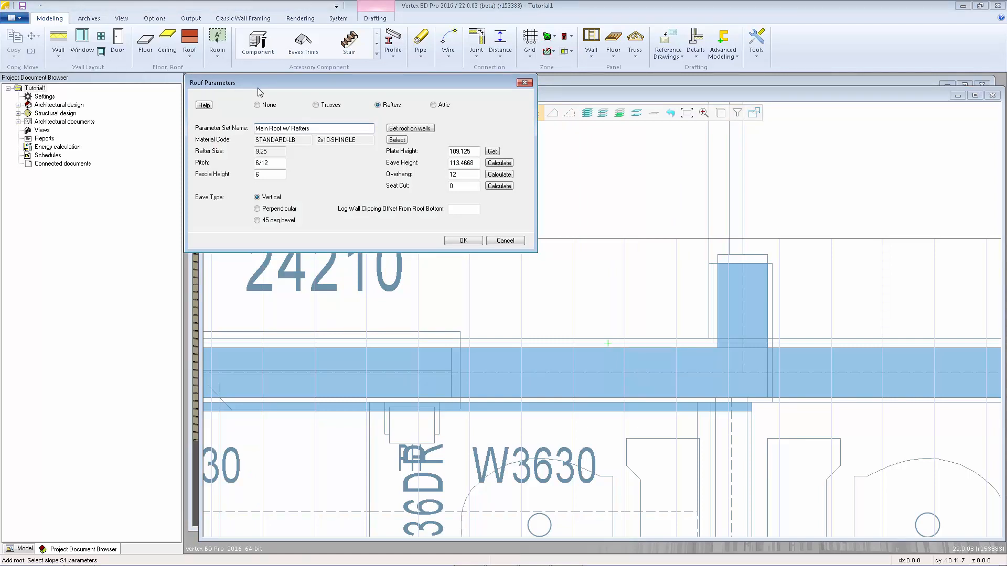
{"action": "mouse_move", "coordinate": [378, 100]}
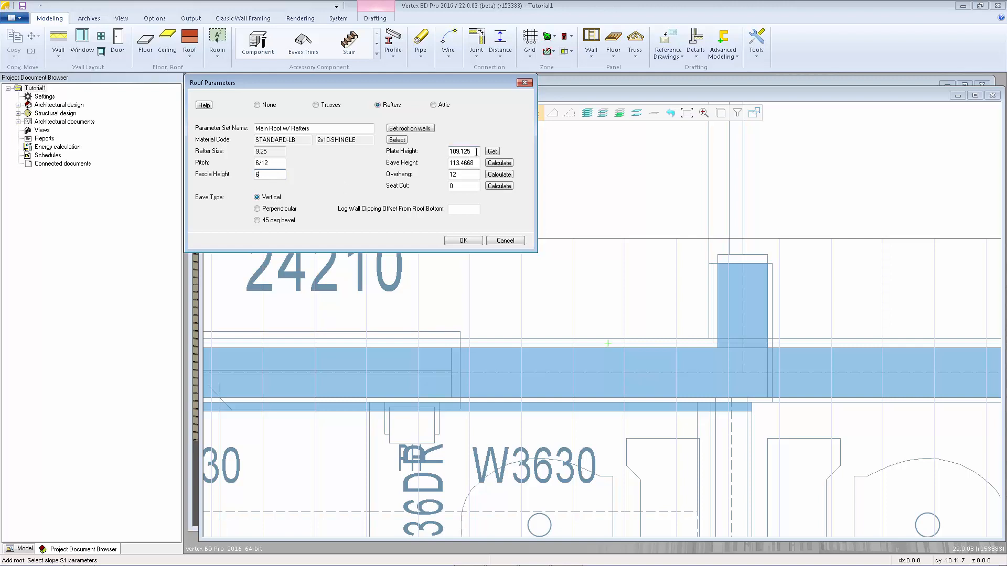
- Take plate height 109.125 from the wall, set seat cut 3.5, recalculate eave to 111.7168
{"action": "left_click", "coordinate": [492, 151]}
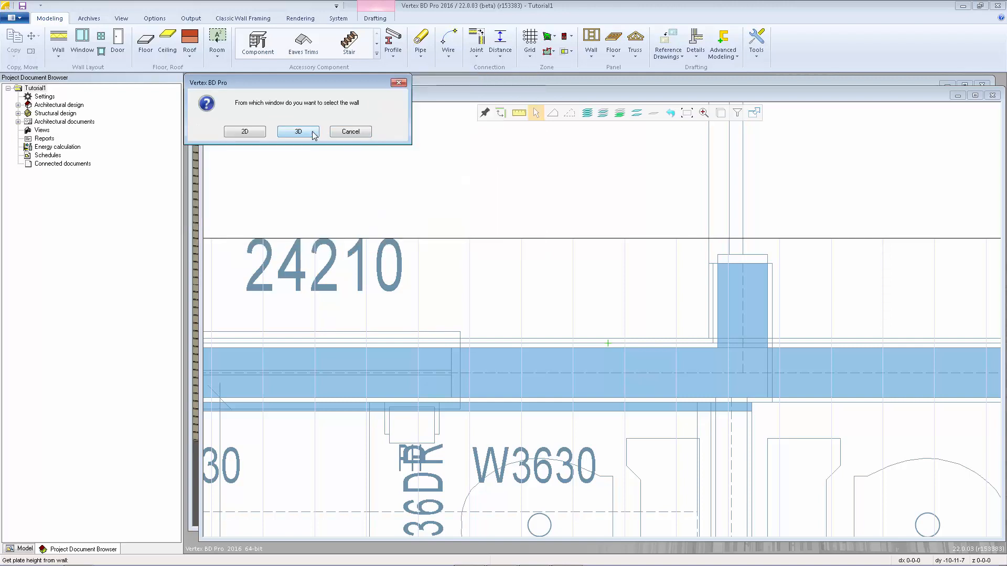
{"action": "left_click", "coordinate": [296, 132]}
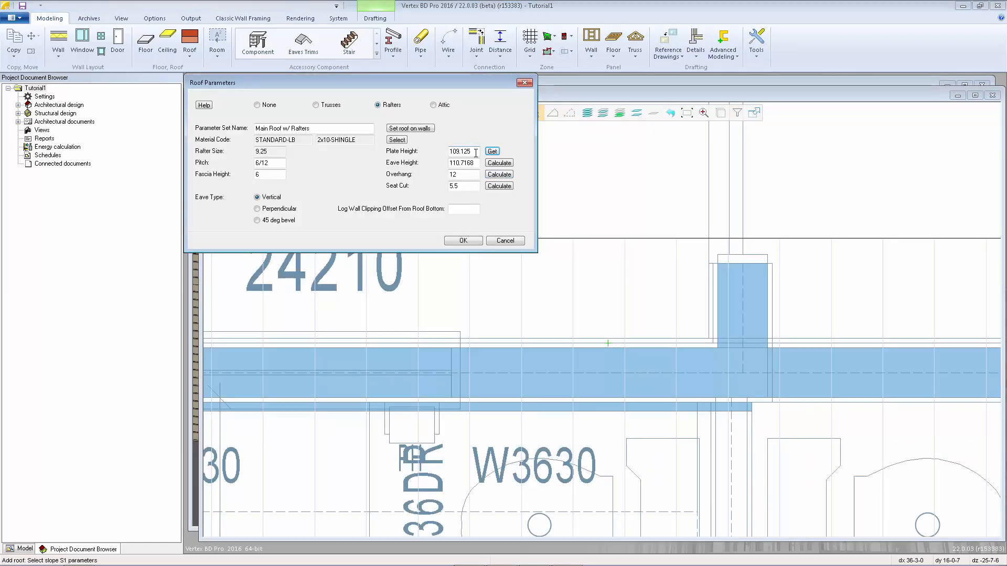
{"action": "mouse_move", "coordinate": [397, 181]}
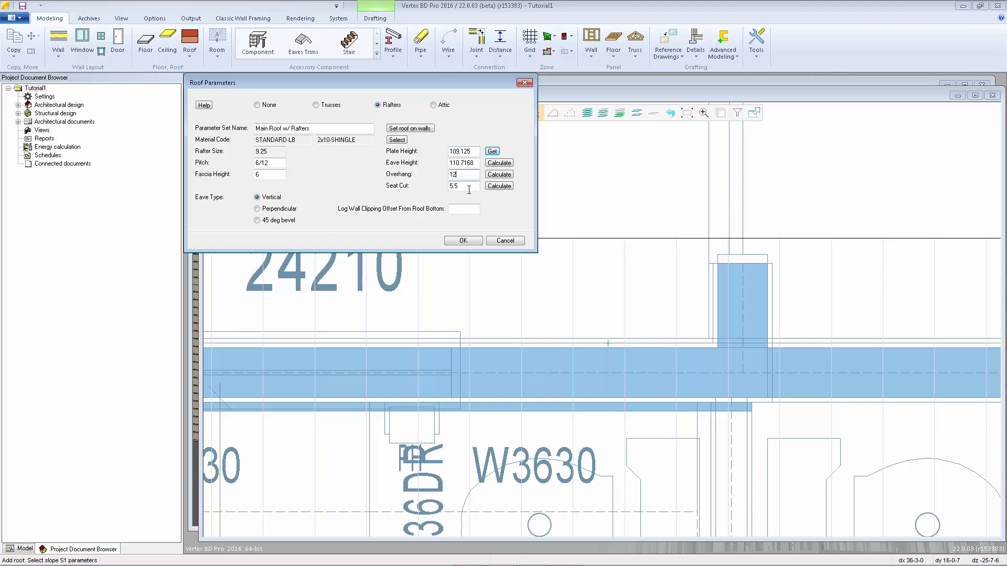
{"action": "triple_click", "coordinate": [462, 186]}
{"action": "type", "text": "3.5"}
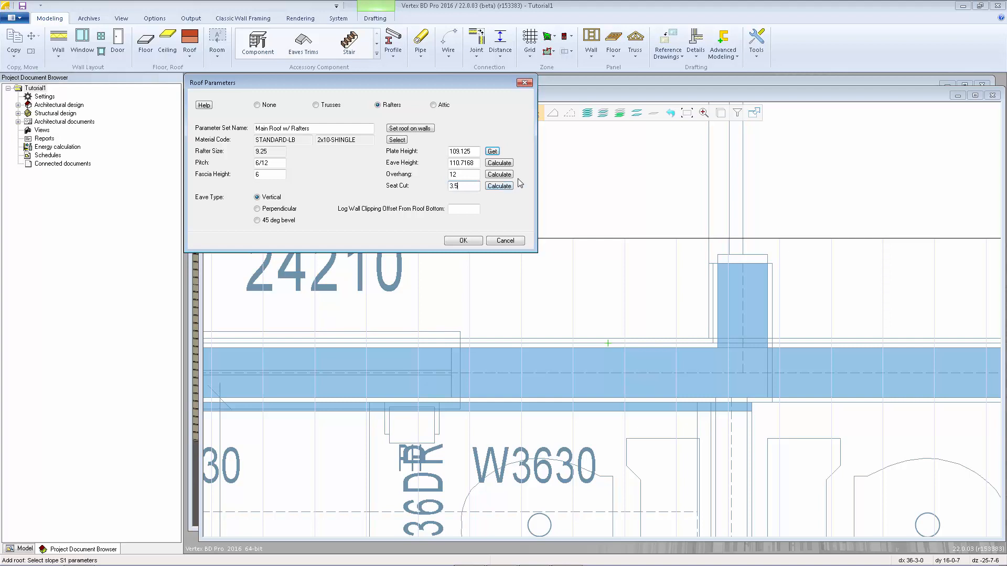
{"action": "left_click", "coordinate": [498, 163]}
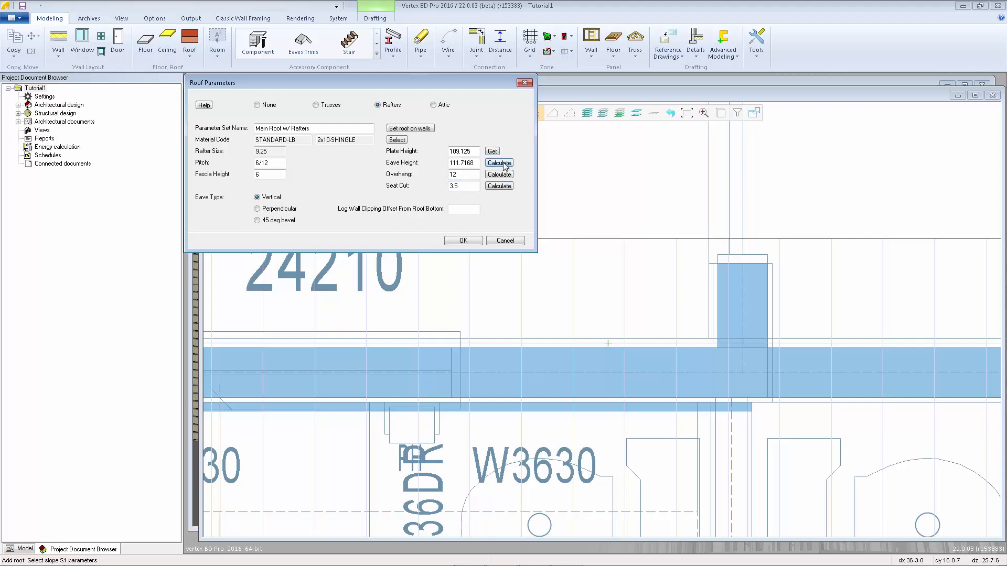
{"action": "left_click", "coordinate": [461, 240]}
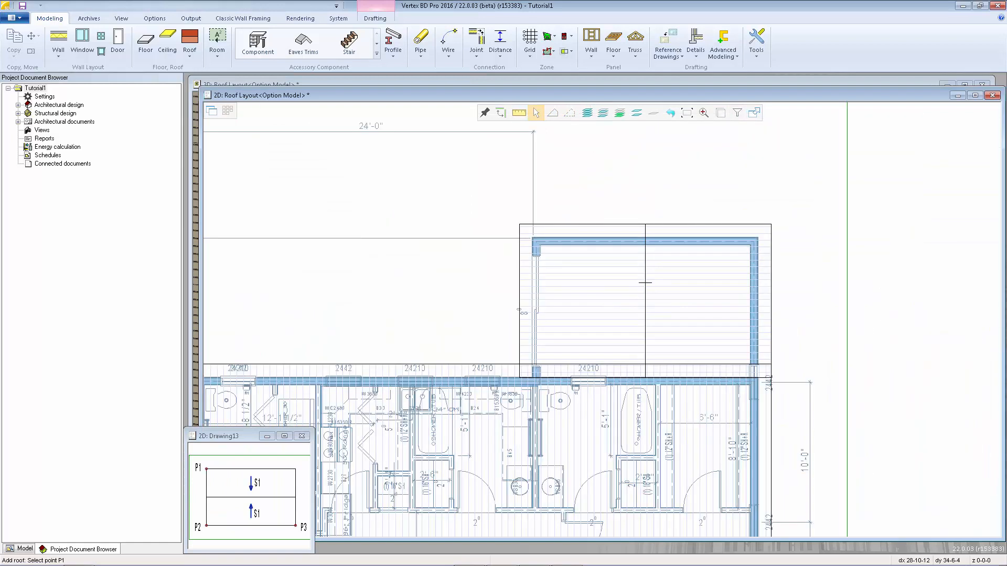
- Stretch the bump-out gable wall's siding up to the roof's underside
{"action": "left_click", "coordinate": [302, 435]}
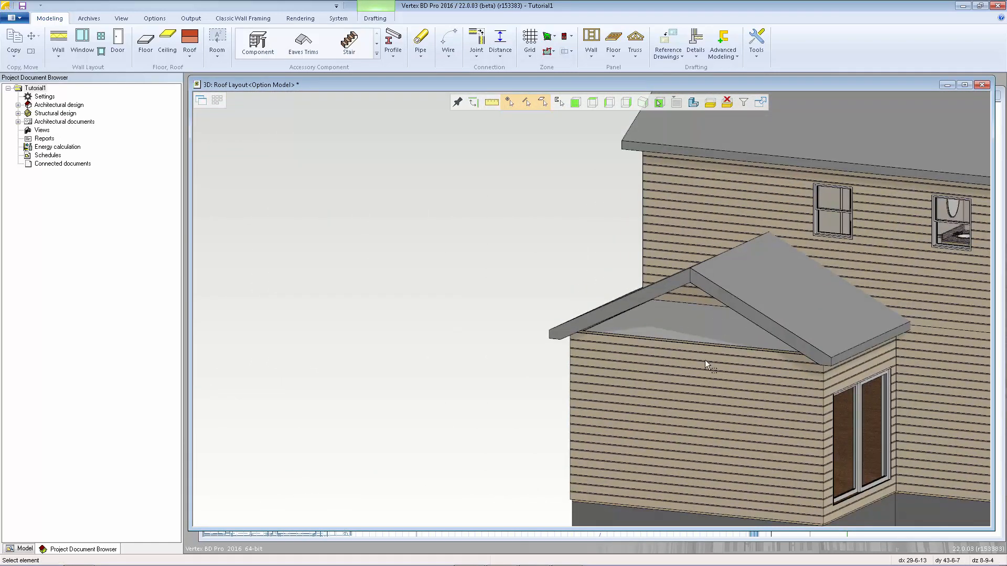
{"action": "mouse_move", "coordinate": [808, 355]}
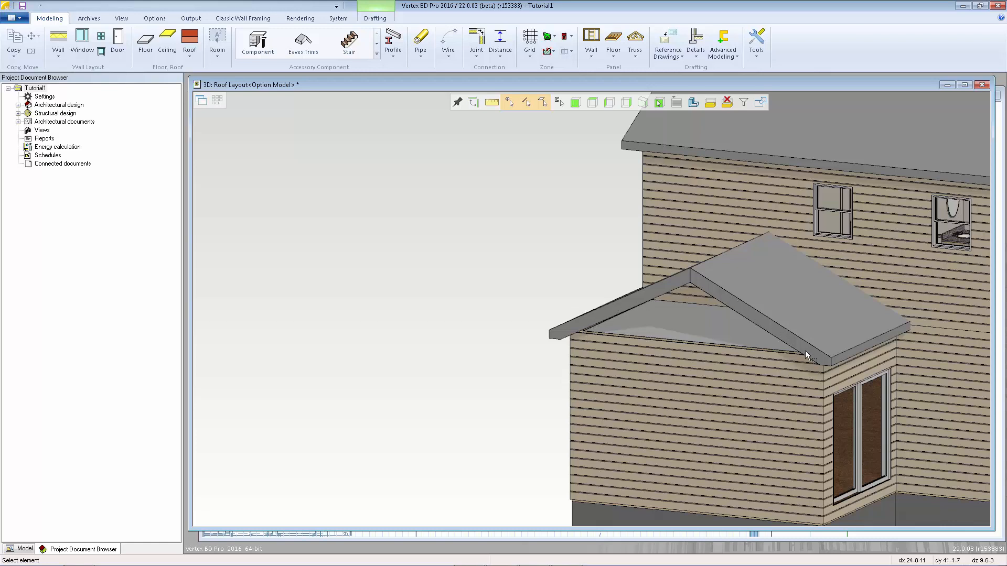
{"action": "mouse_move", "coordinate": [670, 456]}
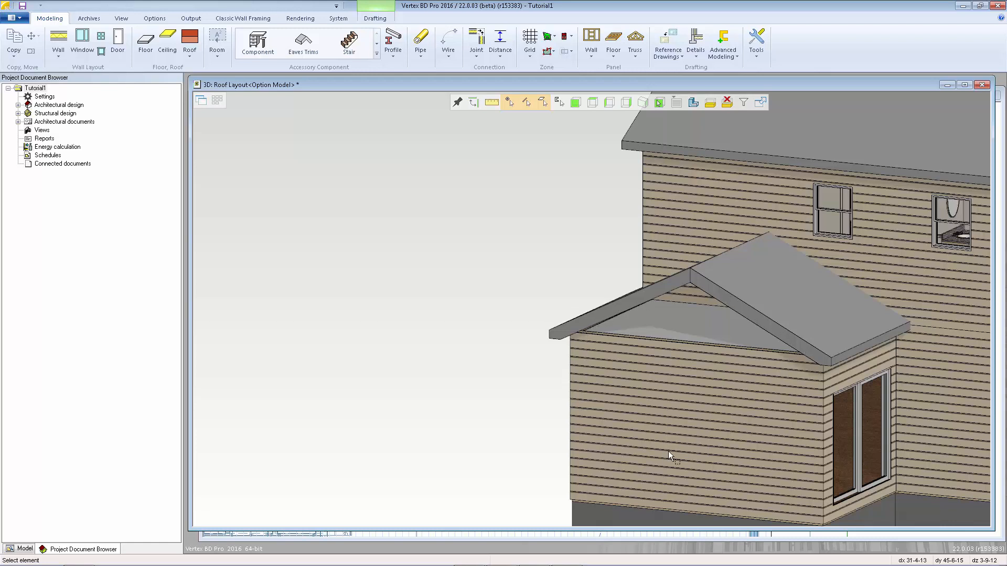
{"action": "left_click", "coordinate": [668, 456]}
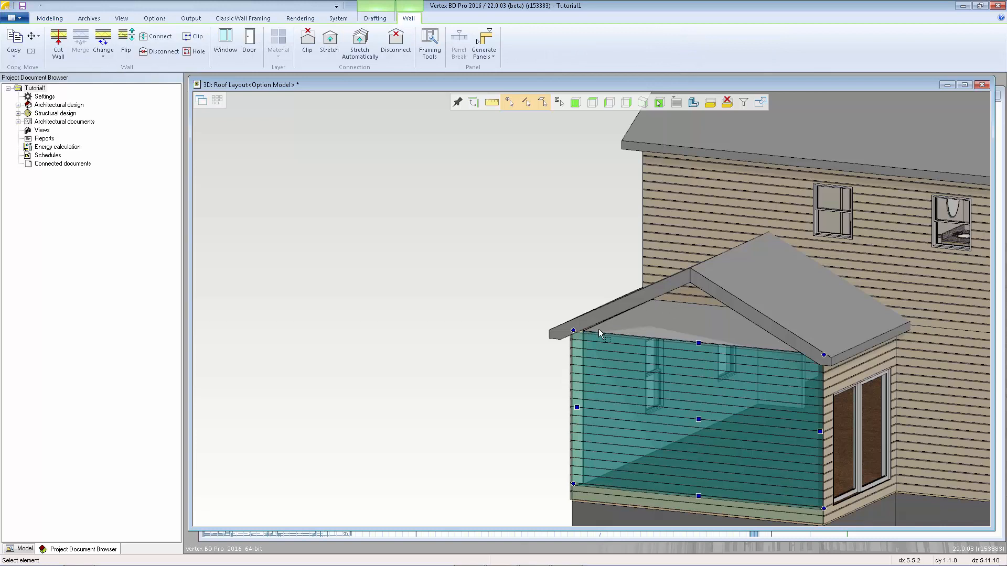
{"action": "mouse_move", "coordinate": [747, 429]}
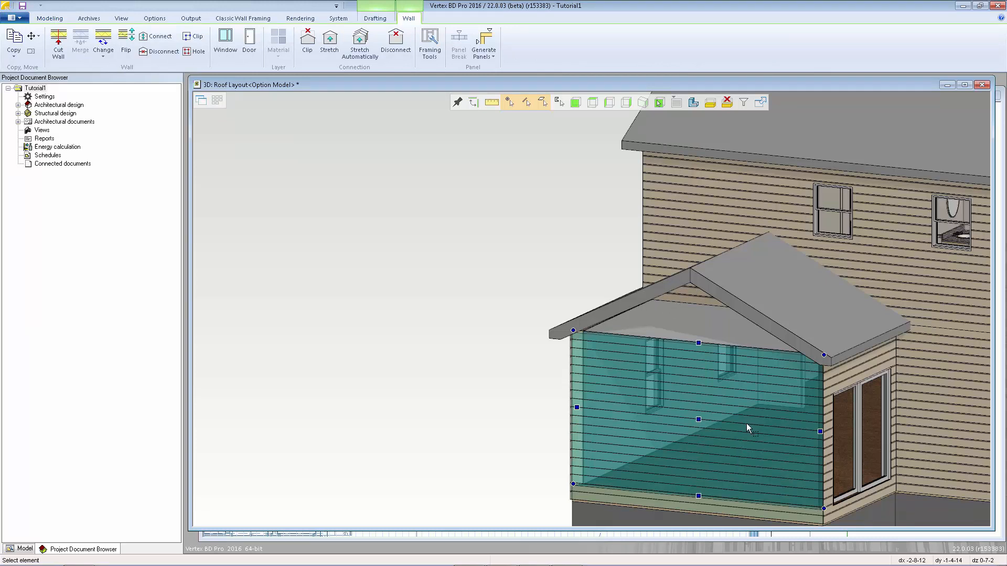
{"action": "mouse_move", "coordinate": [715, 378]}
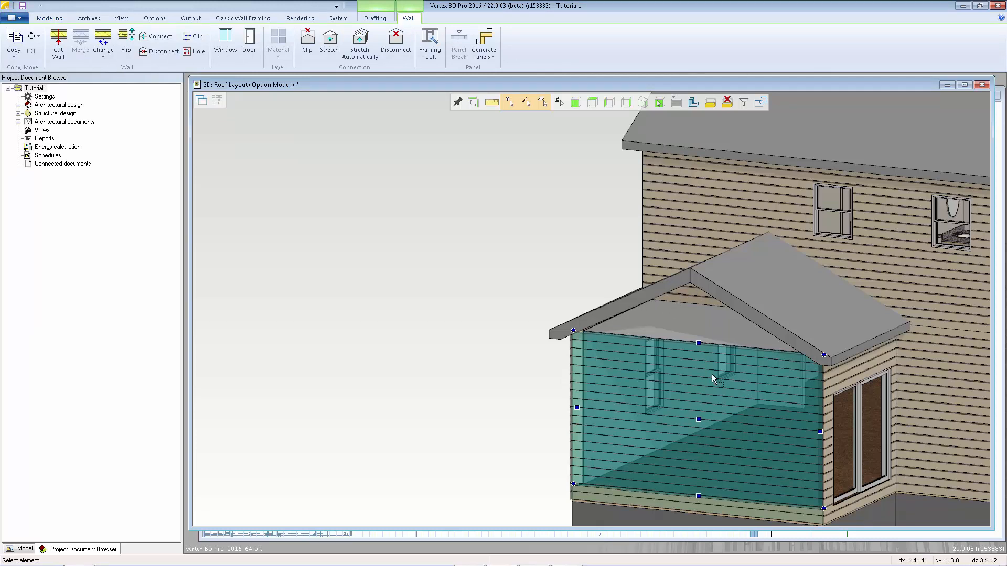
{"action": "right_click", "coordinate": [715, 378]}
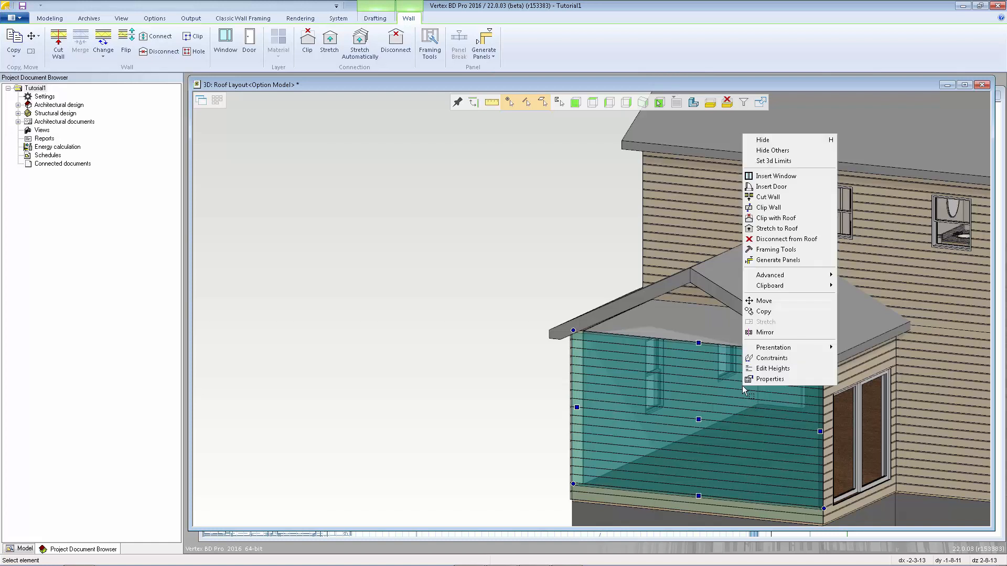
{"action": "mouse_move", "coordinate": [775, 229]}
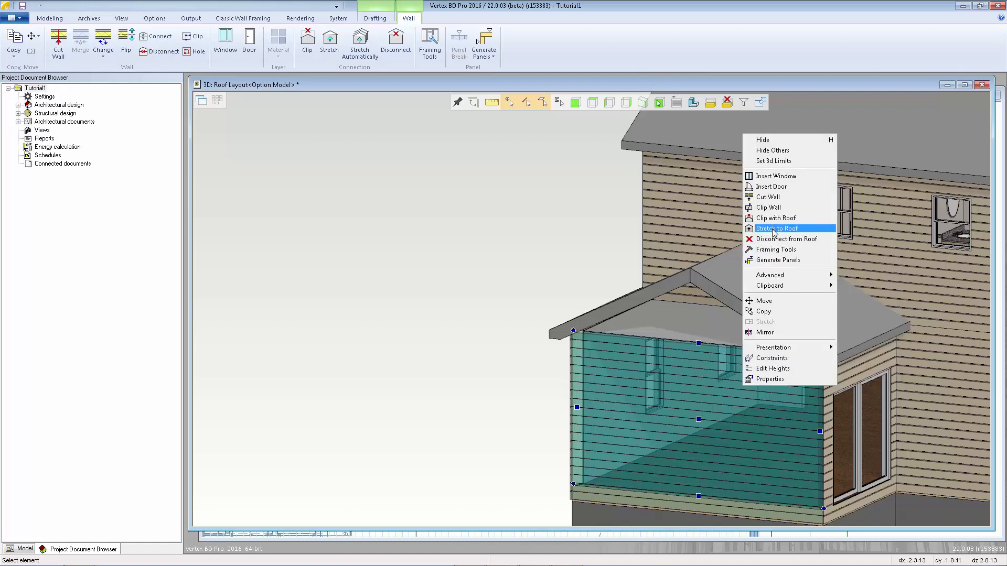
{"action": "left_click", "coordinate": [776, 228]}
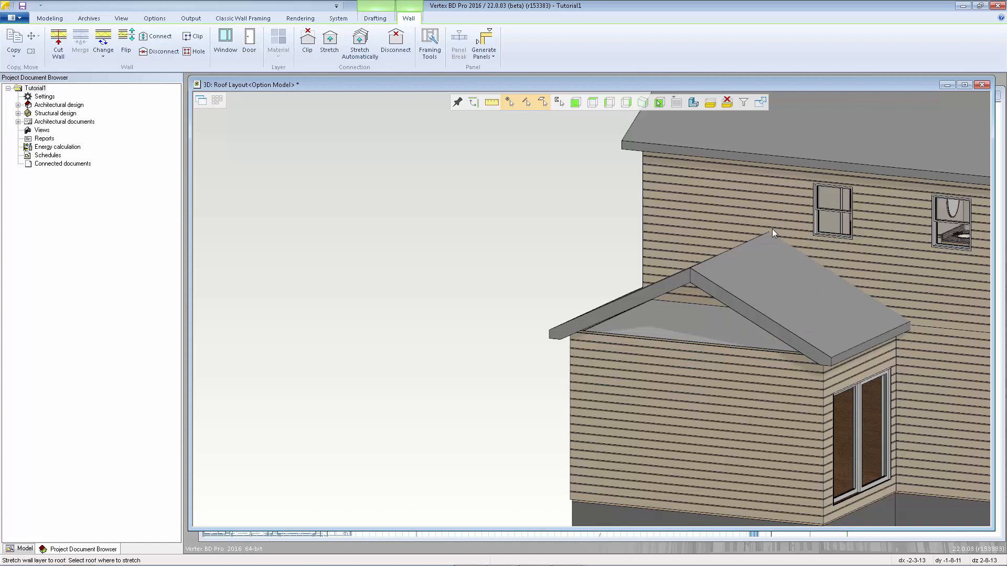
{"action": "mouse_move", "coordinate": [758, 314]}
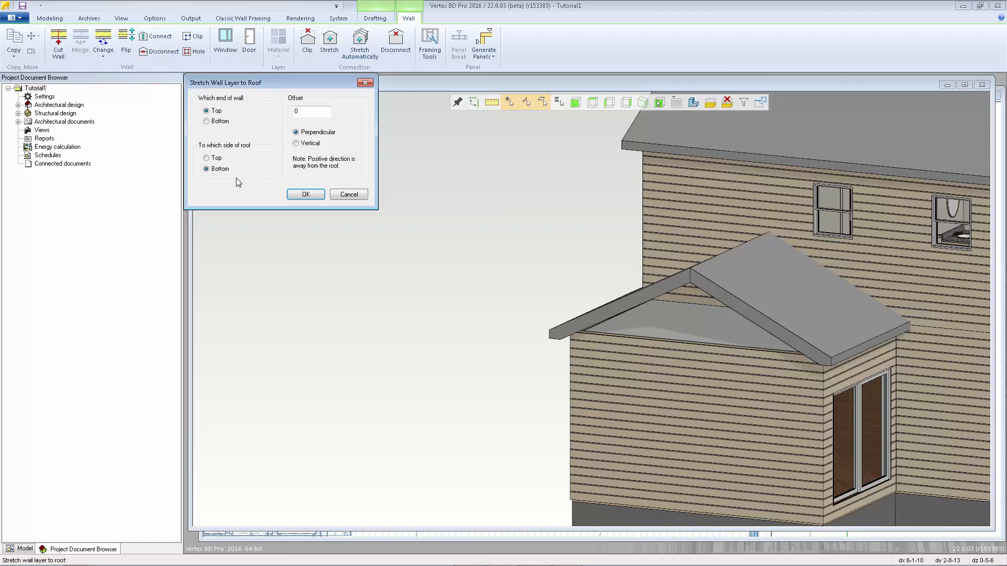
{"action": "left_click", "coordinate": [206, 110]}
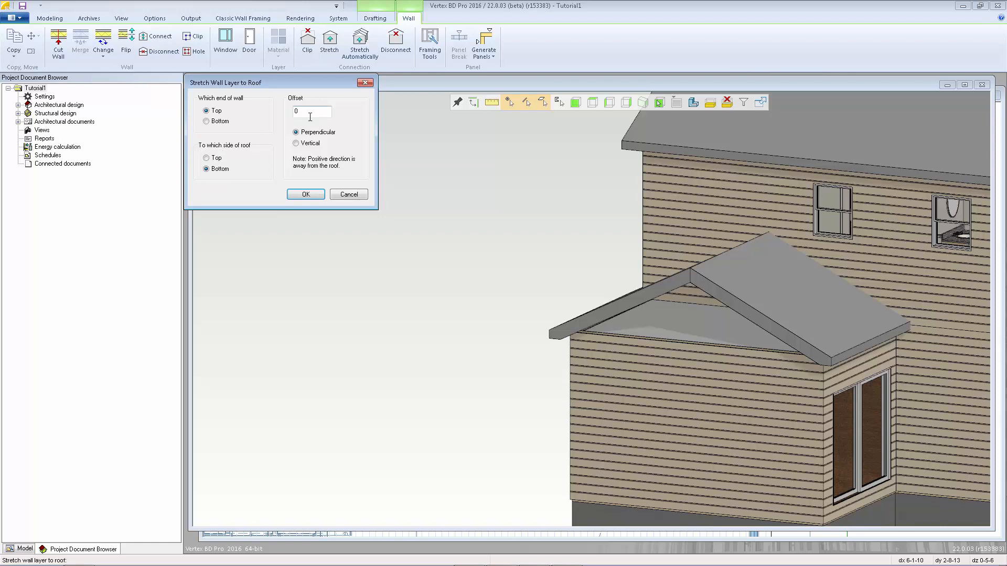
{"action": "left_click", "coordinate": [306, 194]}
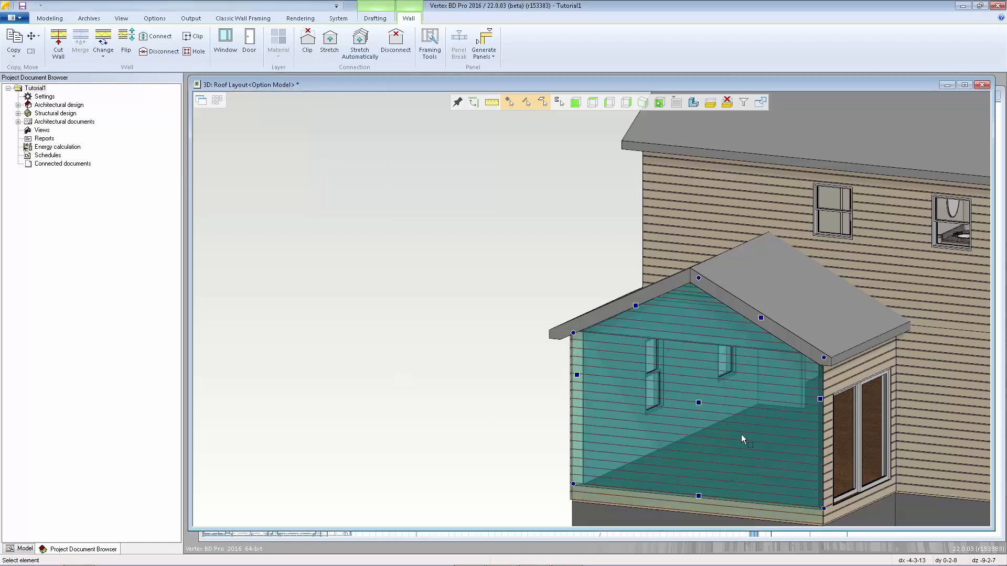
{"action": "mouse_move", "coordinate": [796, 355]}
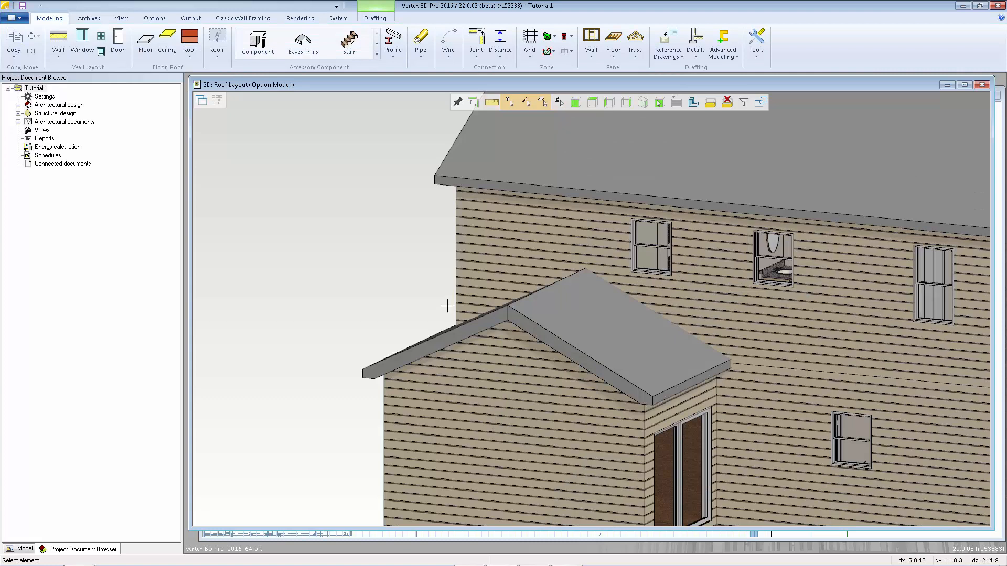
{"action": "mouse_move", "coordinate": [506, 326]}
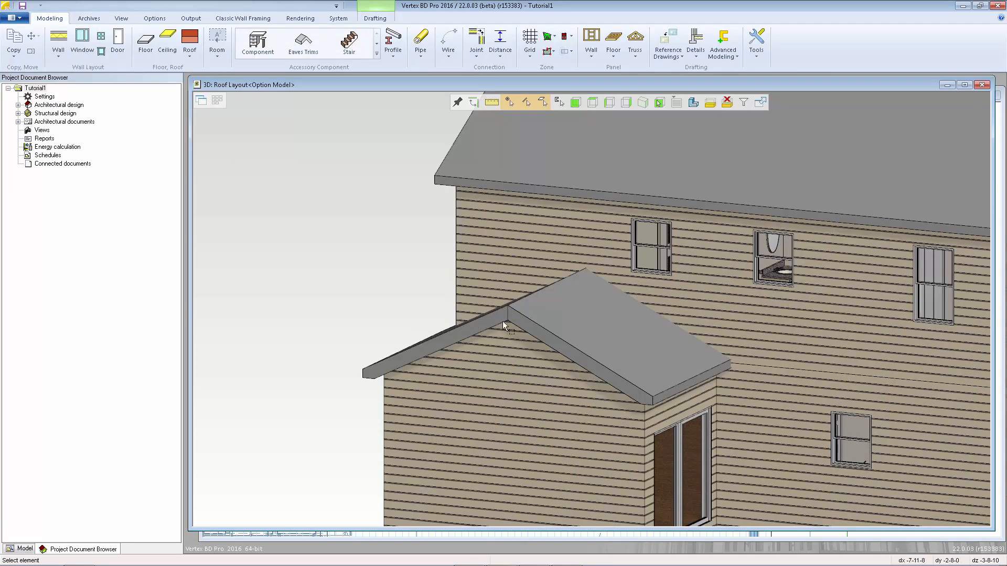
{"action": "mouse_move", "coordinate": [472, 316]}
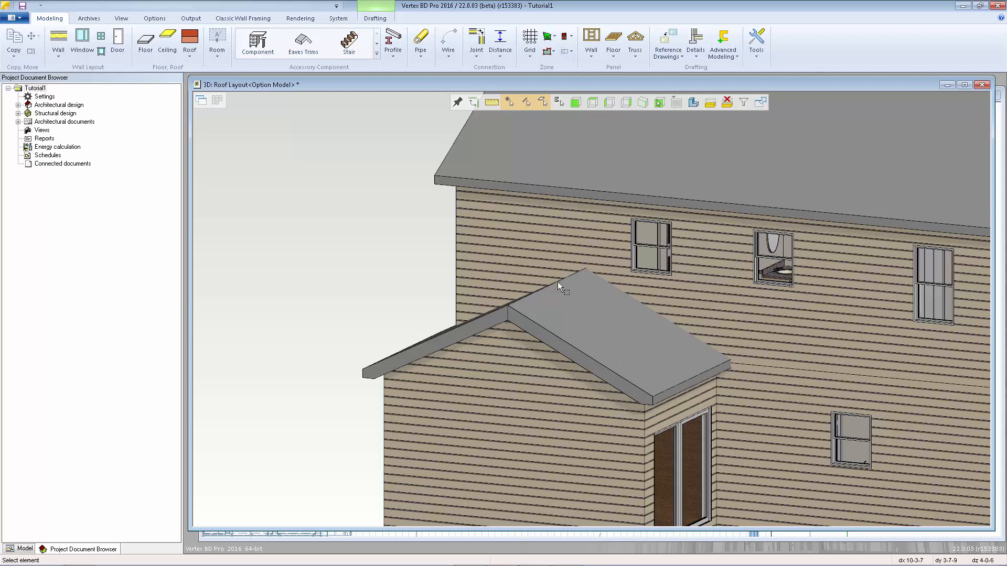
{"action": "mouse_move", "coordinate": [726, 374]}
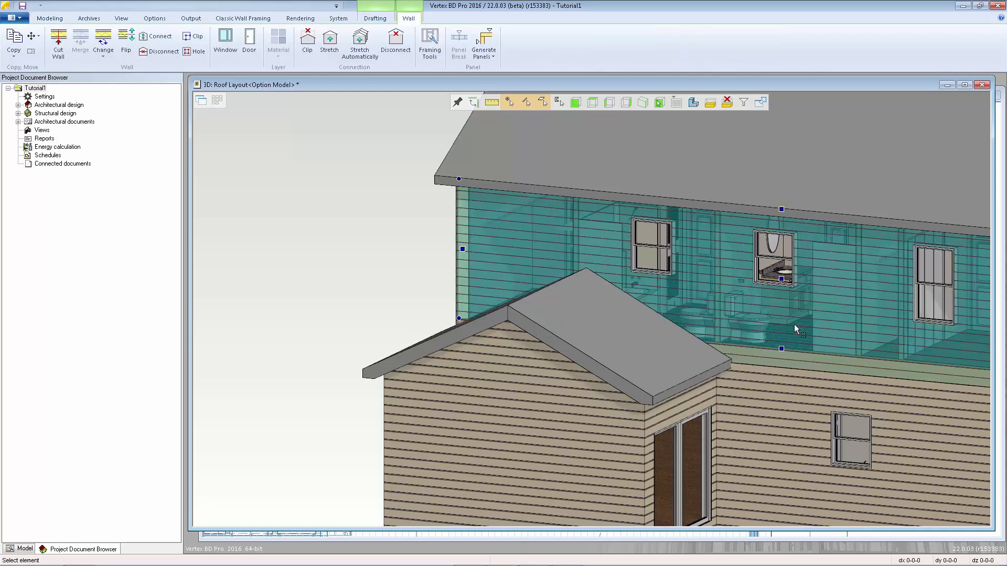
{"action": "mouse_move", "coordinate": [817, 306]}
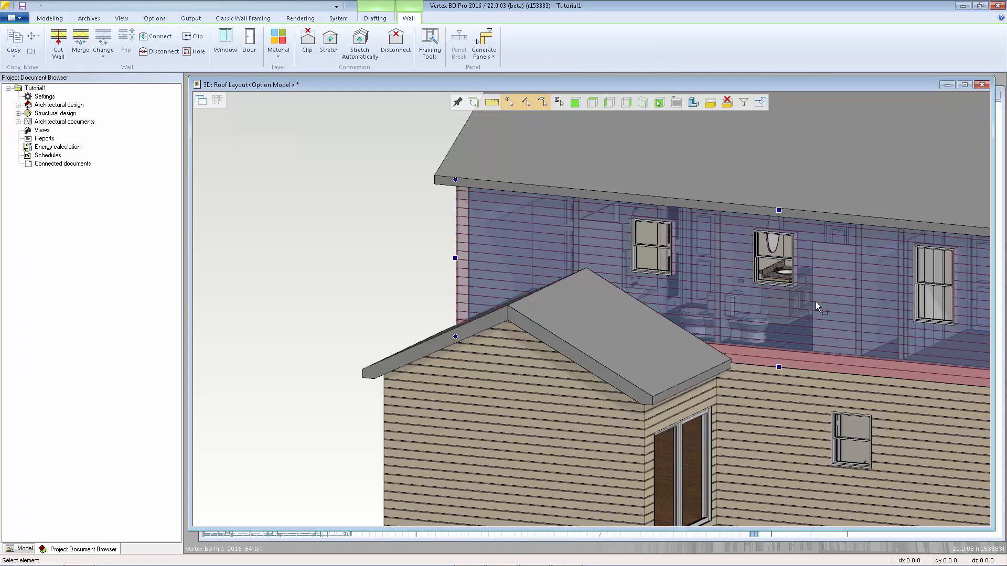
{"action": "mouse_move", "coordinate": [836, 348]}
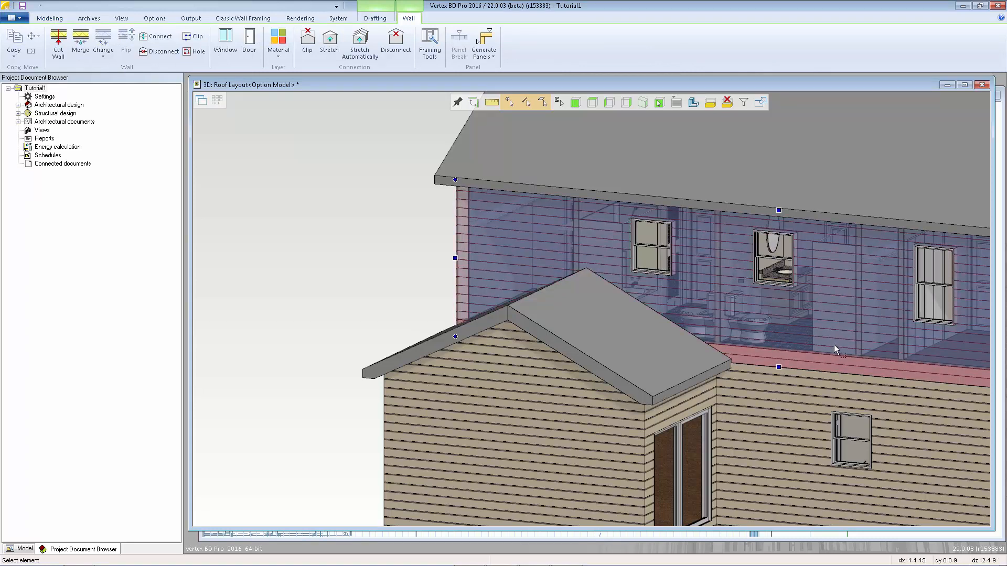
{"action": "mouse_move", "coordinate": [489, 275]}
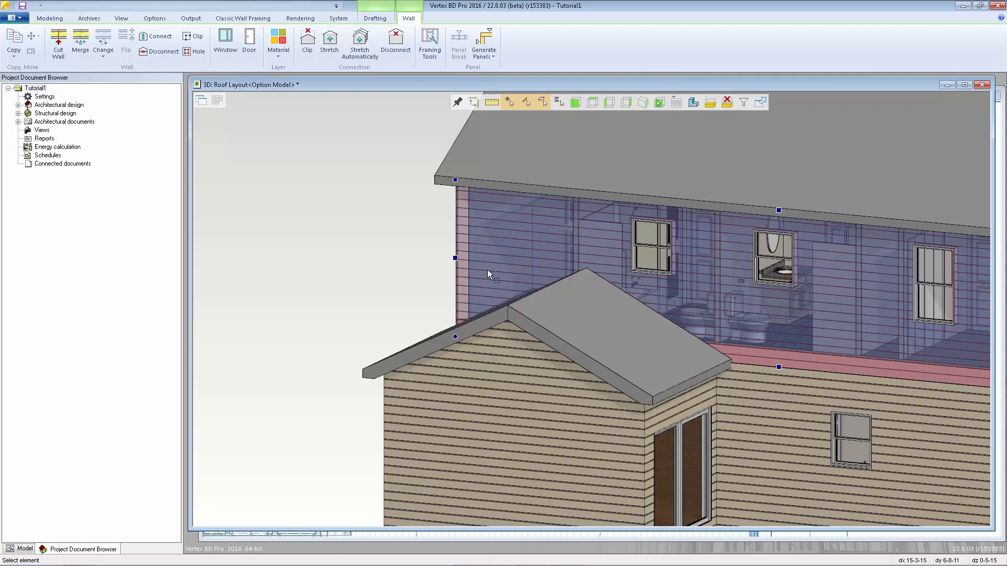
{"action": "mouse_move", "coordinate": [612, 283]}
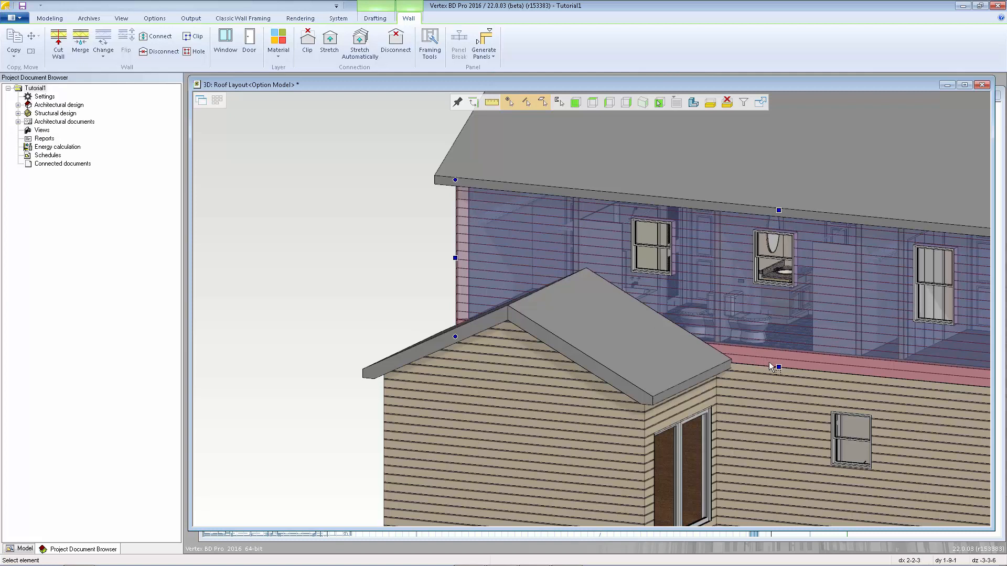
- Insert a point on the upper rear wall's bottom edge at the roof corner
{"action": "right_click", "coordinate": [777, 367]}
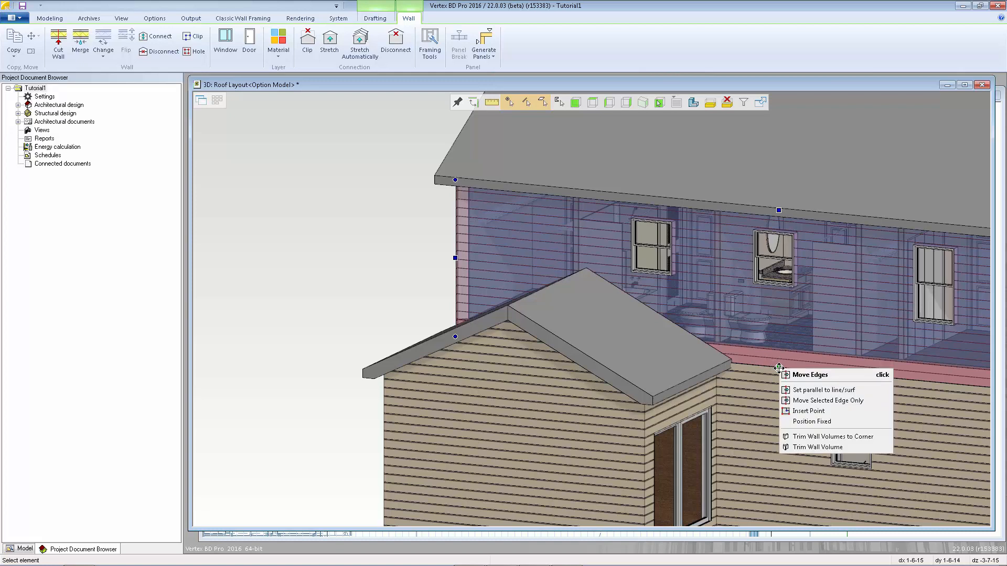
{"action": "mouse_move", "coordinate": [809, 412]}
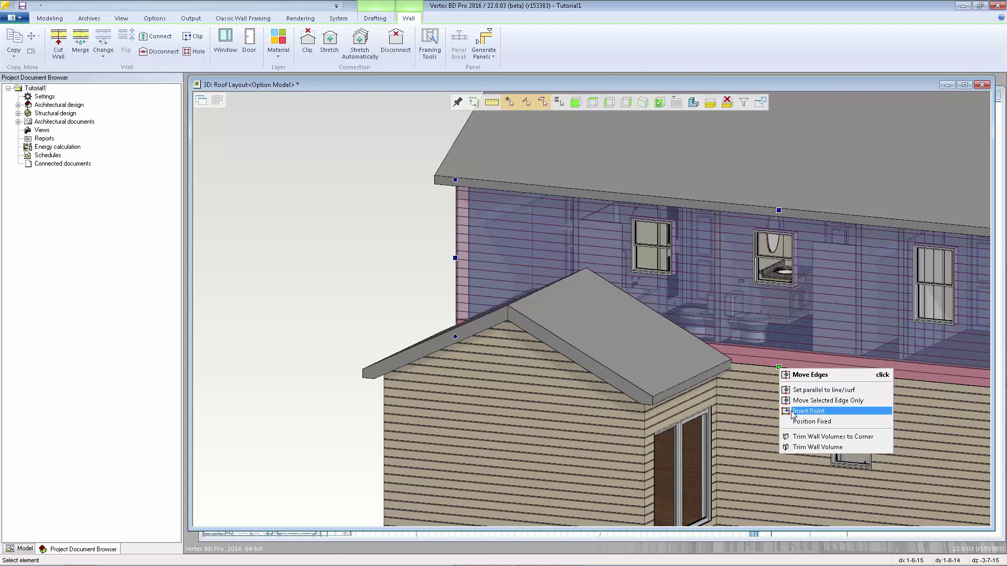
{"action": "left_click", "coordinate": [809, 411]}
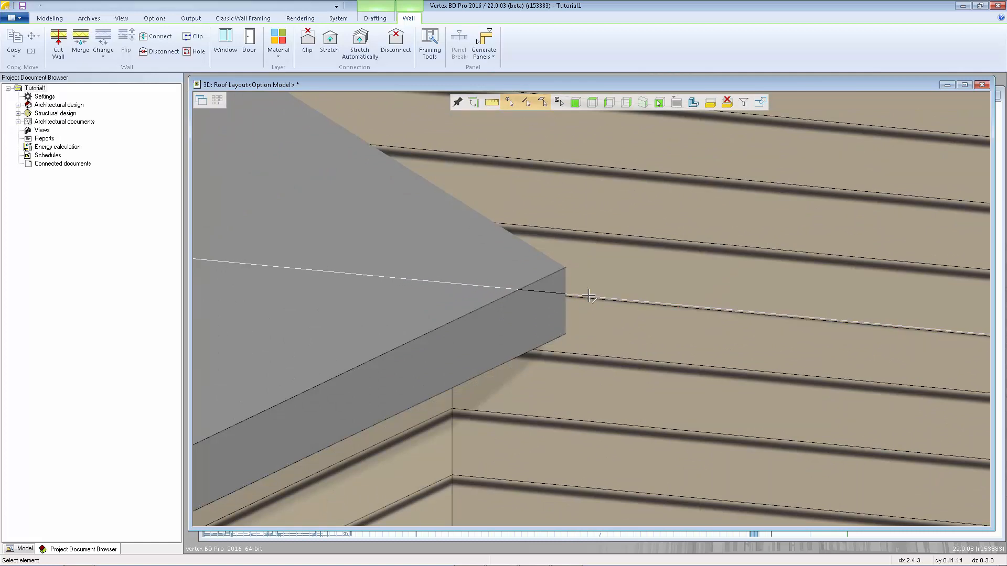
{"action": "mouse_move", "coordinate": [567, 296]}
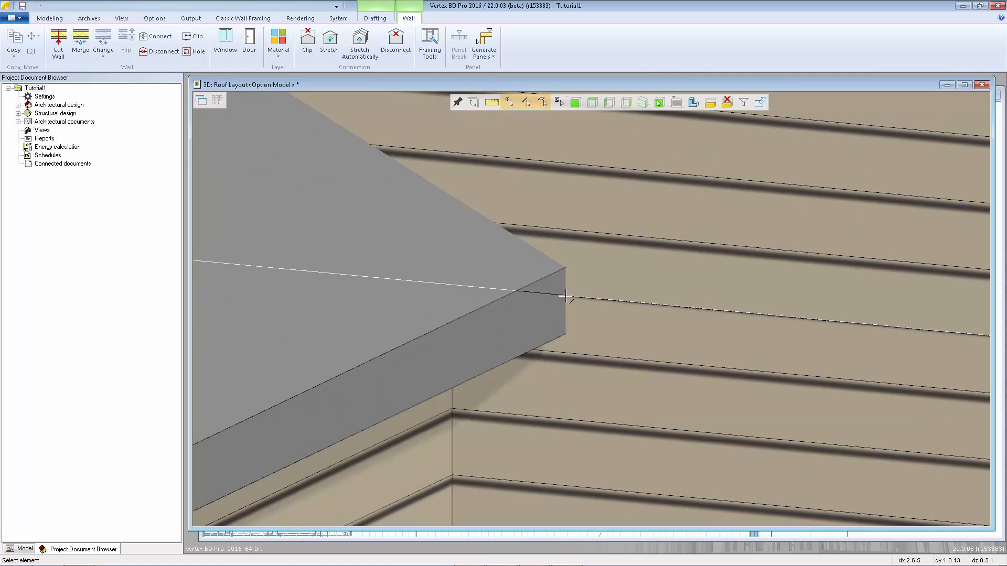
{"action": "mouse_move", "coordinate": [609, 302]}
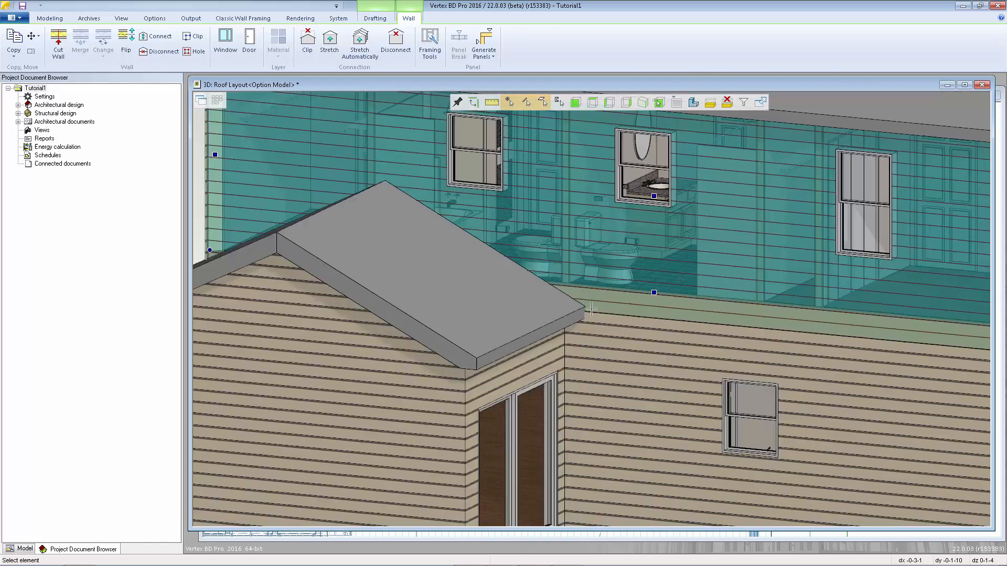
- Fit the upper rear wall's lower edge to the bump-out roof slopes
{"action": "left_click", "coordinate": [597, 264]}
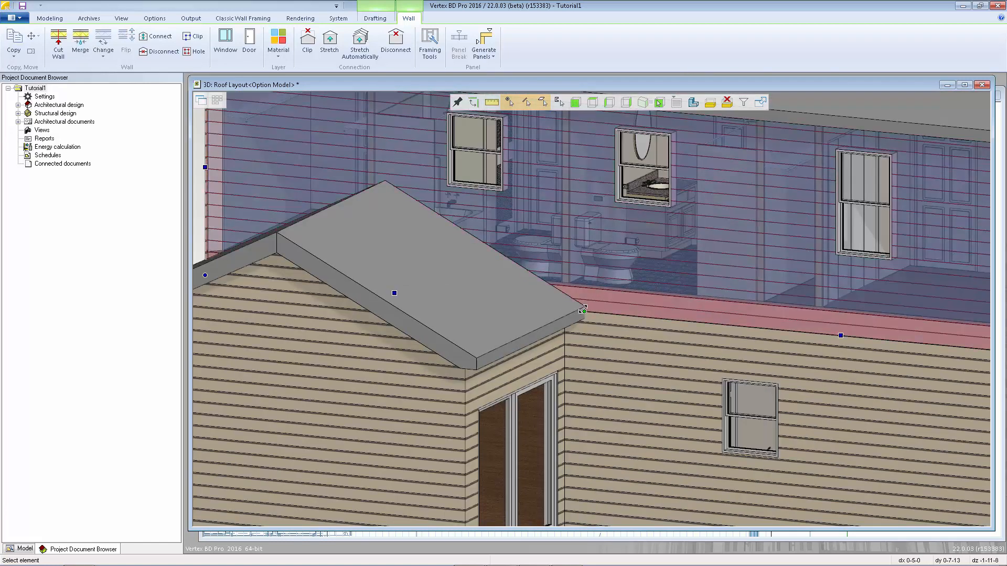
{"action": "mouse_move", "coordinate": [397, 286]}
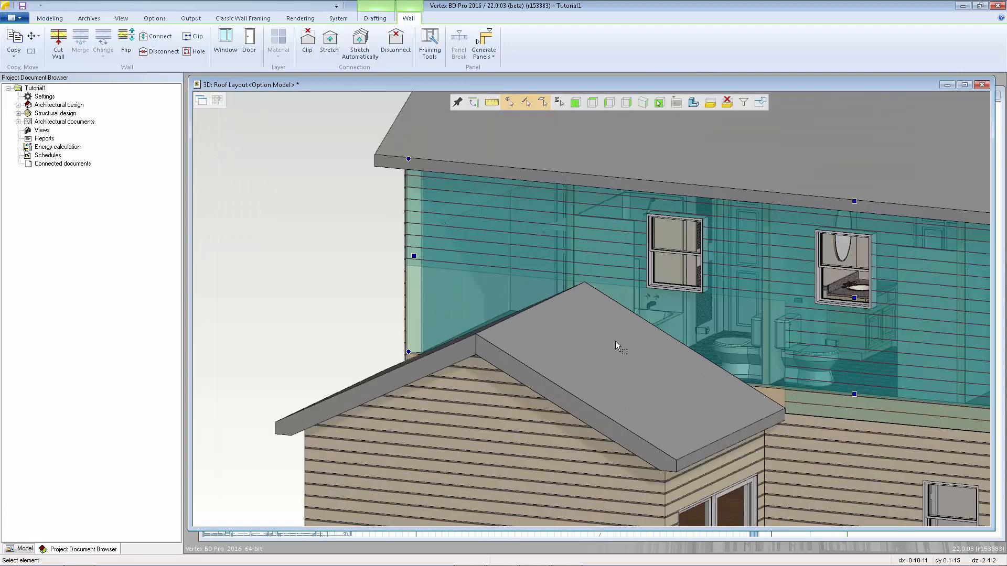
{"action": "left_click", "coordinate": [591, 263]}
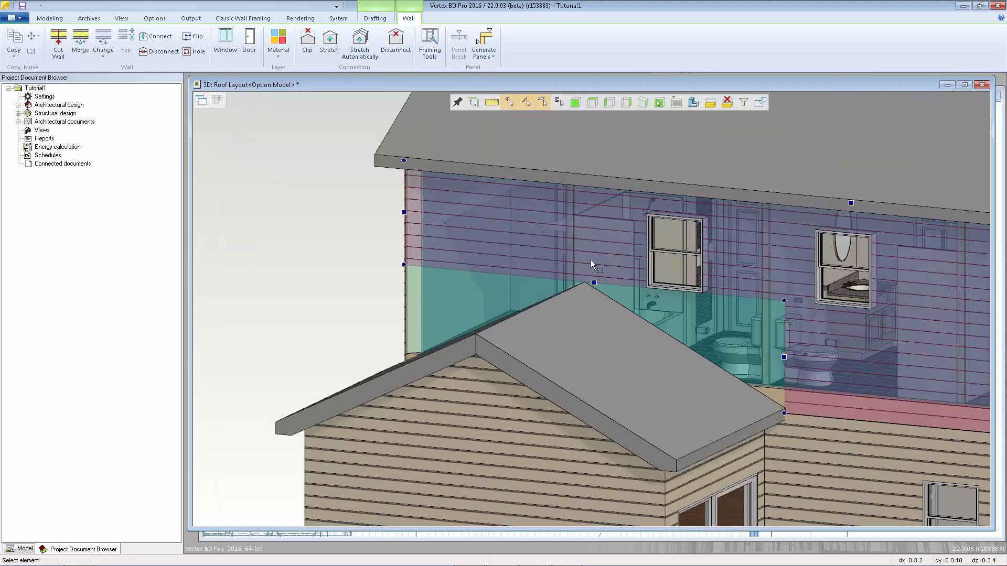
{"action": "mouse_move", "coordinate": [782, 303]}
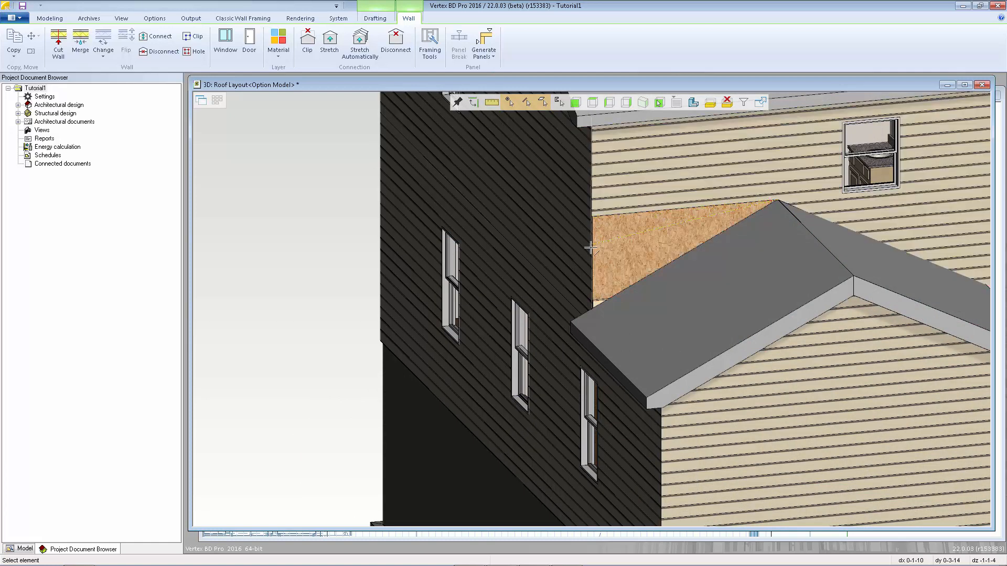
{"action": "mouse_move", "coordinate": [590, 231]}
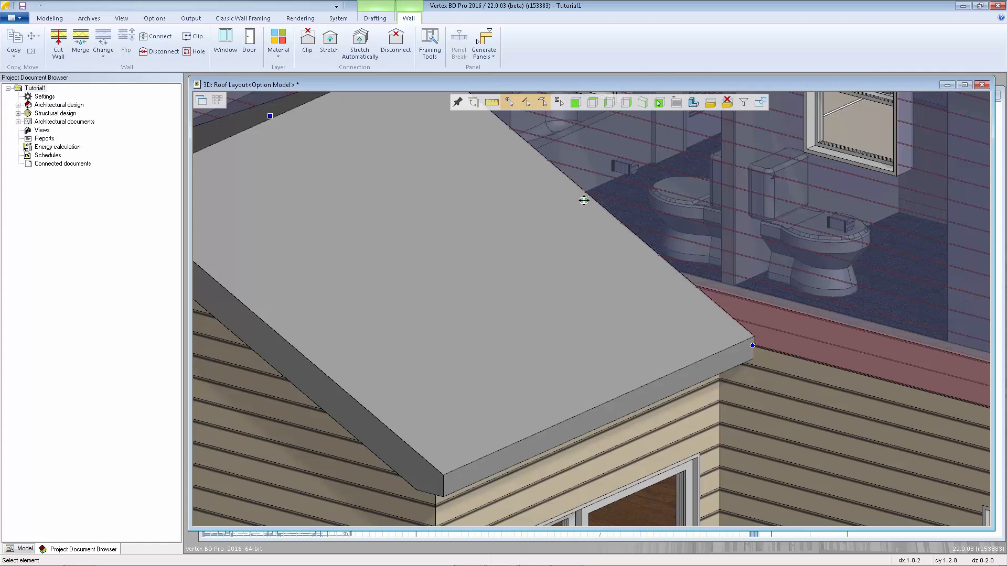
{"action": "right_click", "coordinate": [583, 200]}
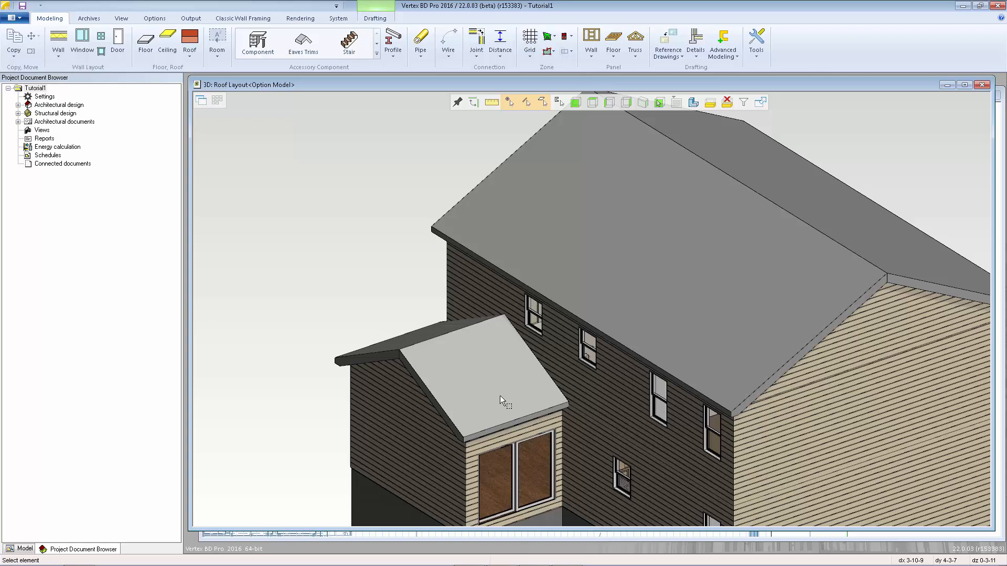
{"action": "mouse_move", "coordinate": [502, 398]}
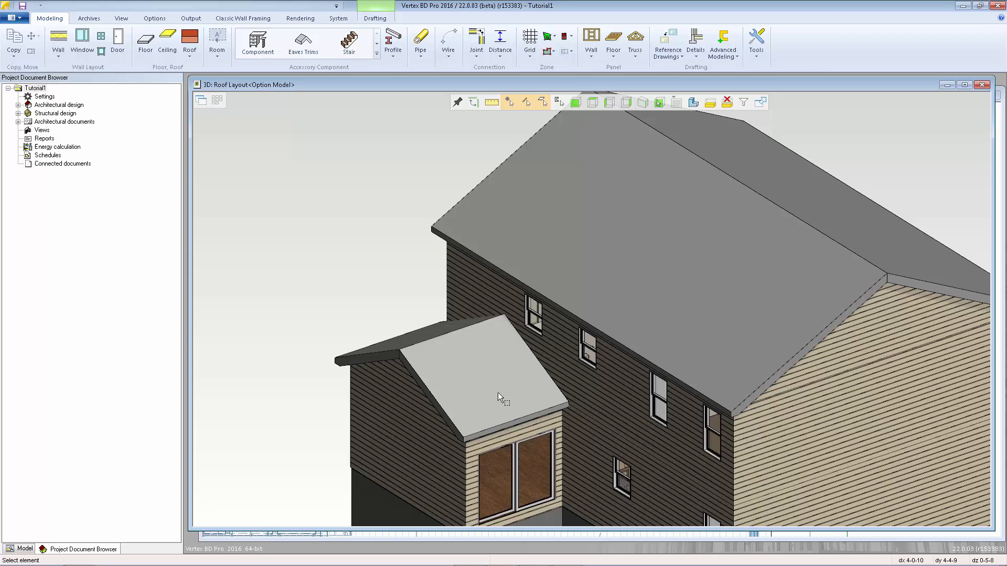
- Select all three roofs and bring up their actions to expand layers
{"action": "left_click", "coordinate": [501, 395]}
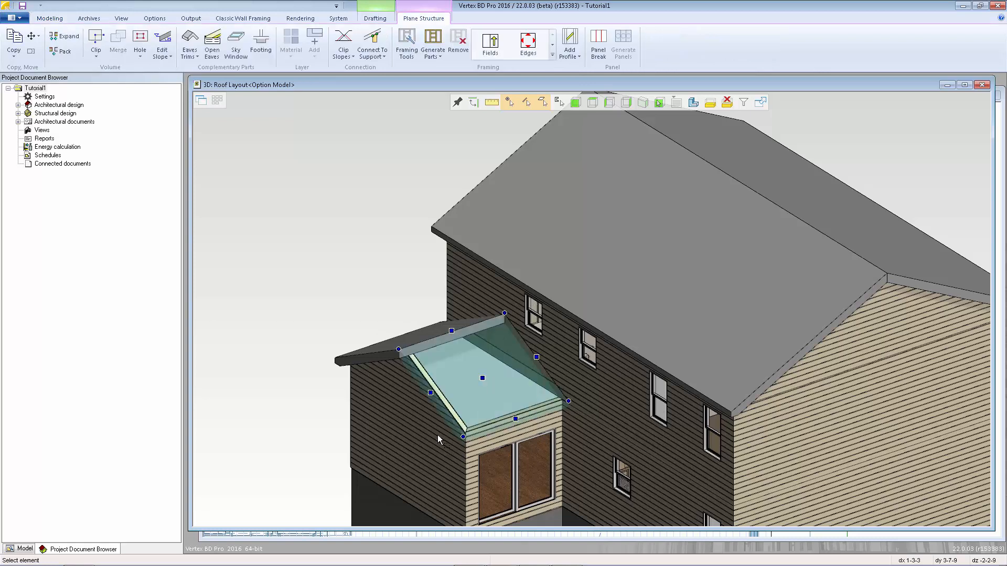
{"action": "mouse_move", "coordinate": [401, 375]}
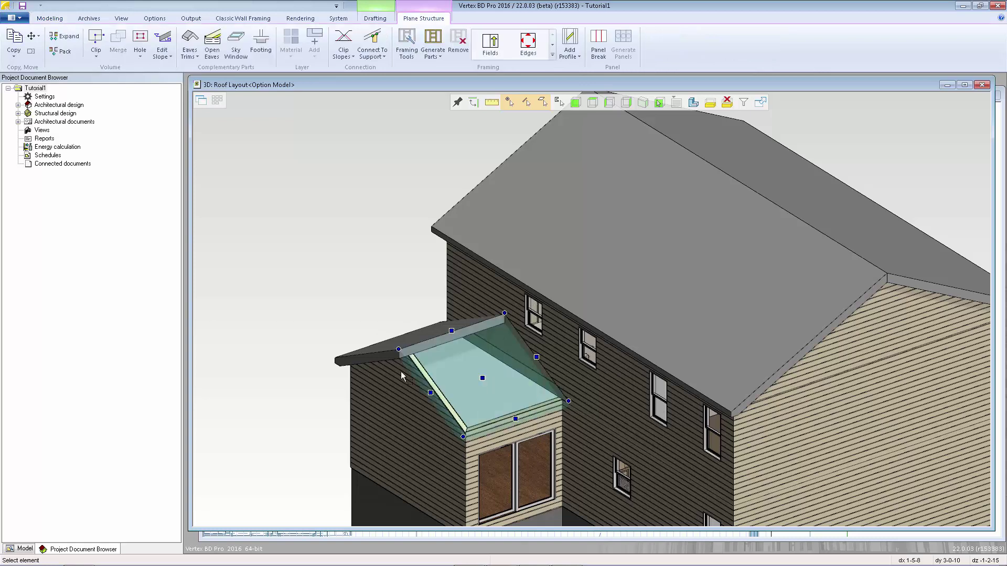
{"action": "left_click", "coordinate": [24, 552]}
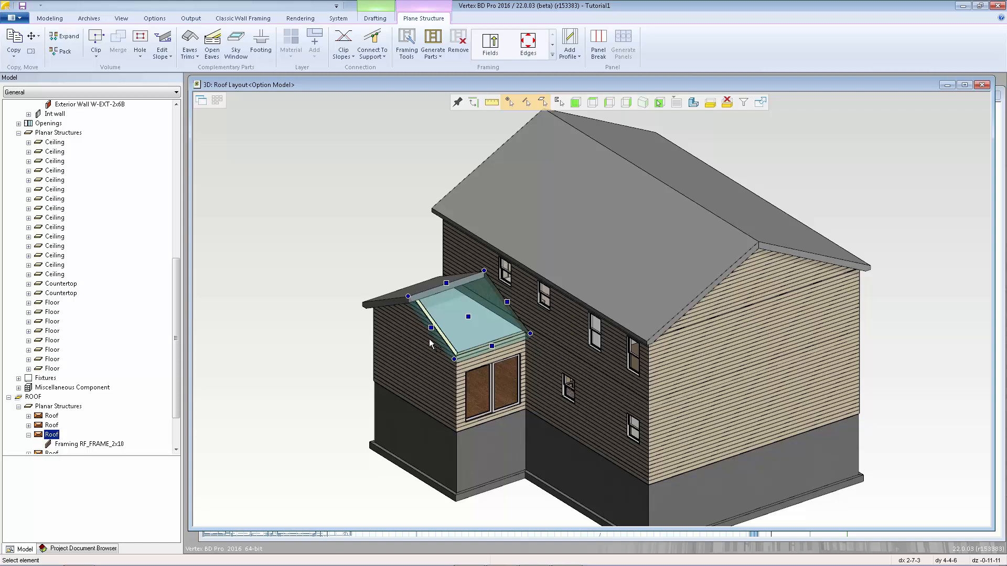
{"action": "mouse_move", "coordinate": [446, 343]}
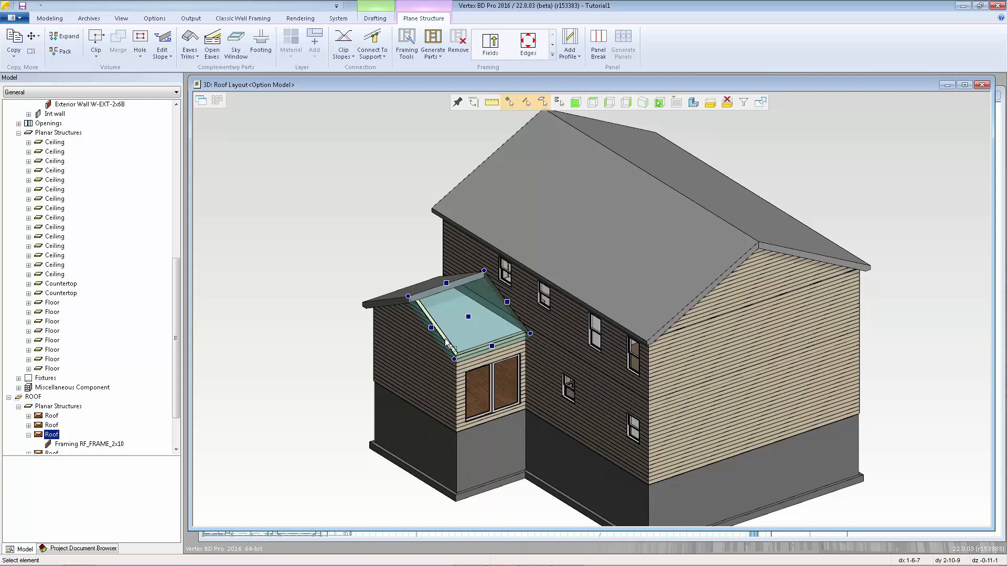
{"action": "mouse_move", "coordinate": [386, 365]}
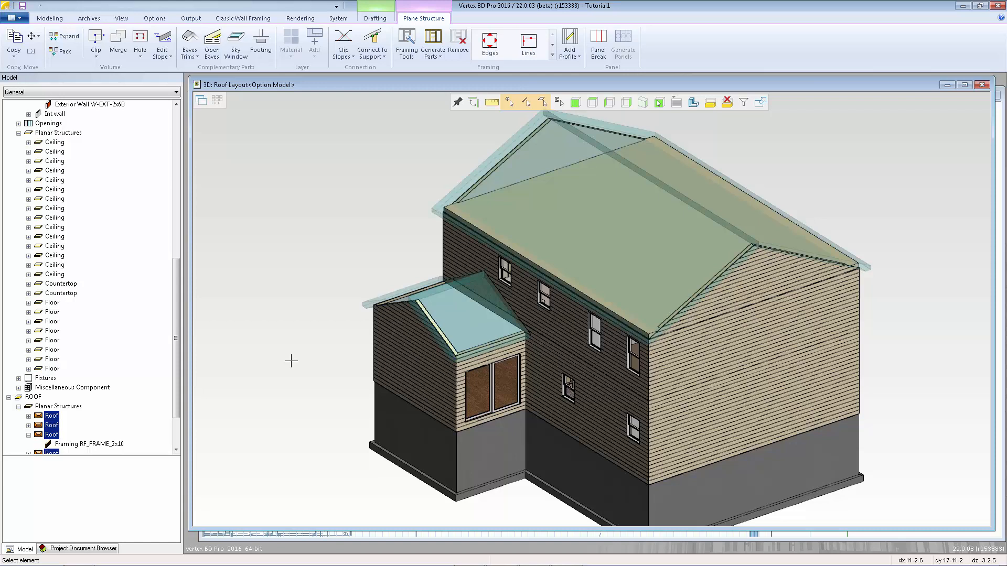
{"action": "mouse_move", "coordinate": [298, 260]}
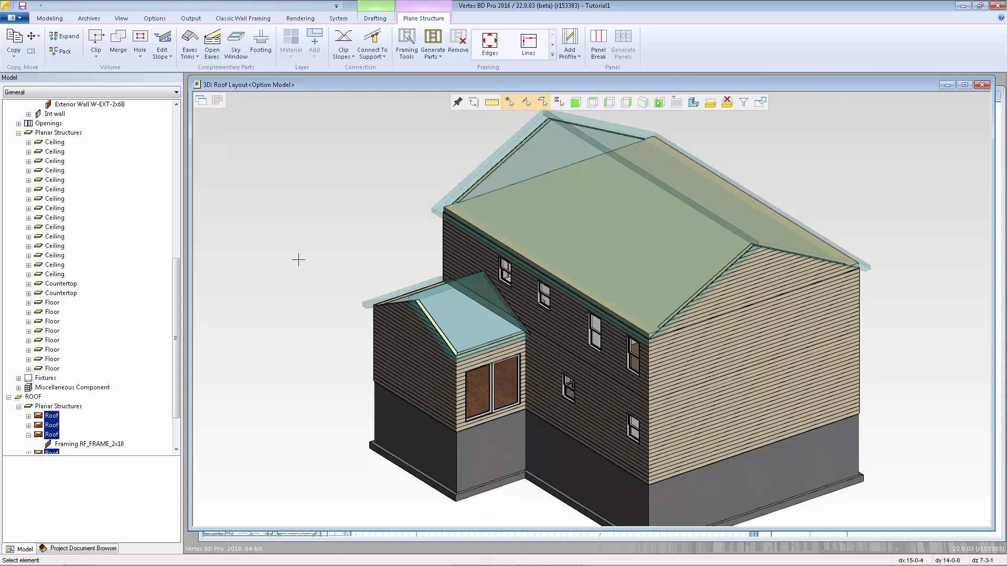
{"action": "right_click", "coordinate": [298, 260]}
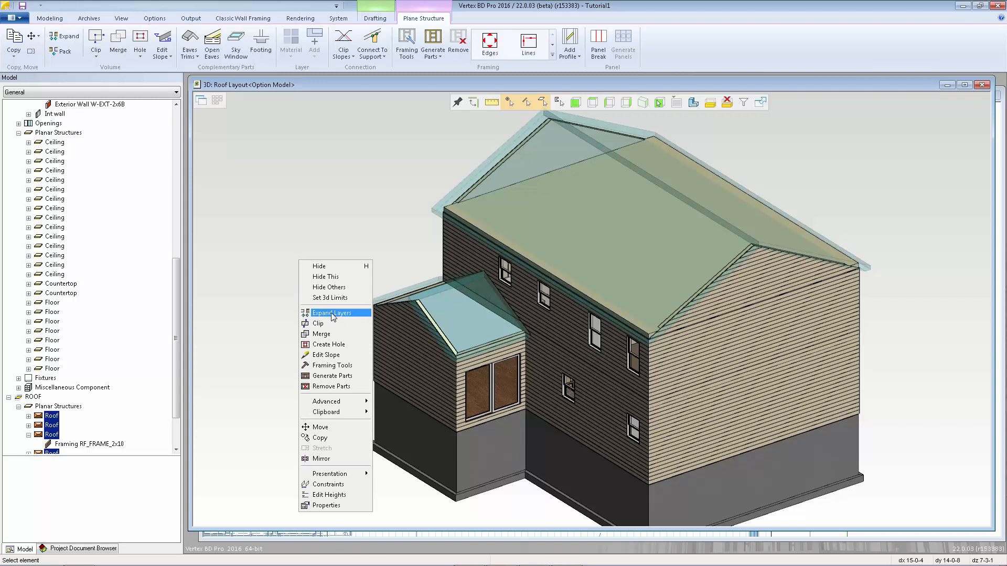